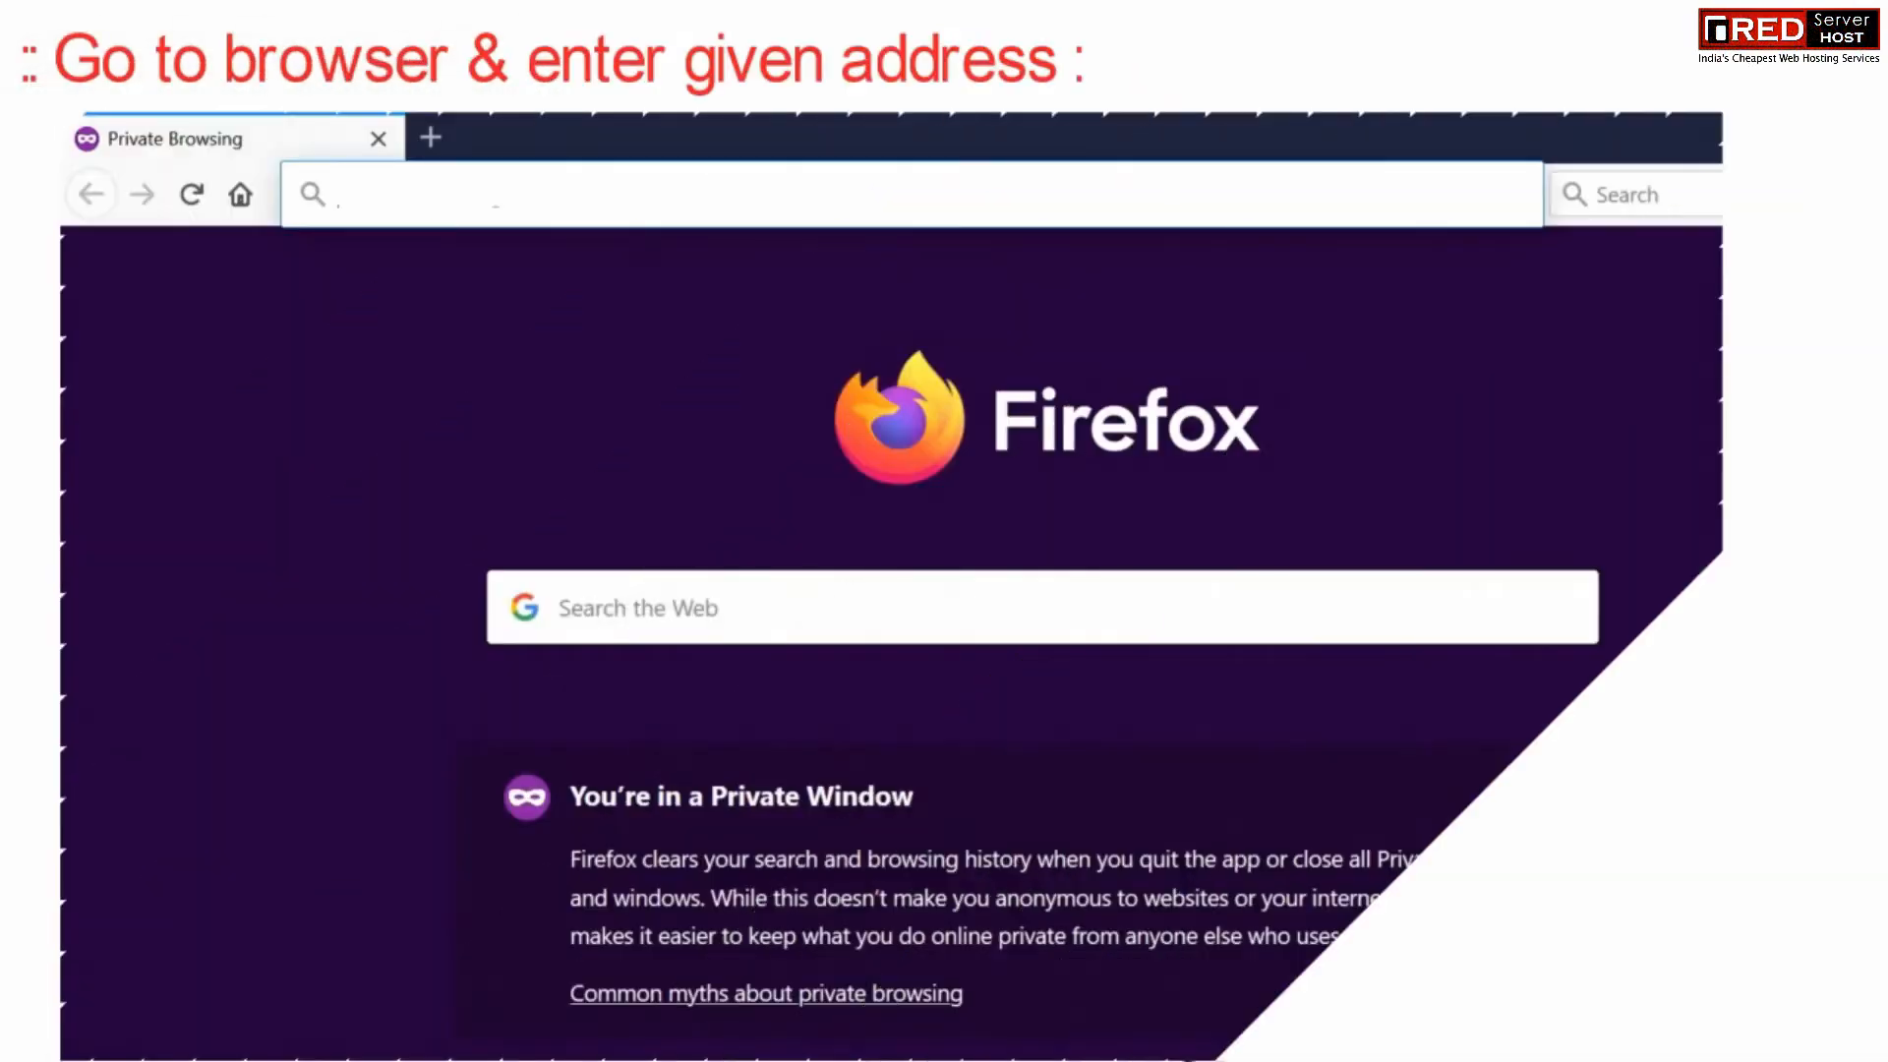
{"action": "type", "text": "https://www.prestashop.com"}
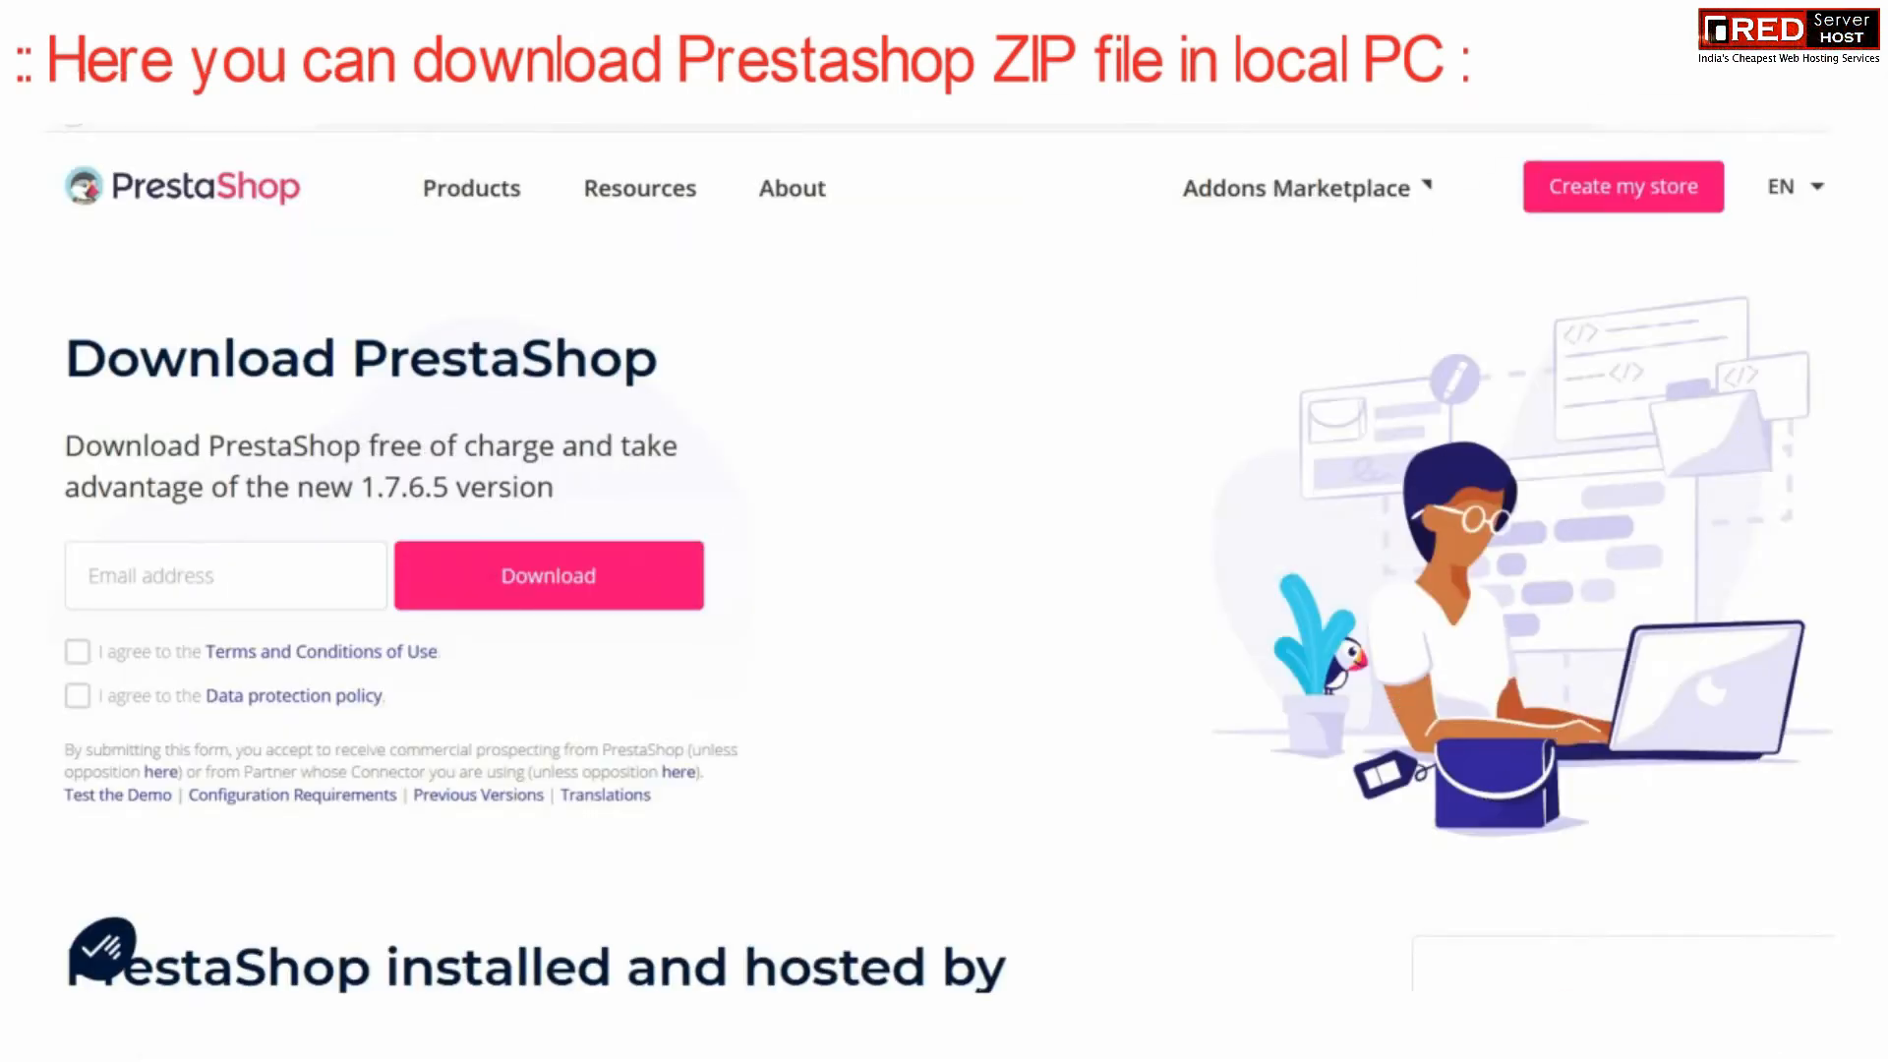
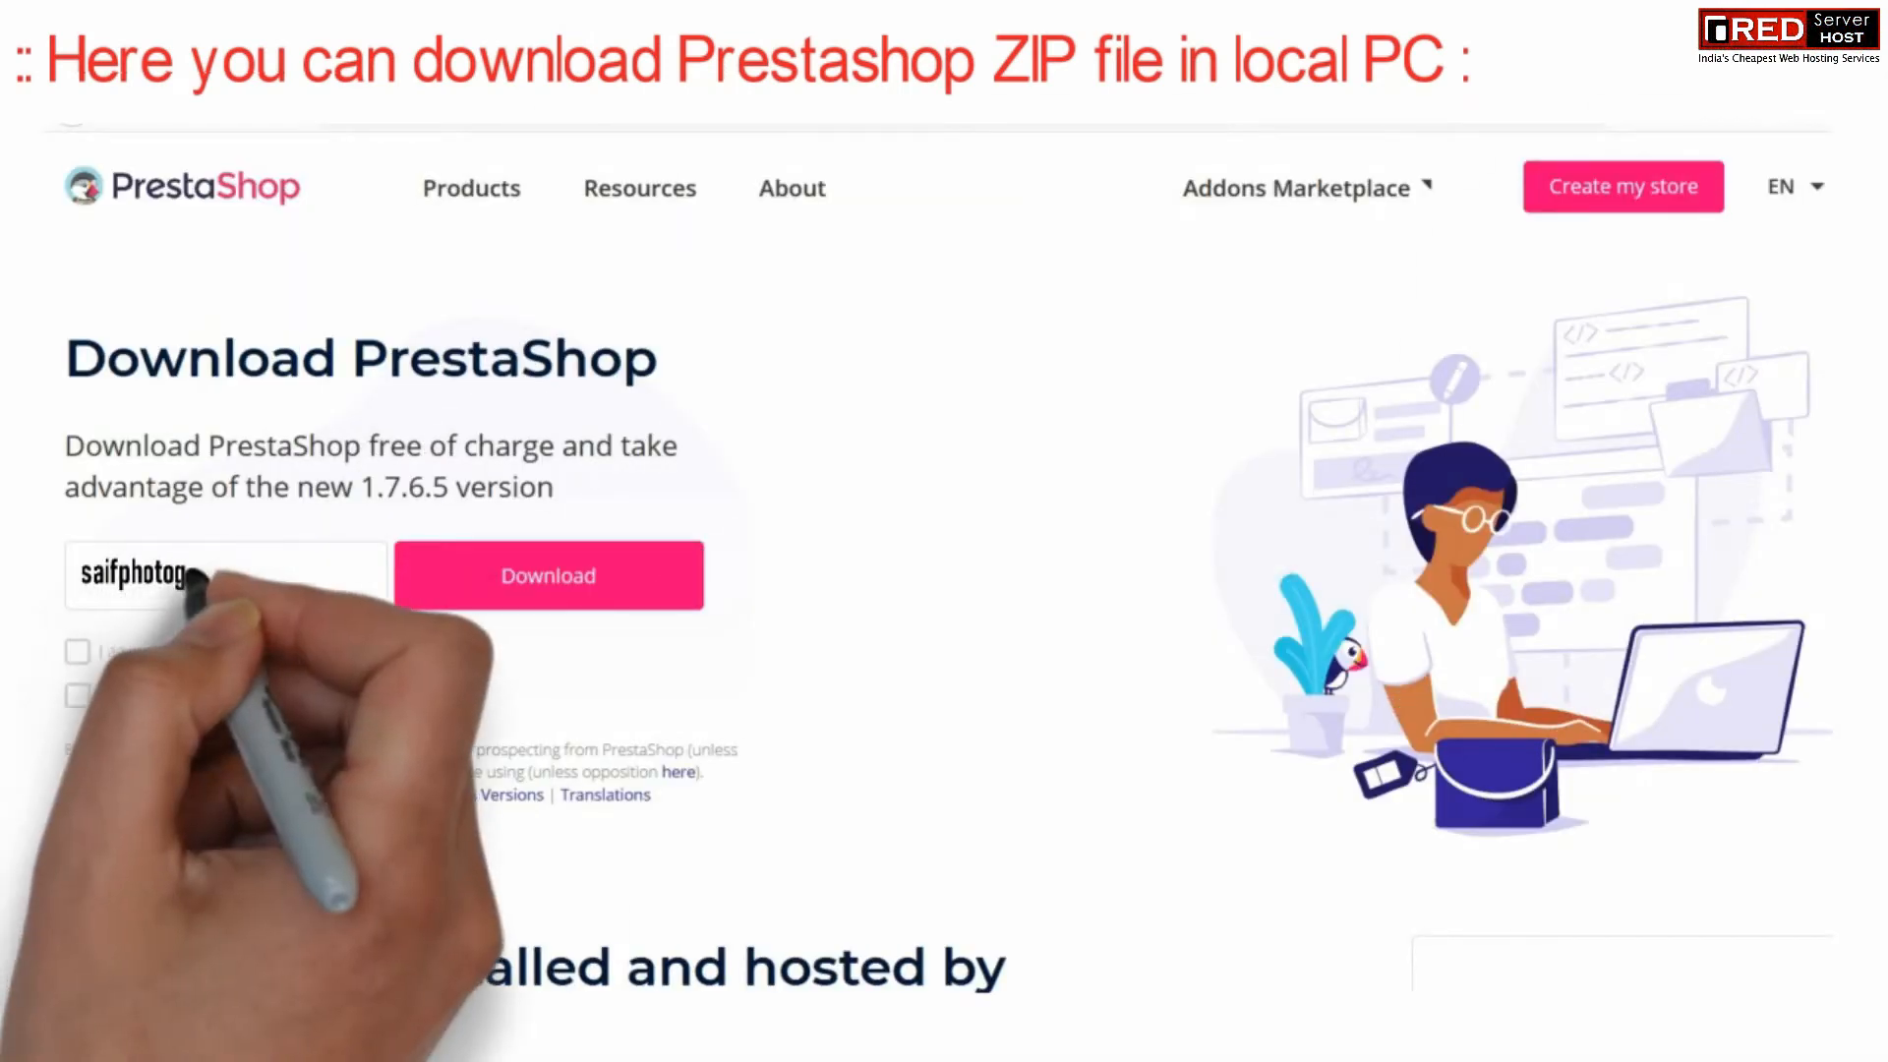
{"action": "left_click", "coordinate": [75, 650]}
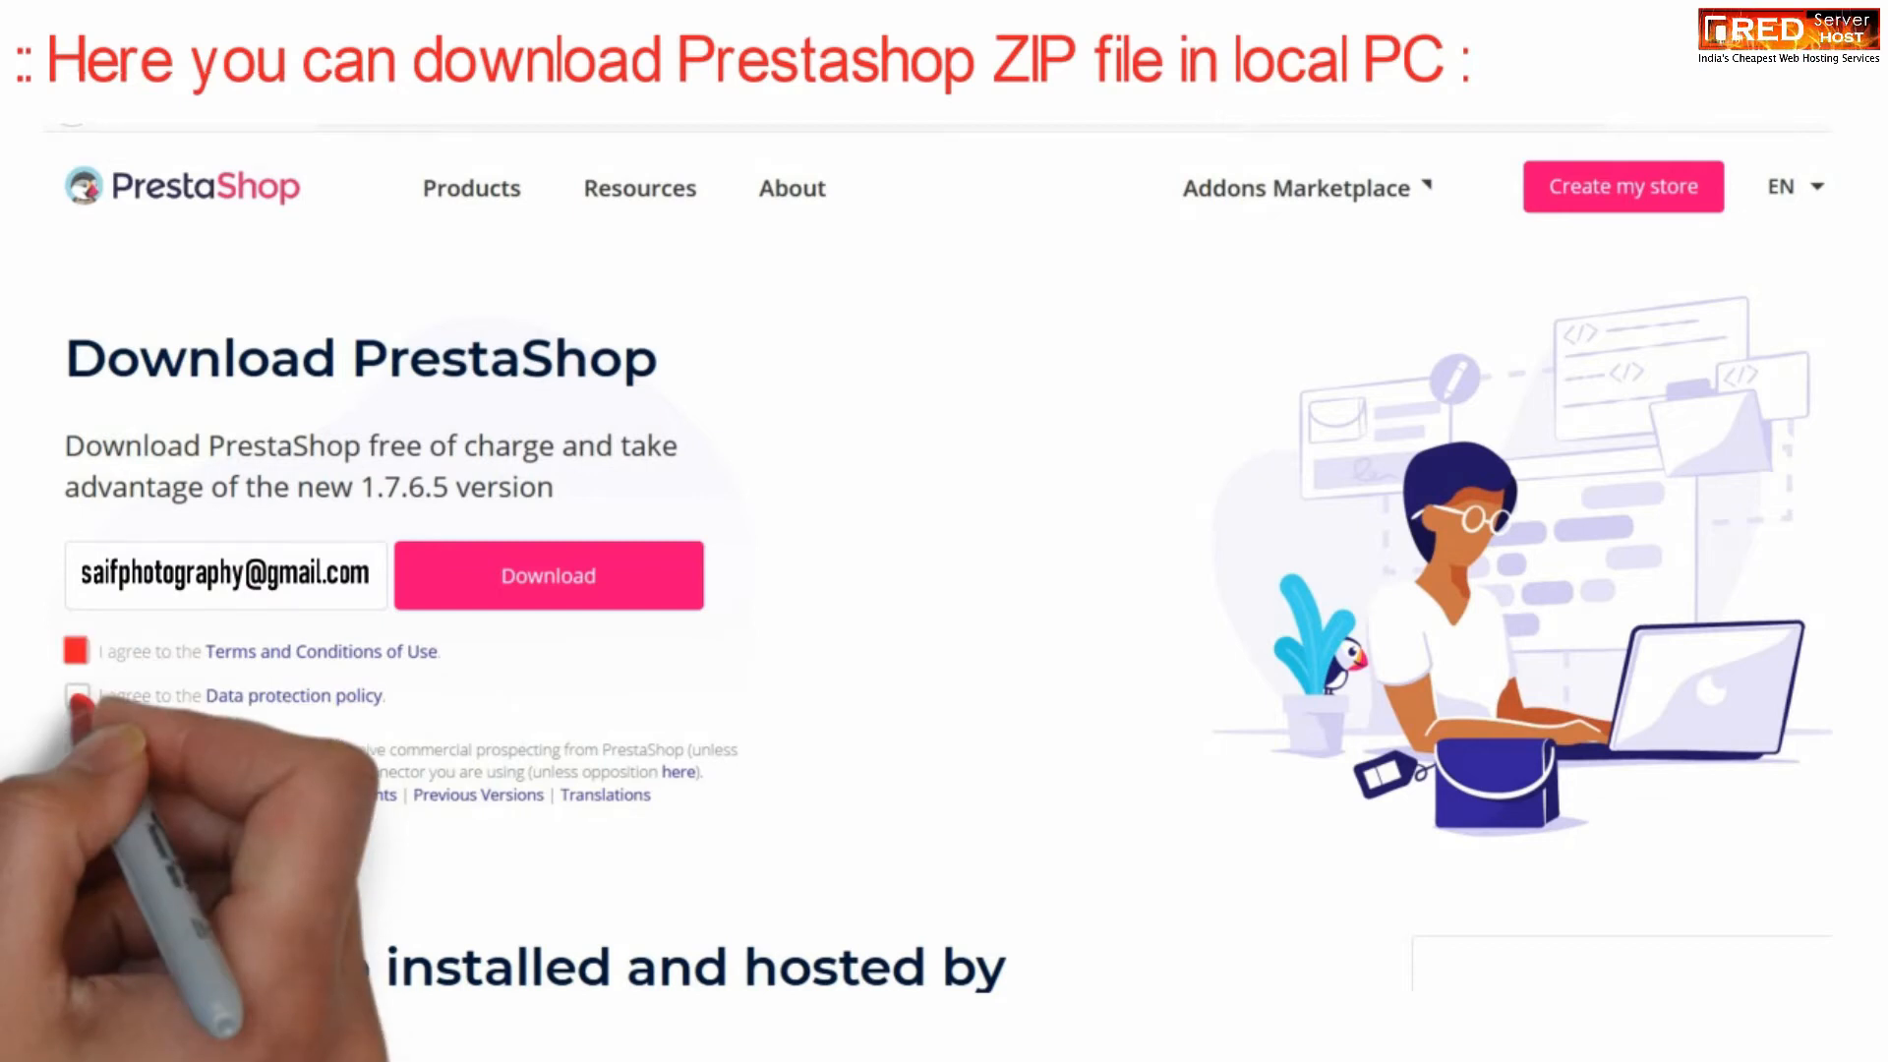
{"action": "left_click", "coordinate": [546, 574]}
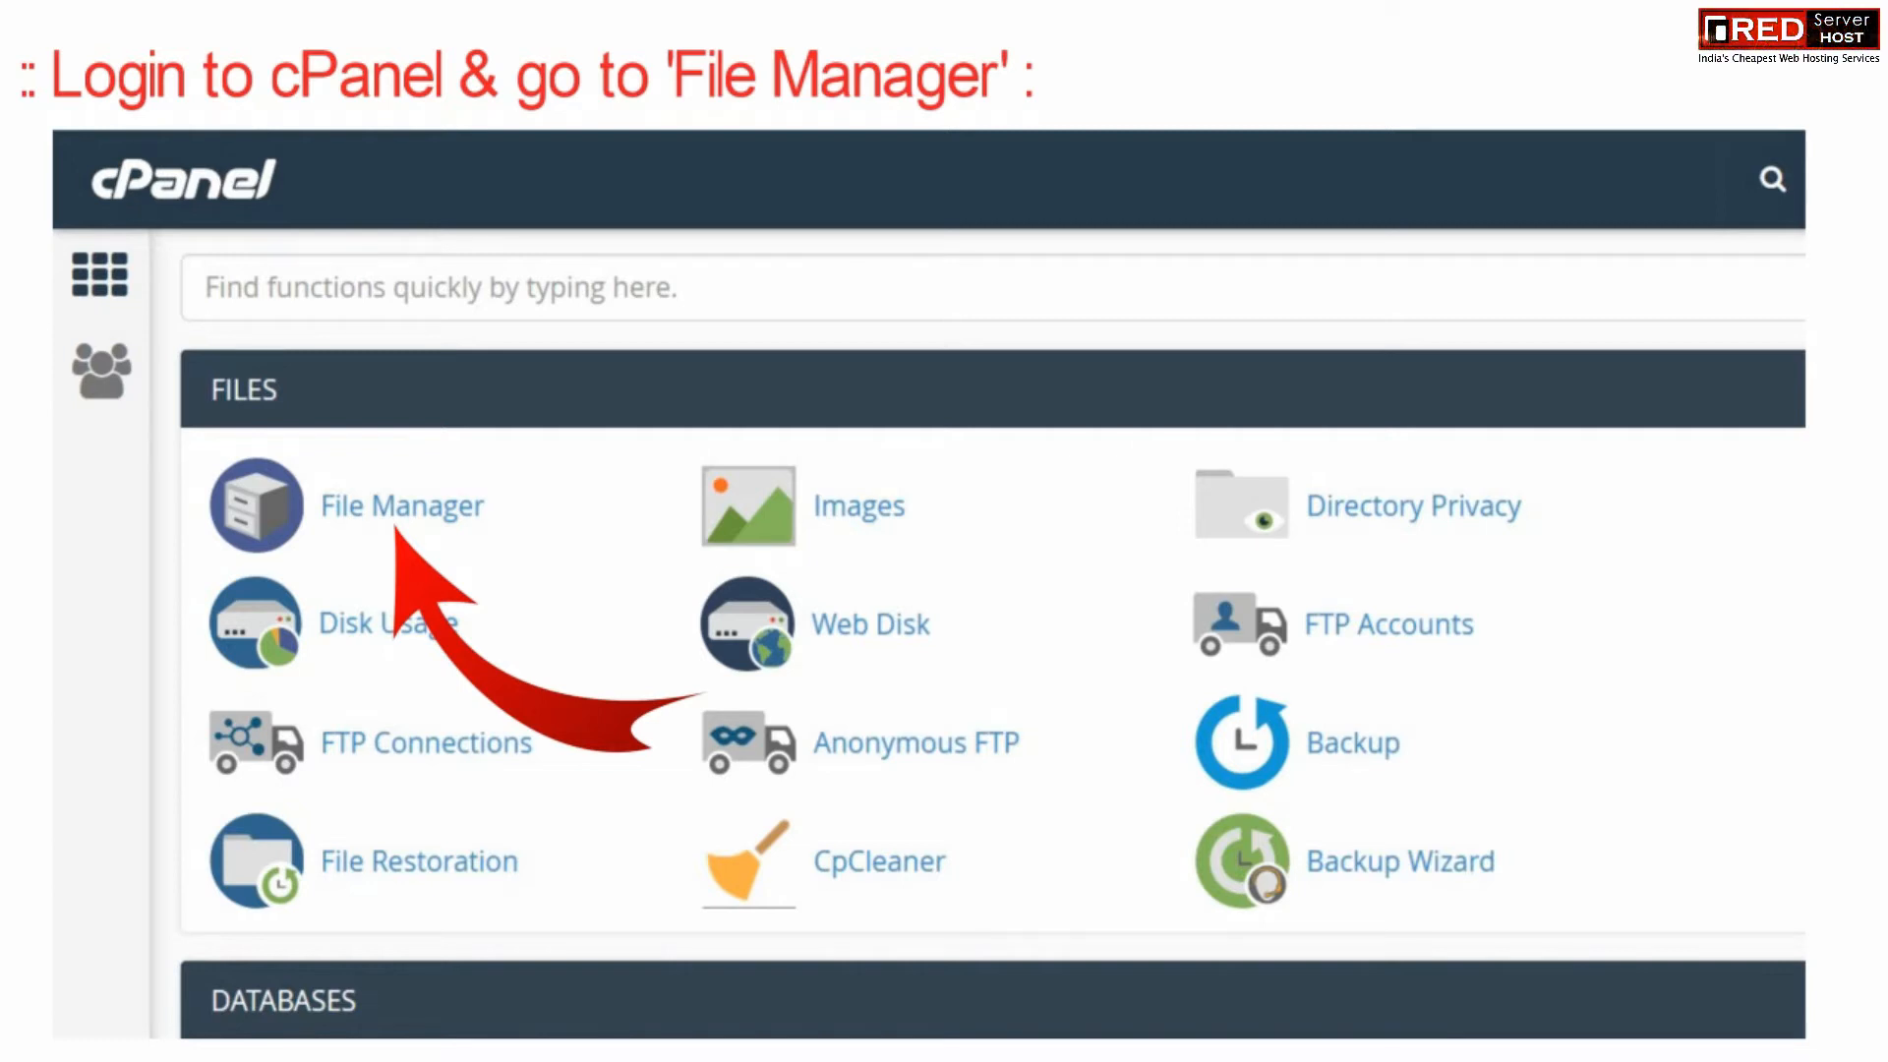
Create a folder named 'prestashop' in public_html through File Manager.
{"action": "left_click", "coordinate": [256, 504]}
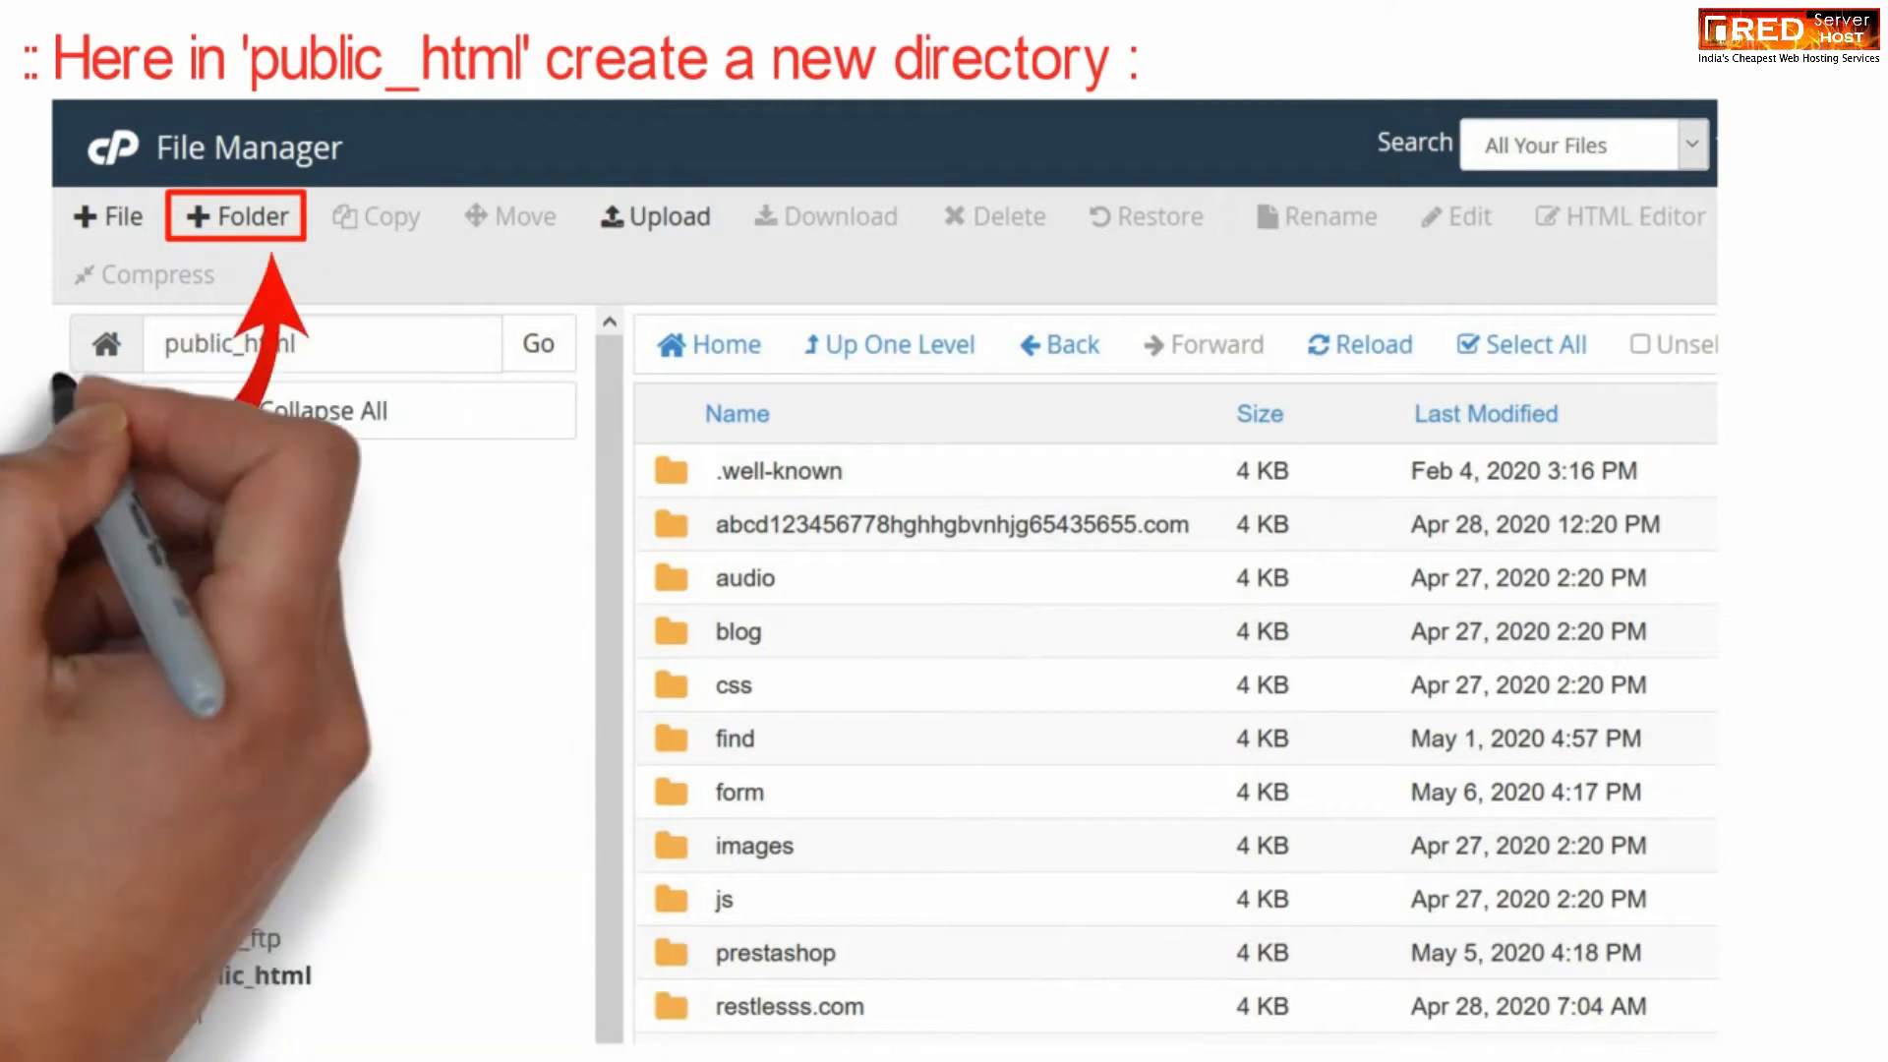
{"action": "left_click", "coordinate": [235, 215]}
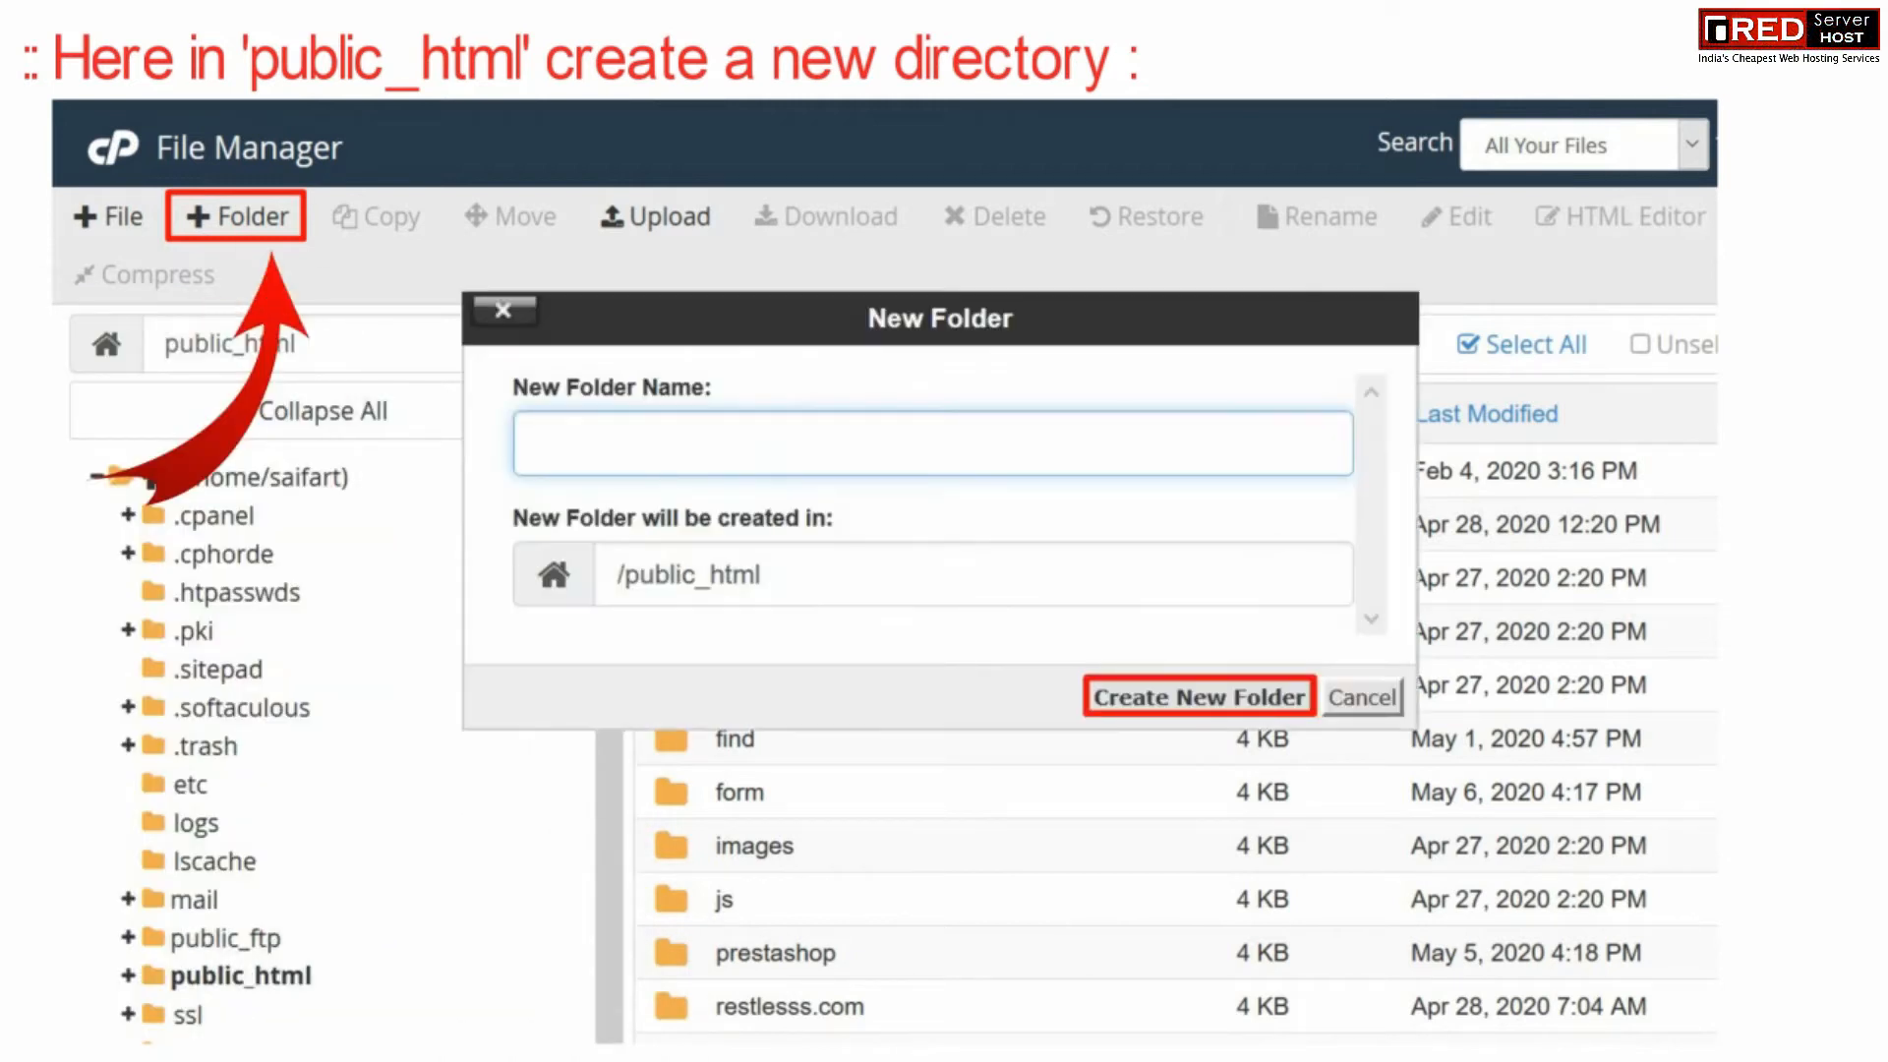
{"action": "type", "text": "prestashop"}
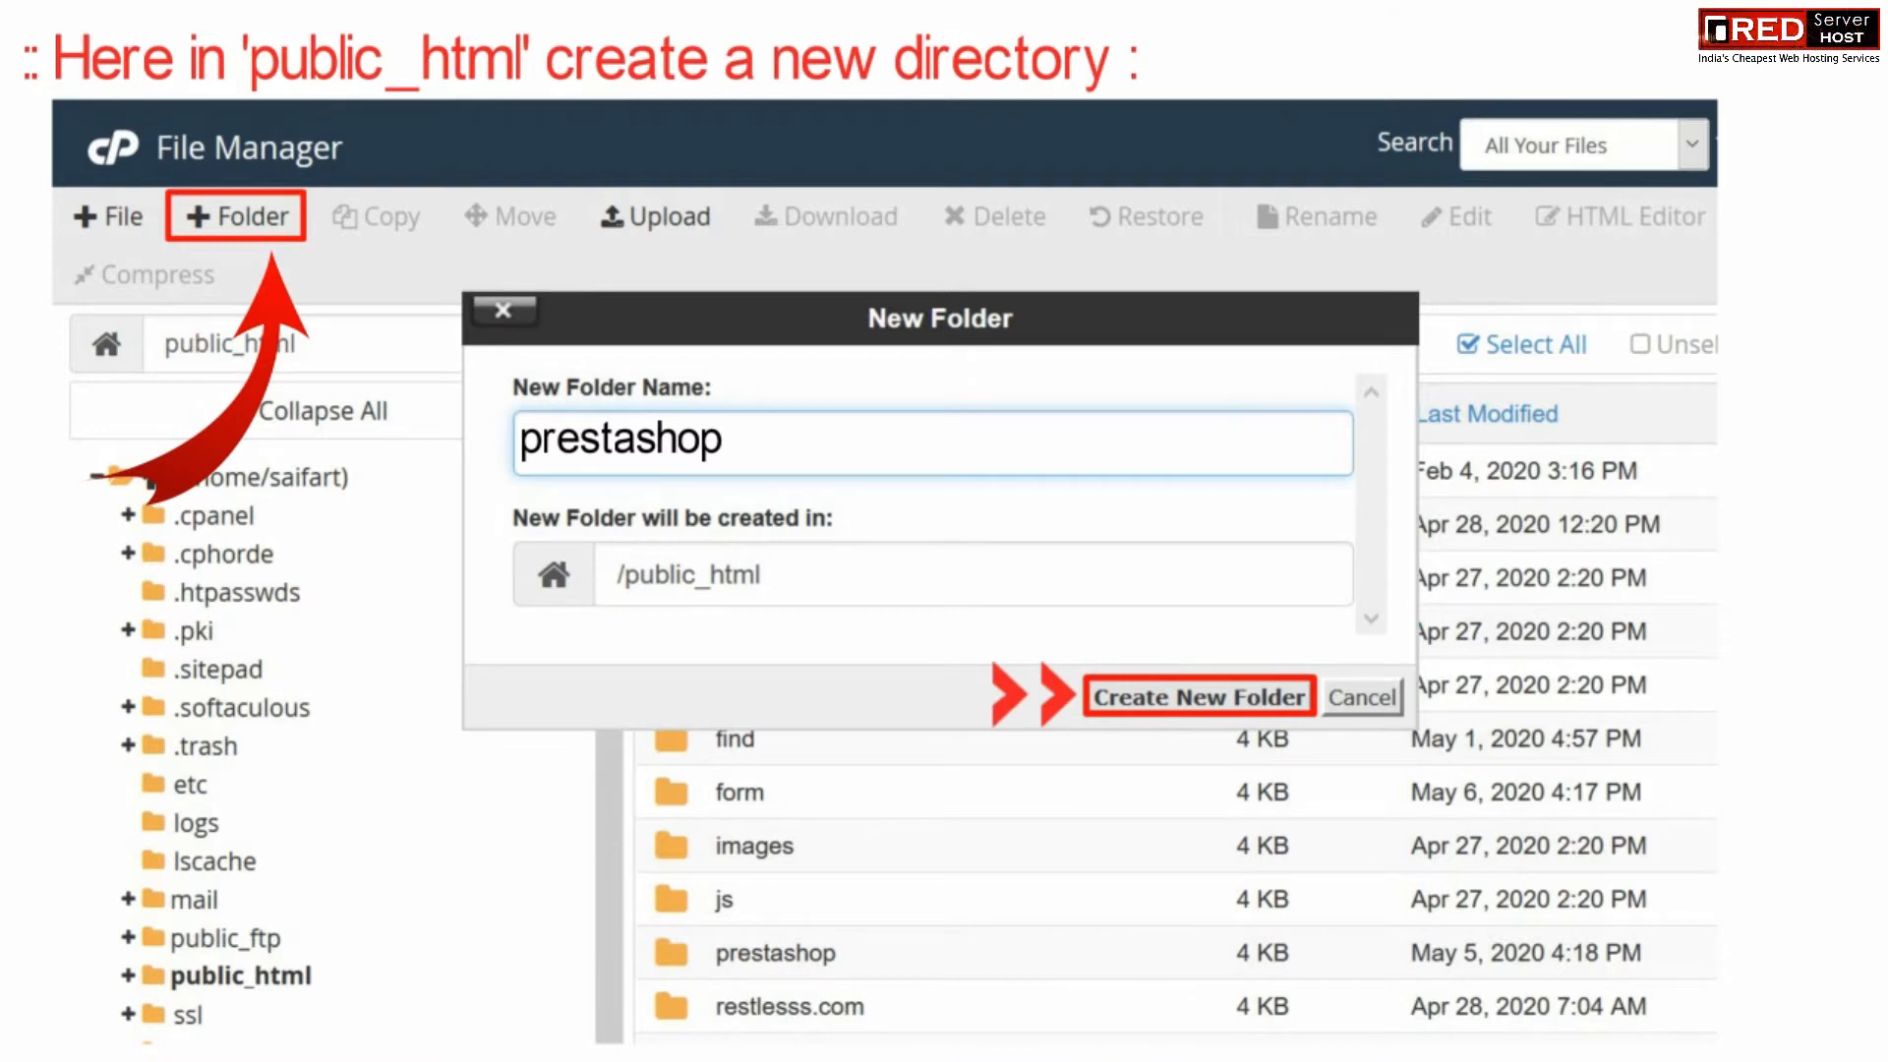
{"action": "left_click", "coordinate": [1197, 697]}
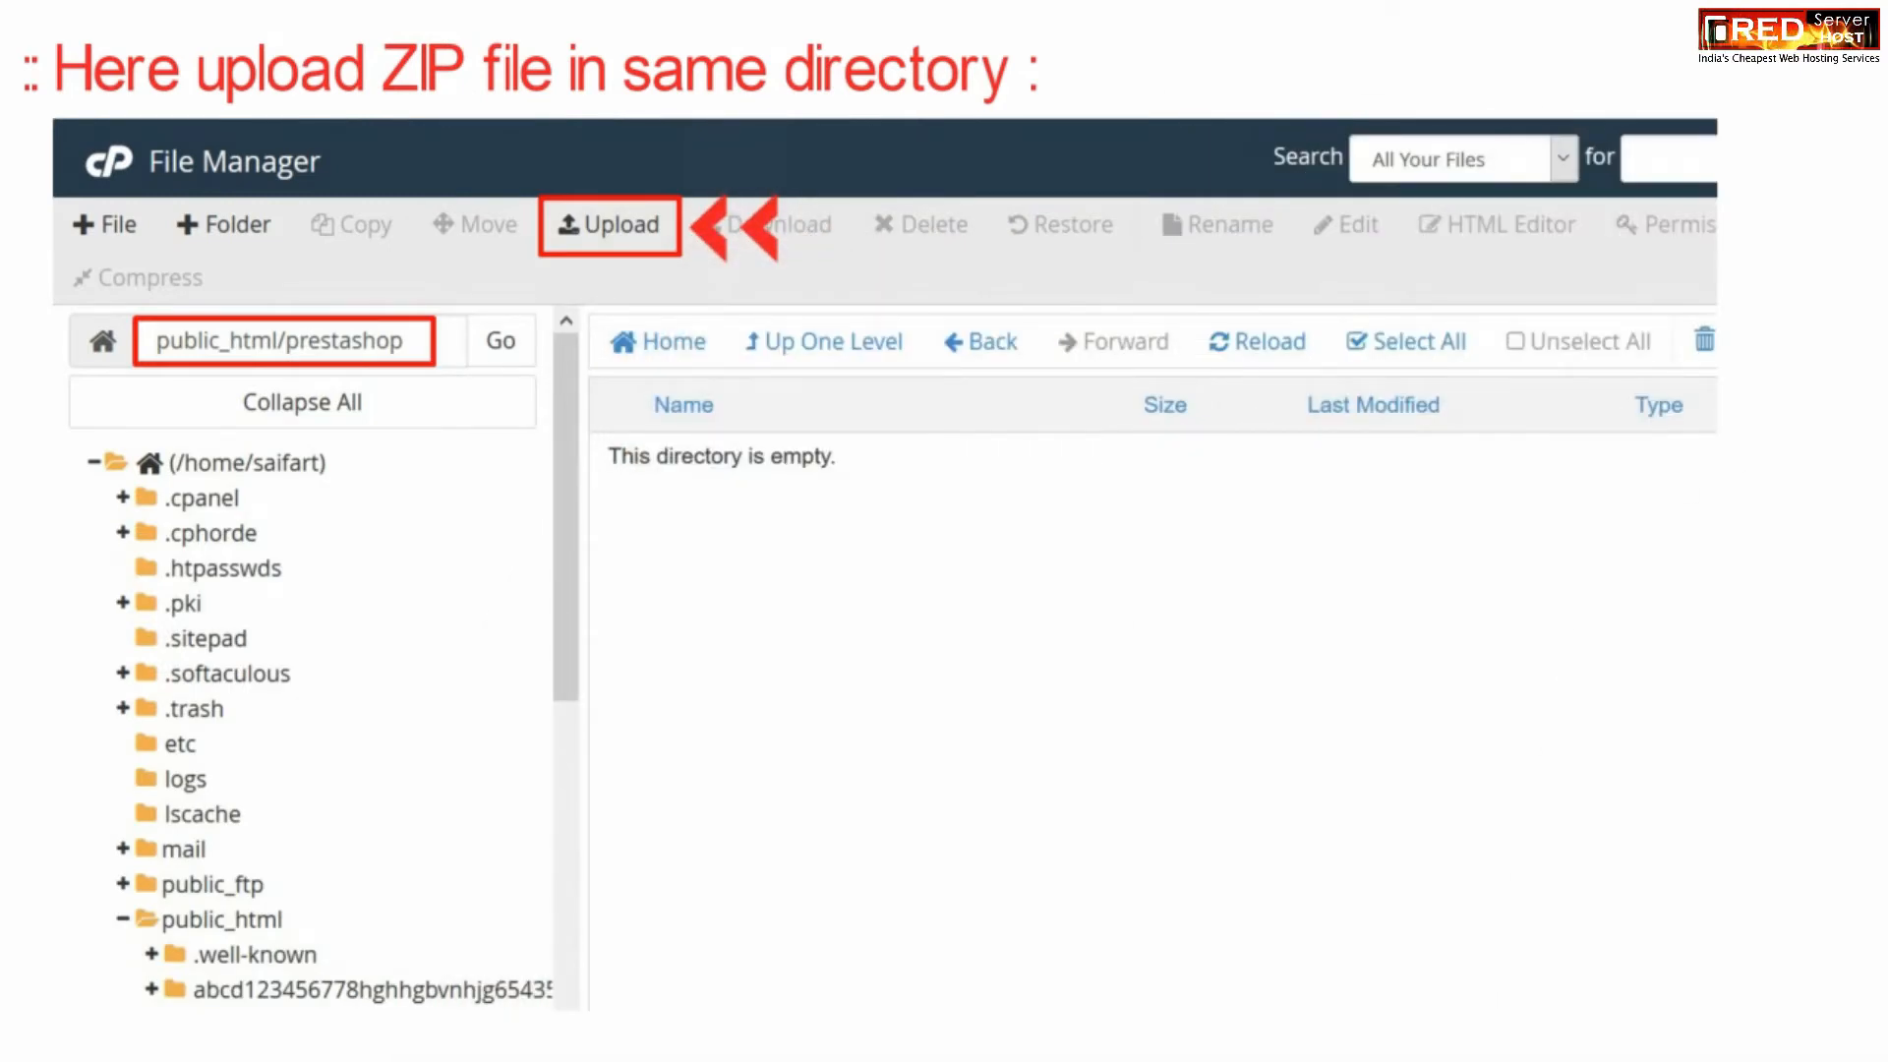
Upload the PrestaShop 1.7.6.5 zip and return to the prestashop folder.
{"action": "left_click", "coordinate": [608, 225]}
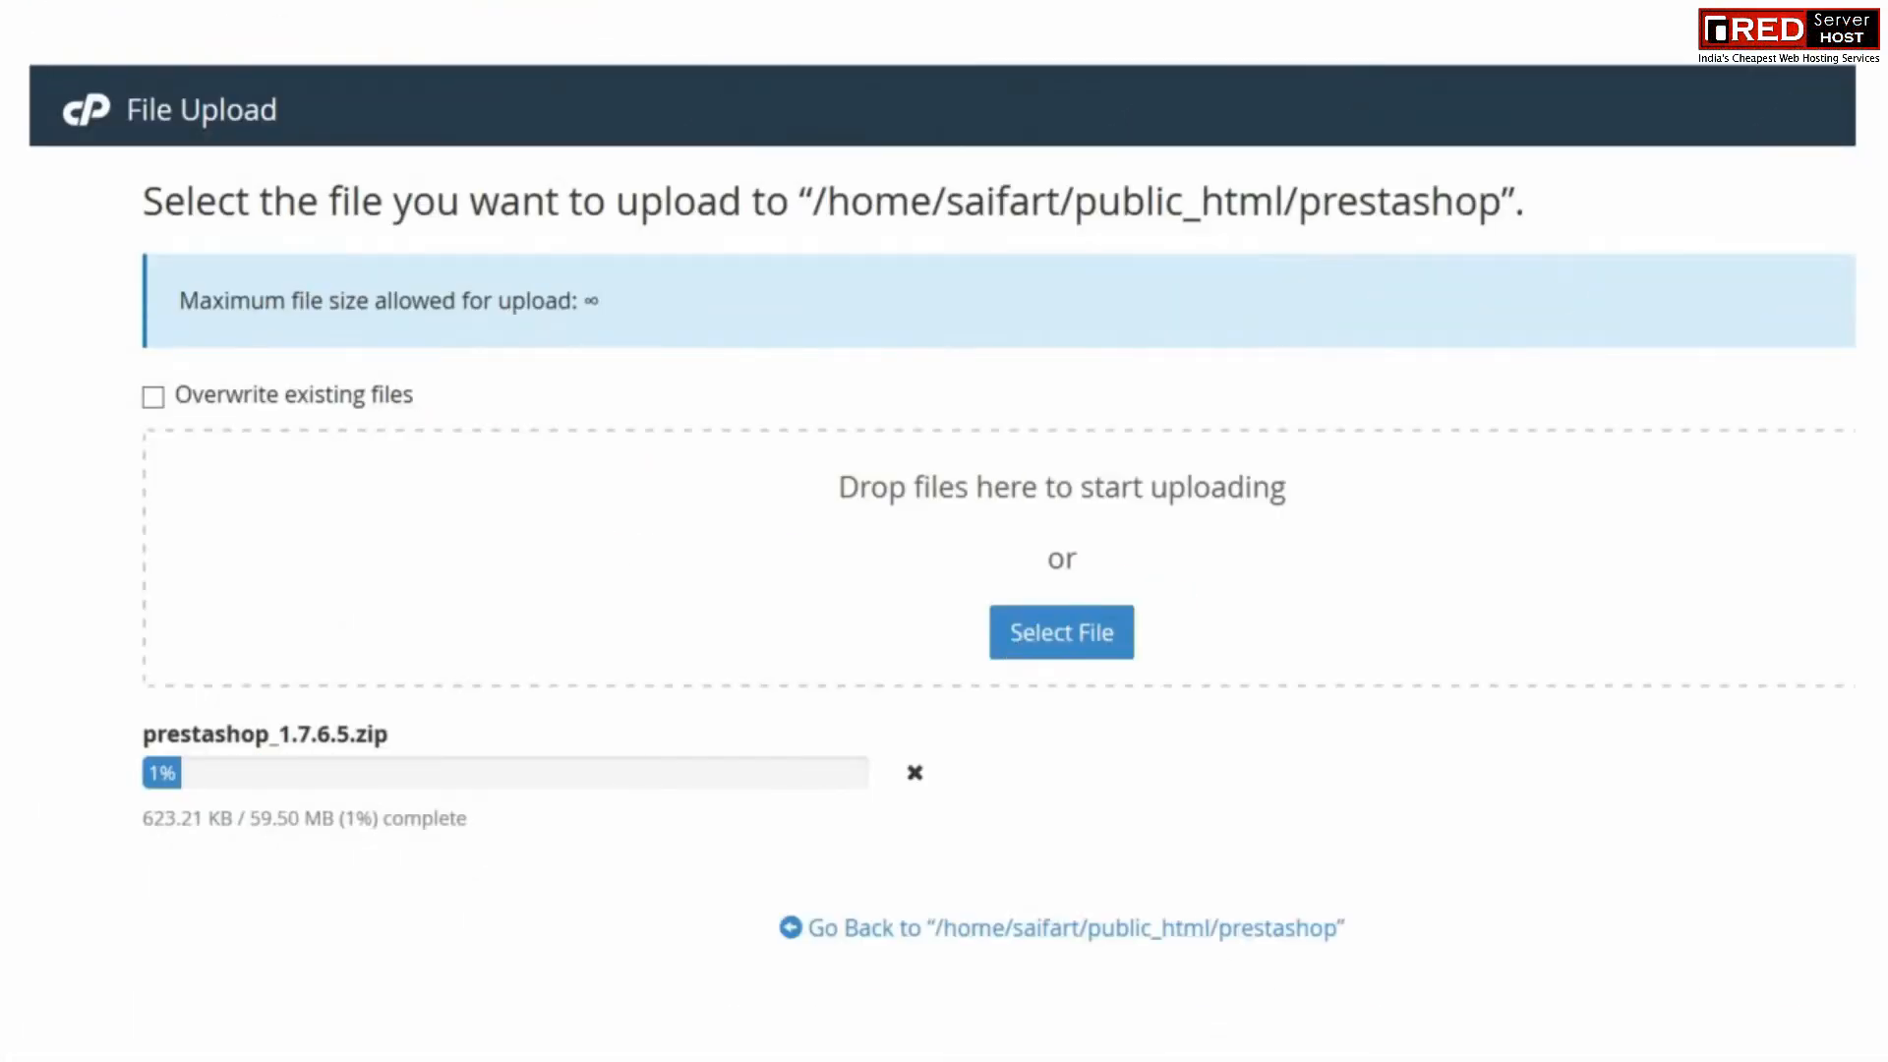
{"action": "left_click", "coordinate": [1060, 631]}
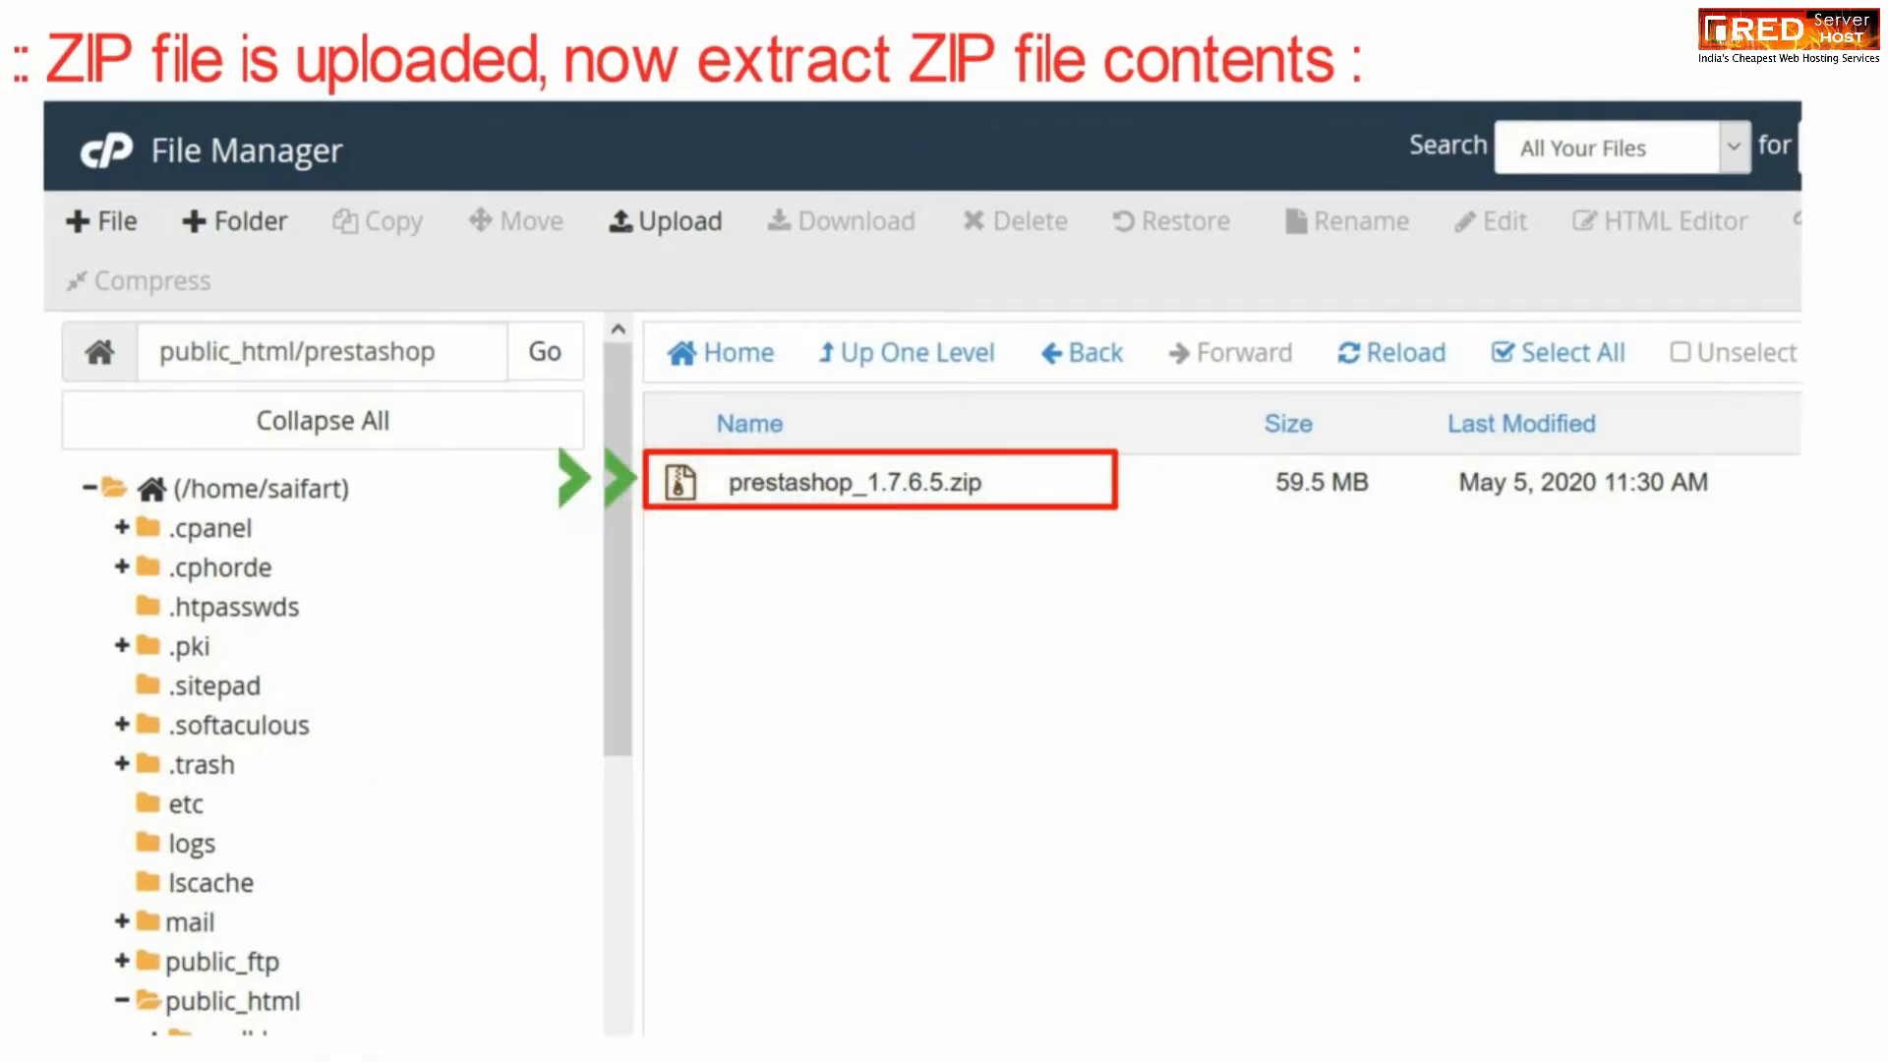
Extract prestashop_1.7.6.5.zip into the prestashop folder.
{"action": "right_click", "coordinate": [879, 481]}
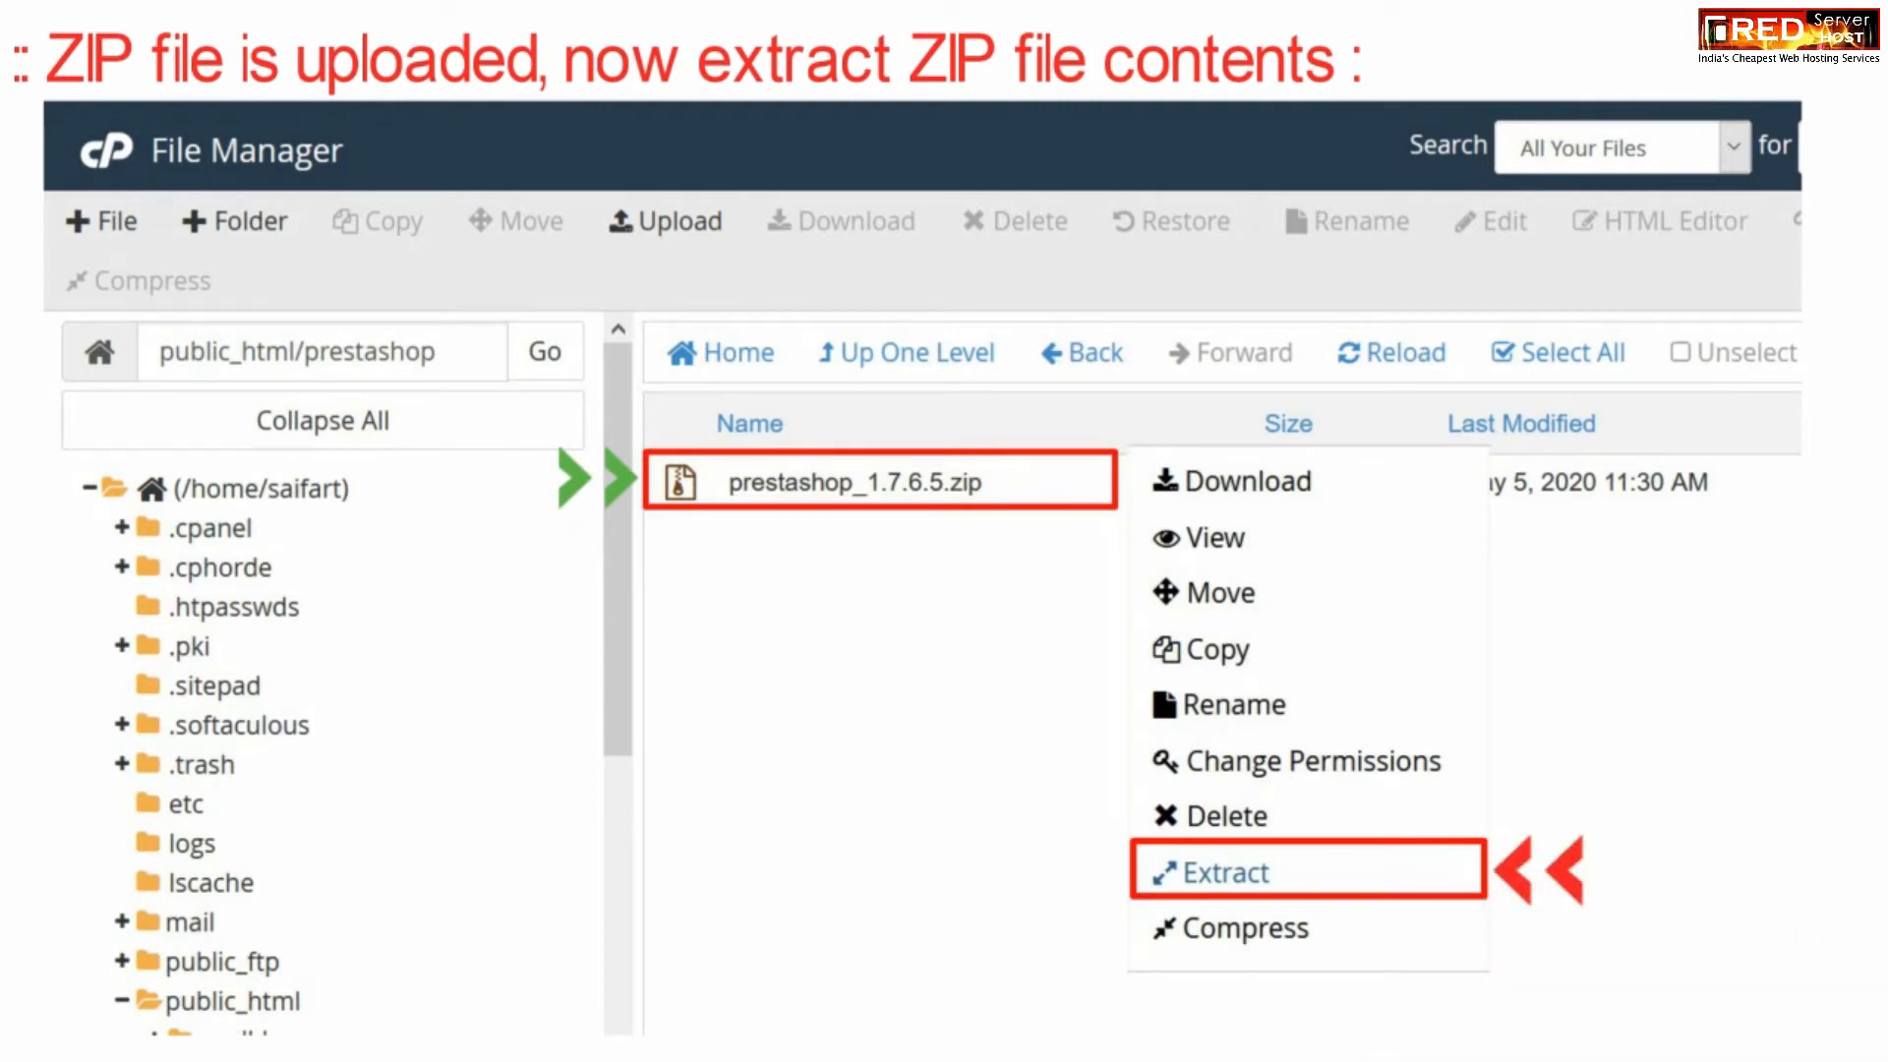
{"action": "left_click", "coordinate": [1224, 871]}
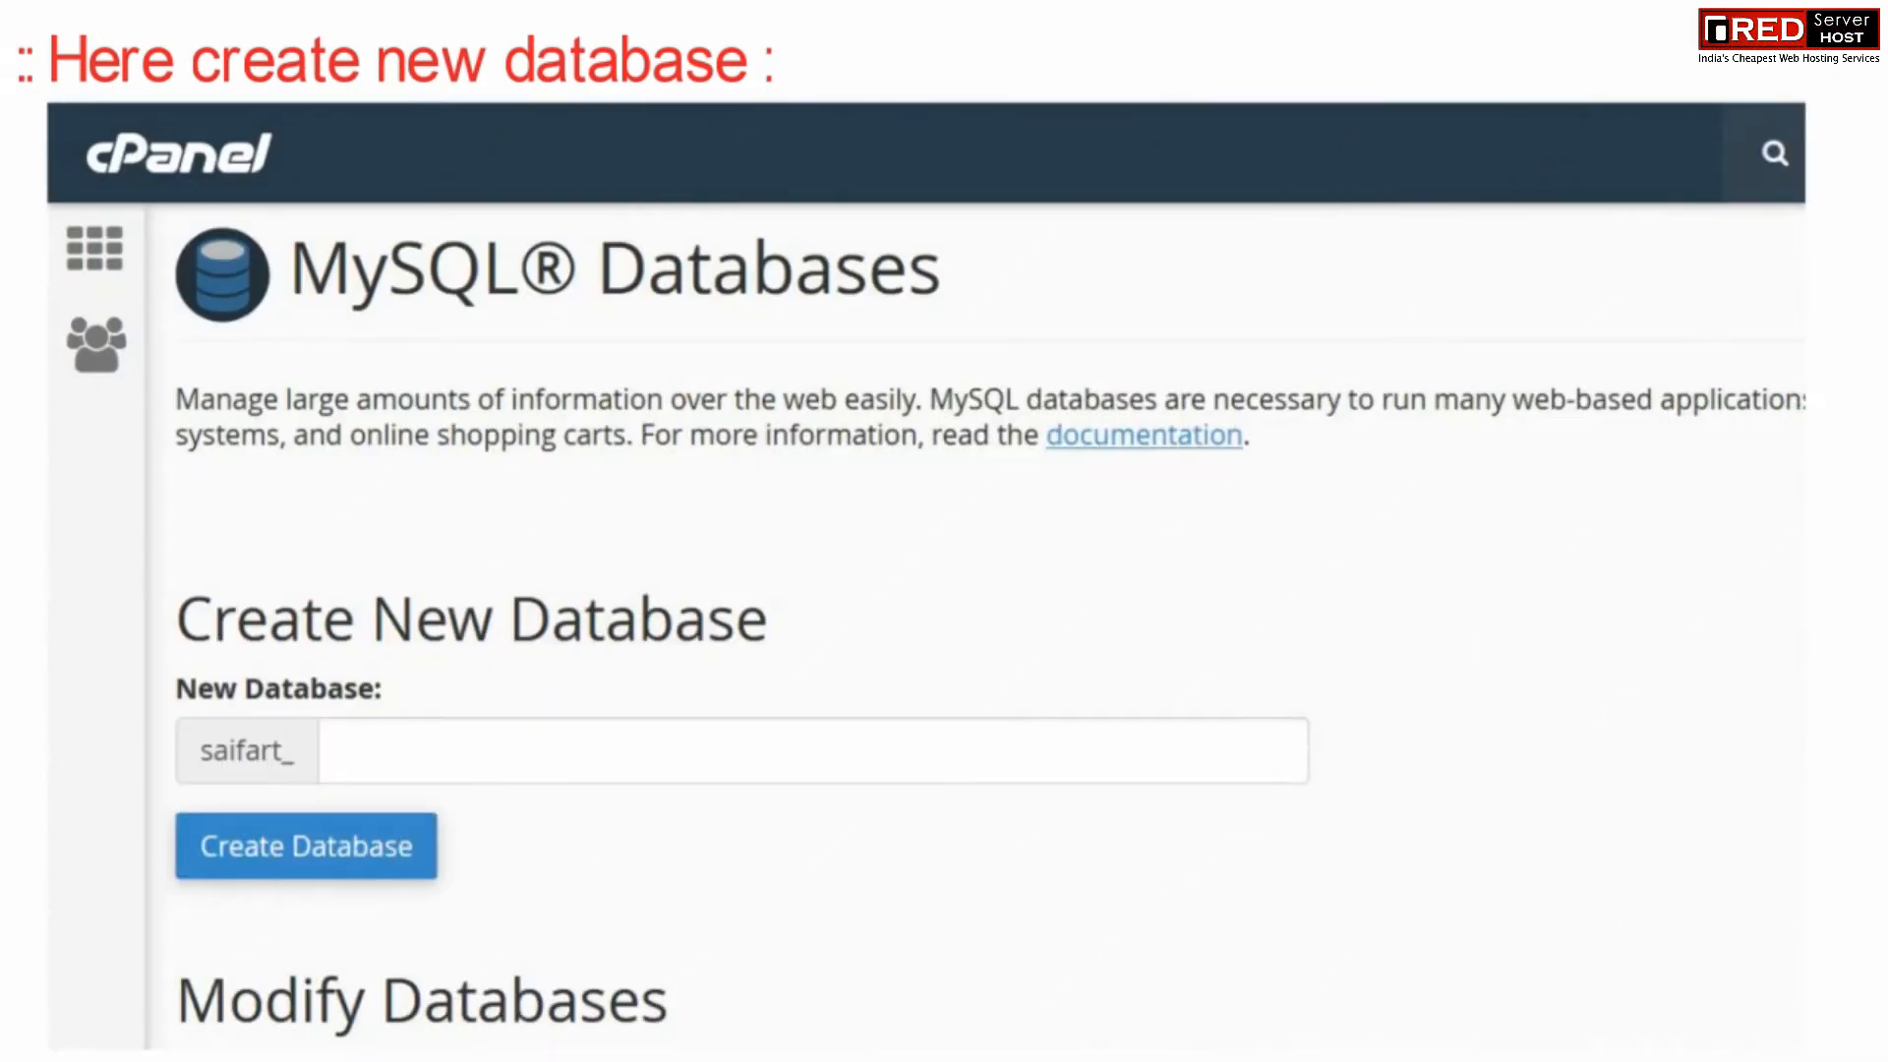
Create the 'prestashop' MySQL database and the 'presta' database user.
{"action": "type", "text": "prestashop"}
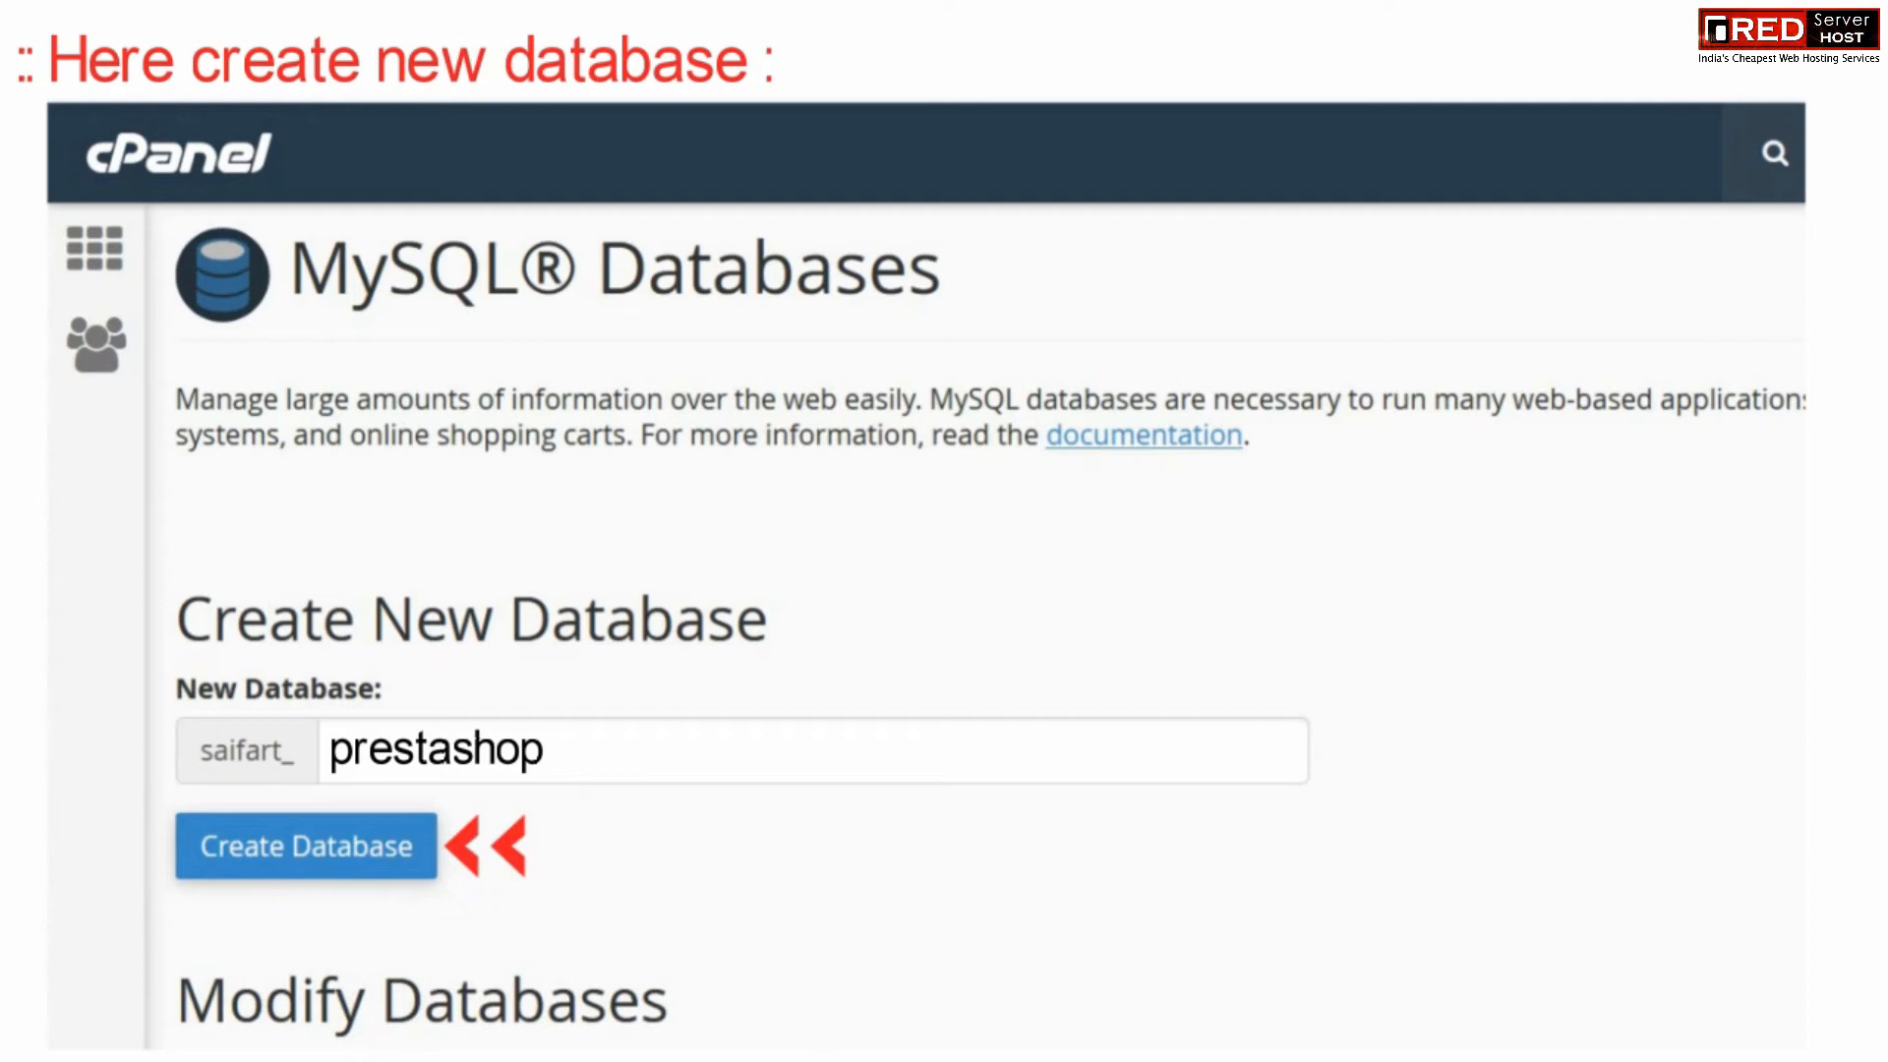
{"action": "left_click", "coordinate": [304, 846]}
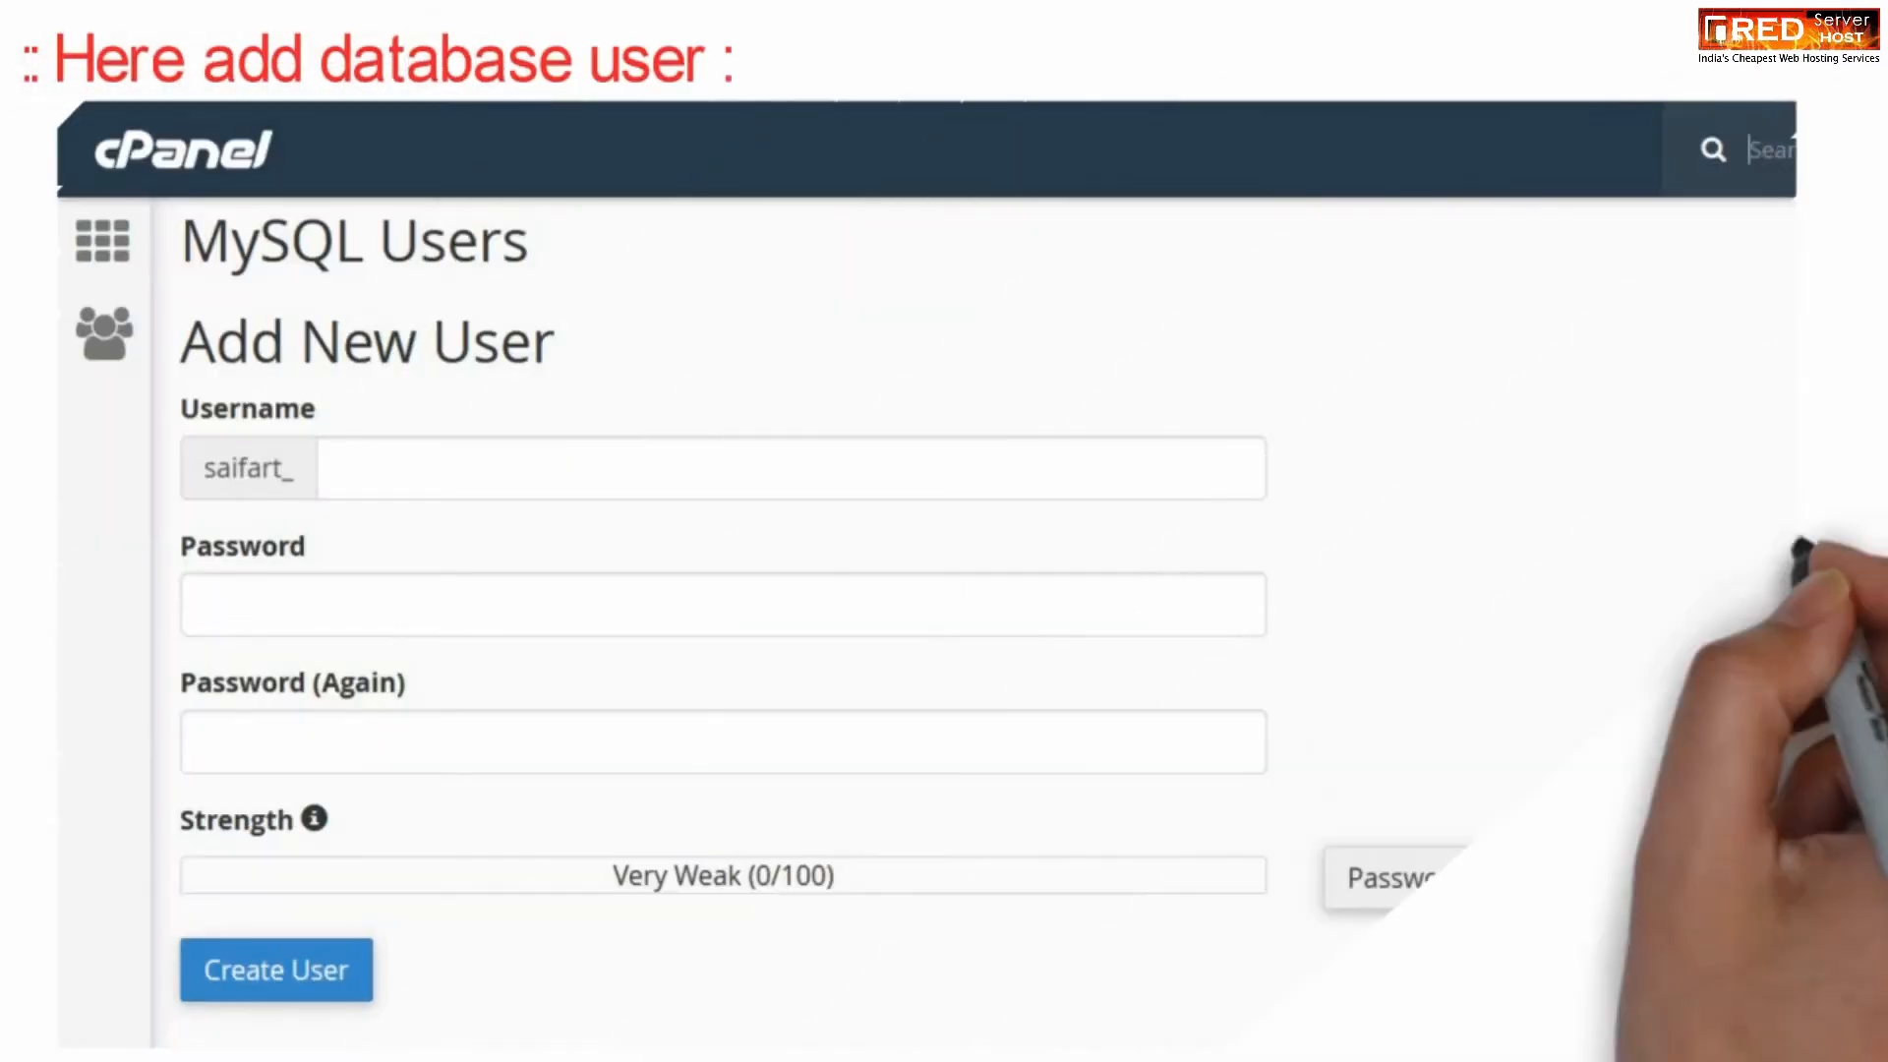
{"action": "type", "text": "presta"}
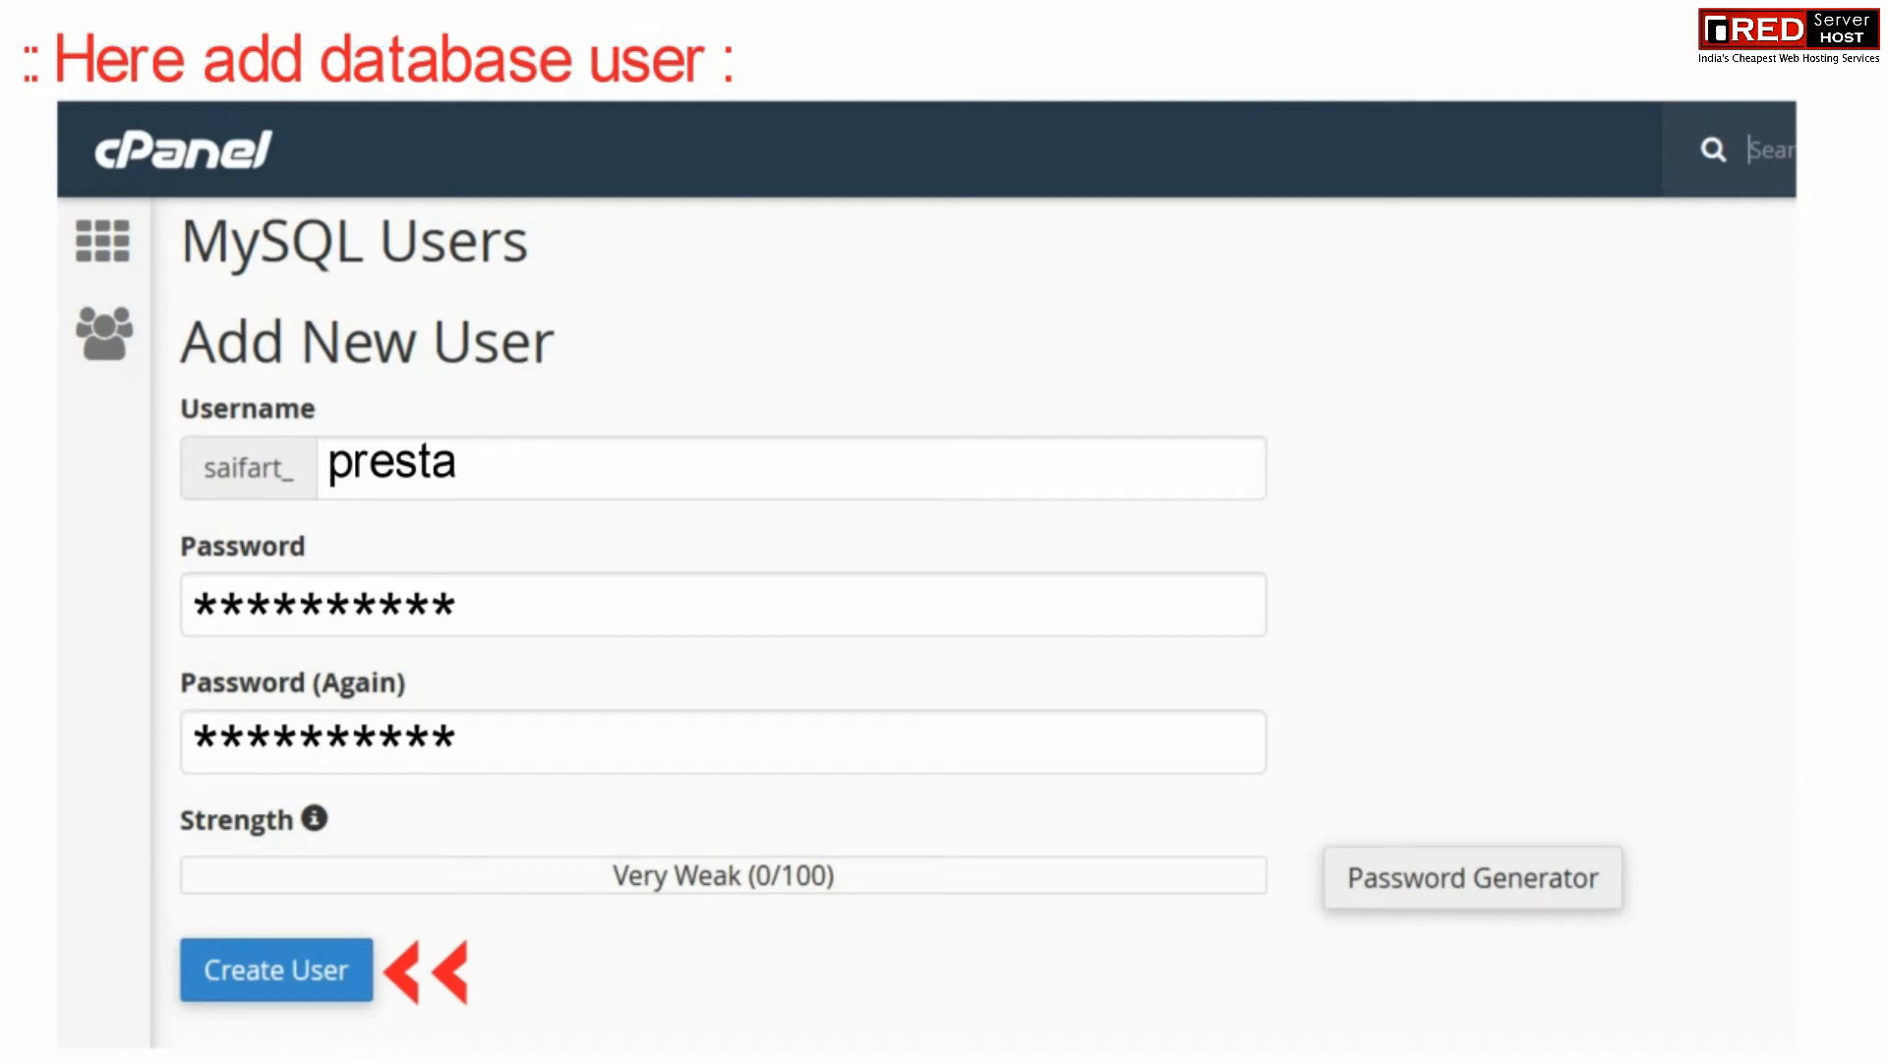
{"action": "left_click", "coordinate": [276, 969]}
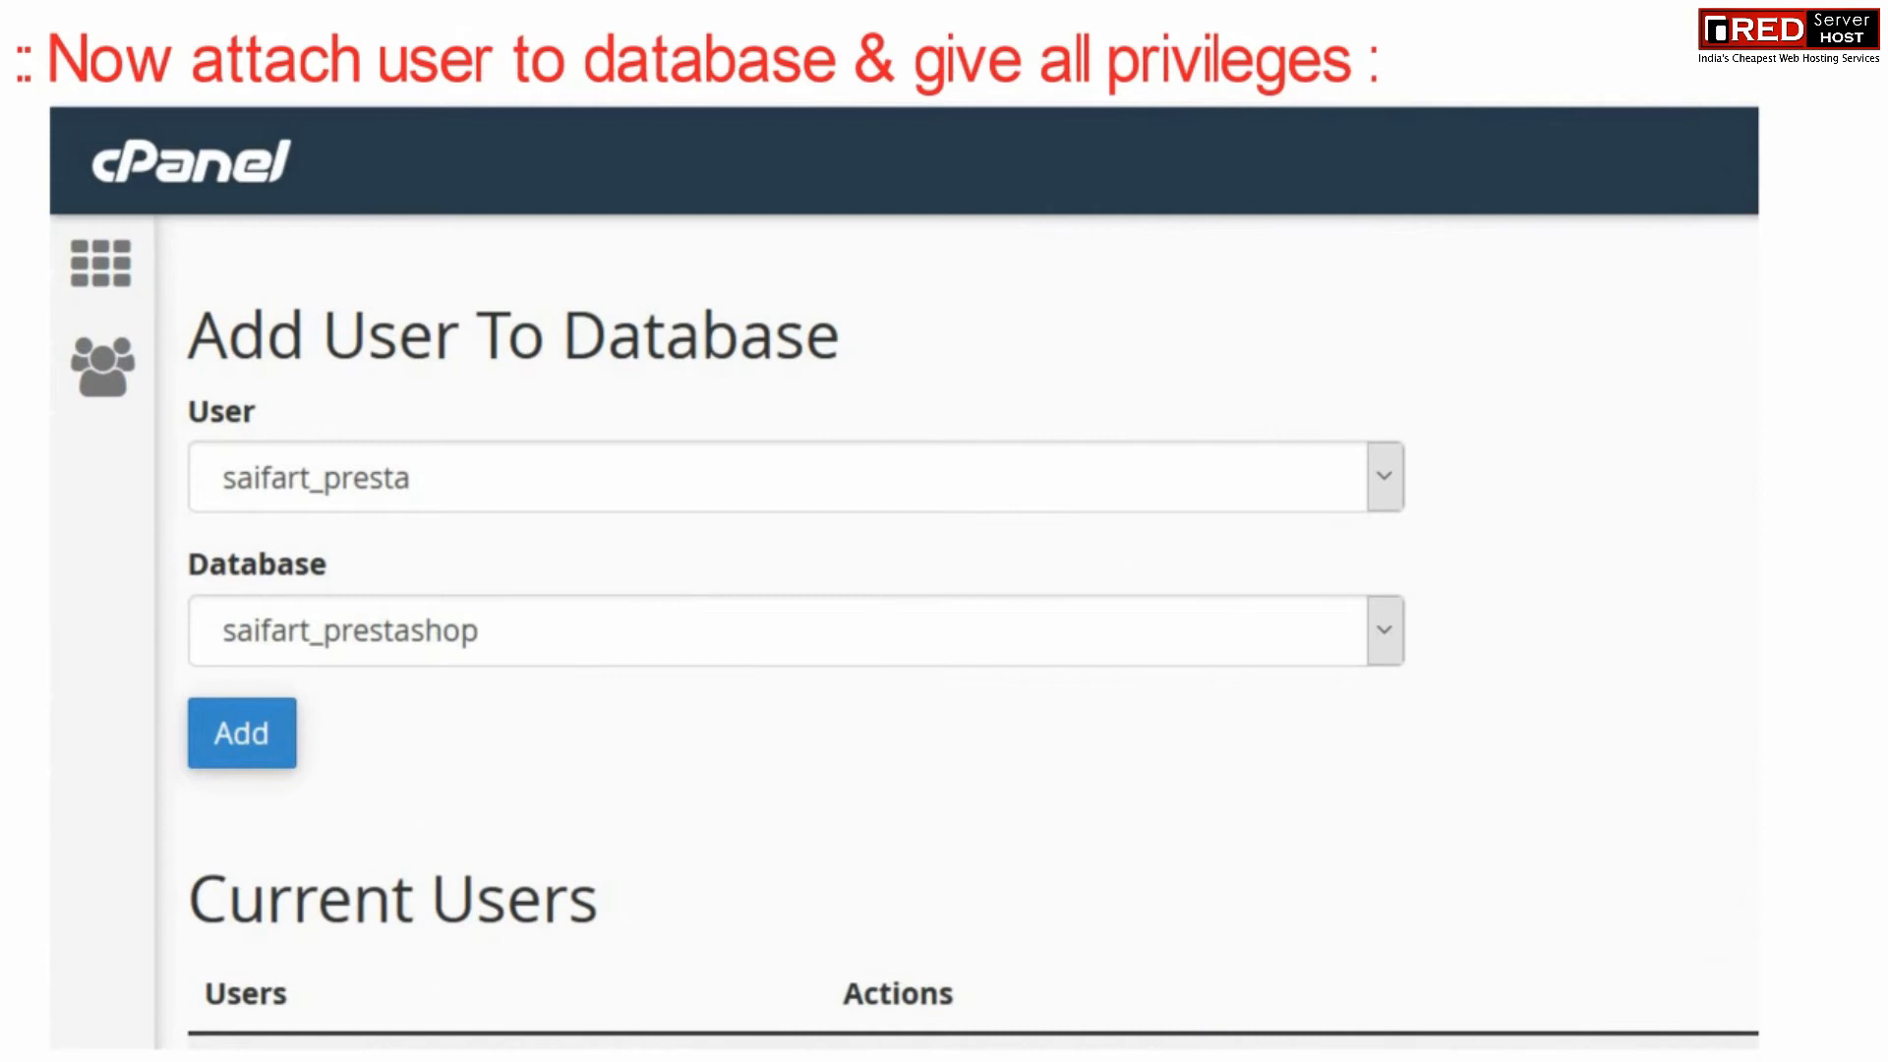
Add the presta user to the saifart_prestashop database.
{"action": "left_click", "coordinate": [241, 732]}
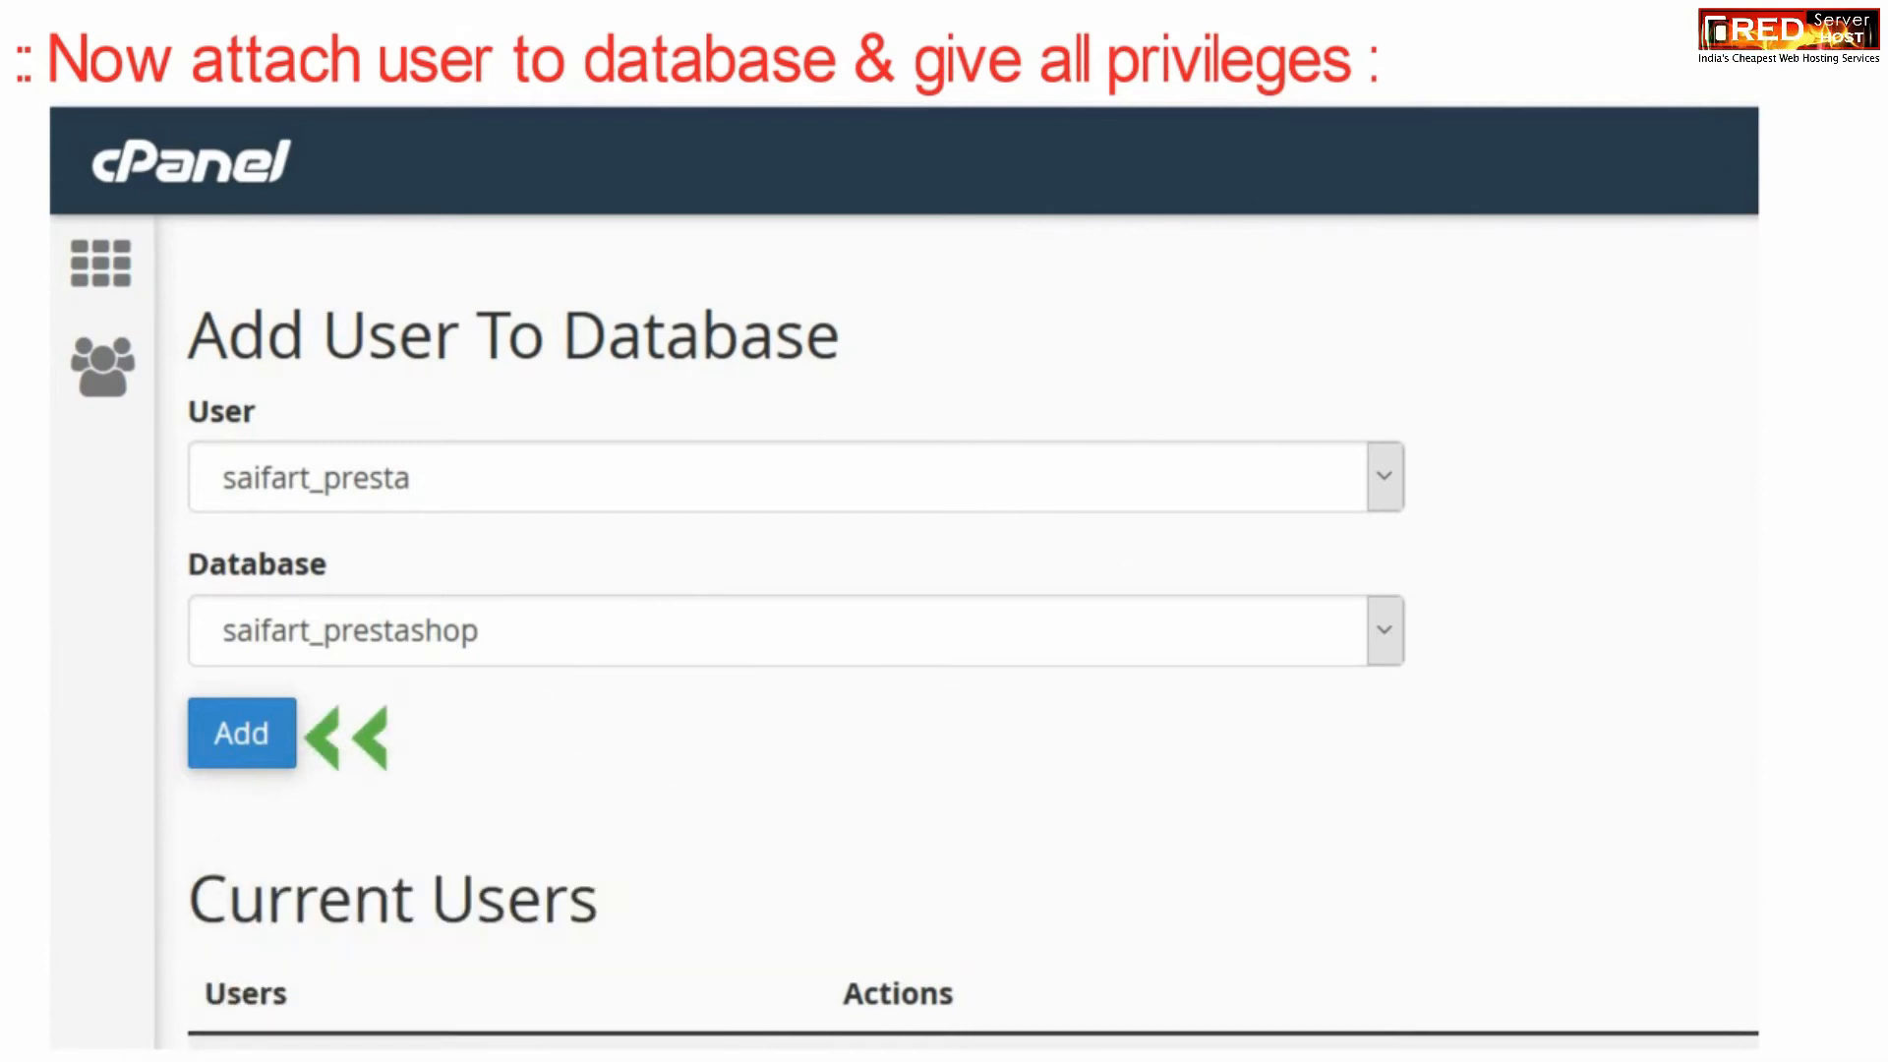
{"action": "scroll", "scroll_direction": "down", "scroll_amount": 3}
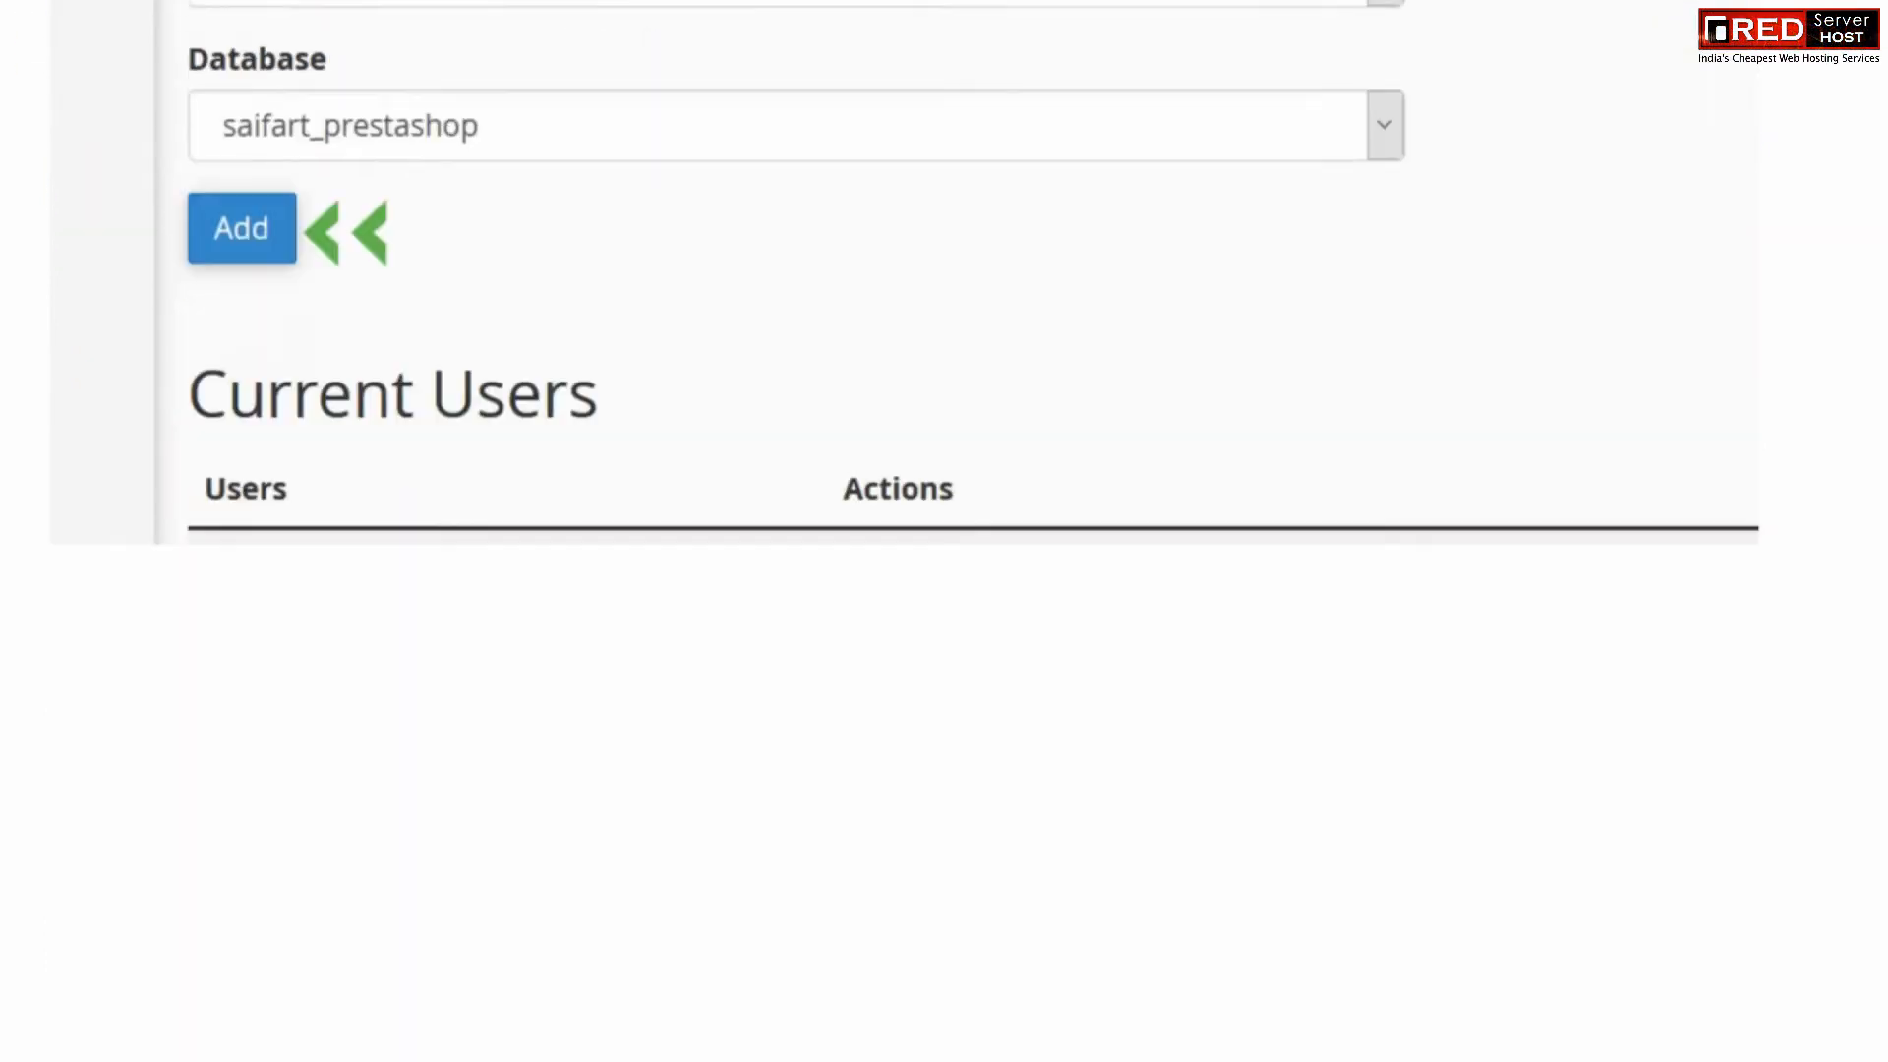
{"action": "left_click", "coordinate": [241, 227]}
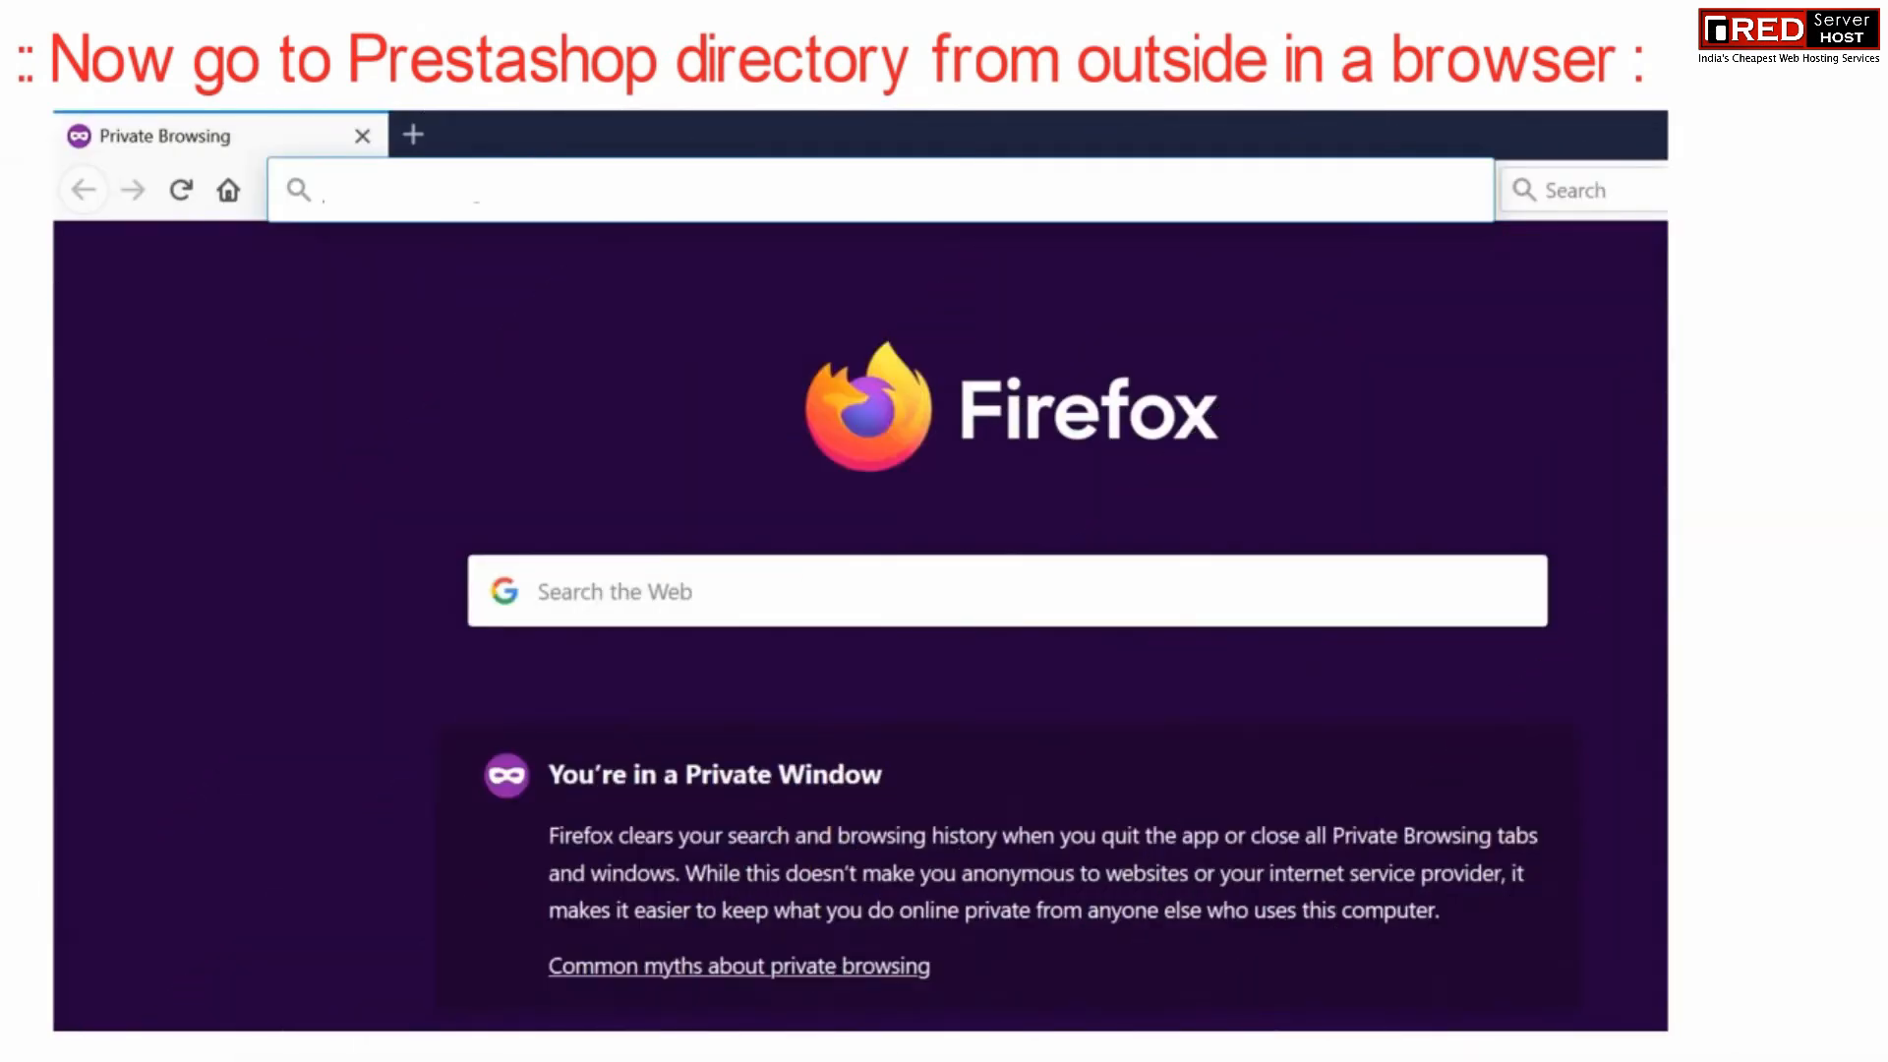
{"action": "type", "text": "https://saifart.tk/prestashop"}
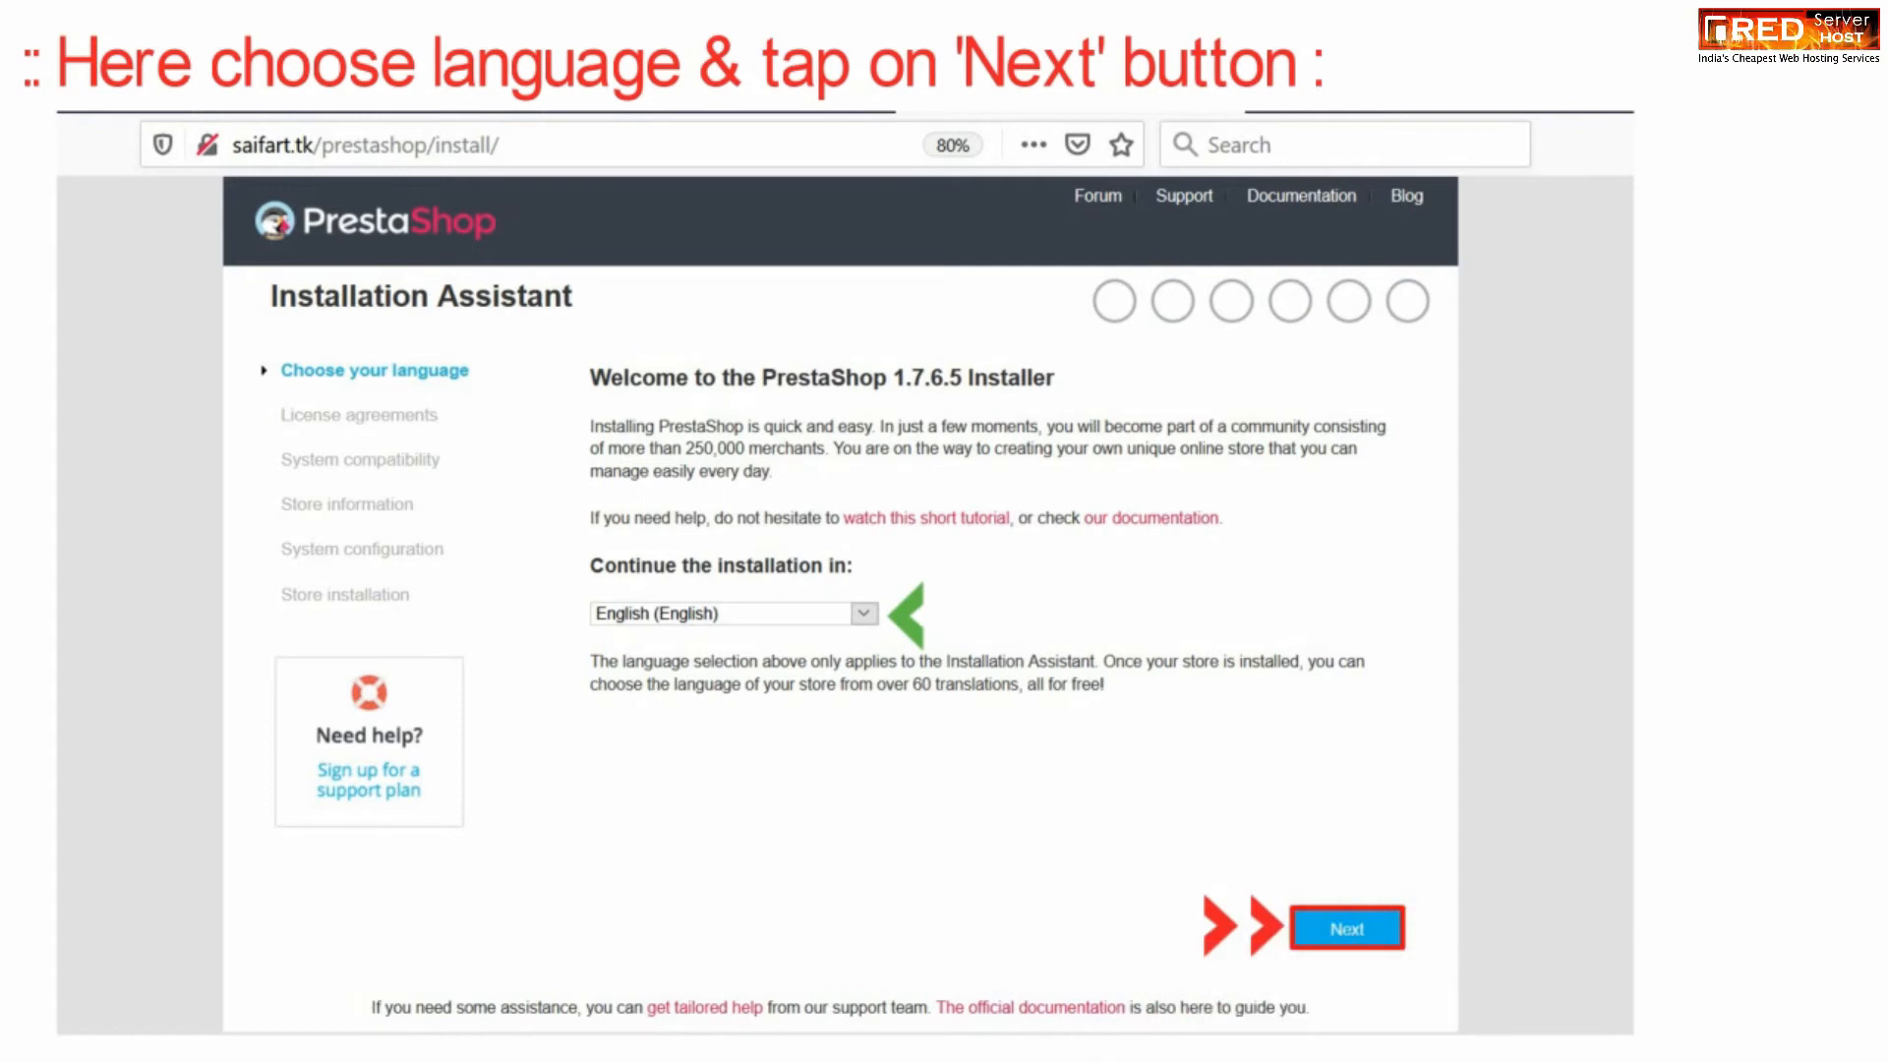
{"action": "left_click", "coordinate": [1346, 927]}
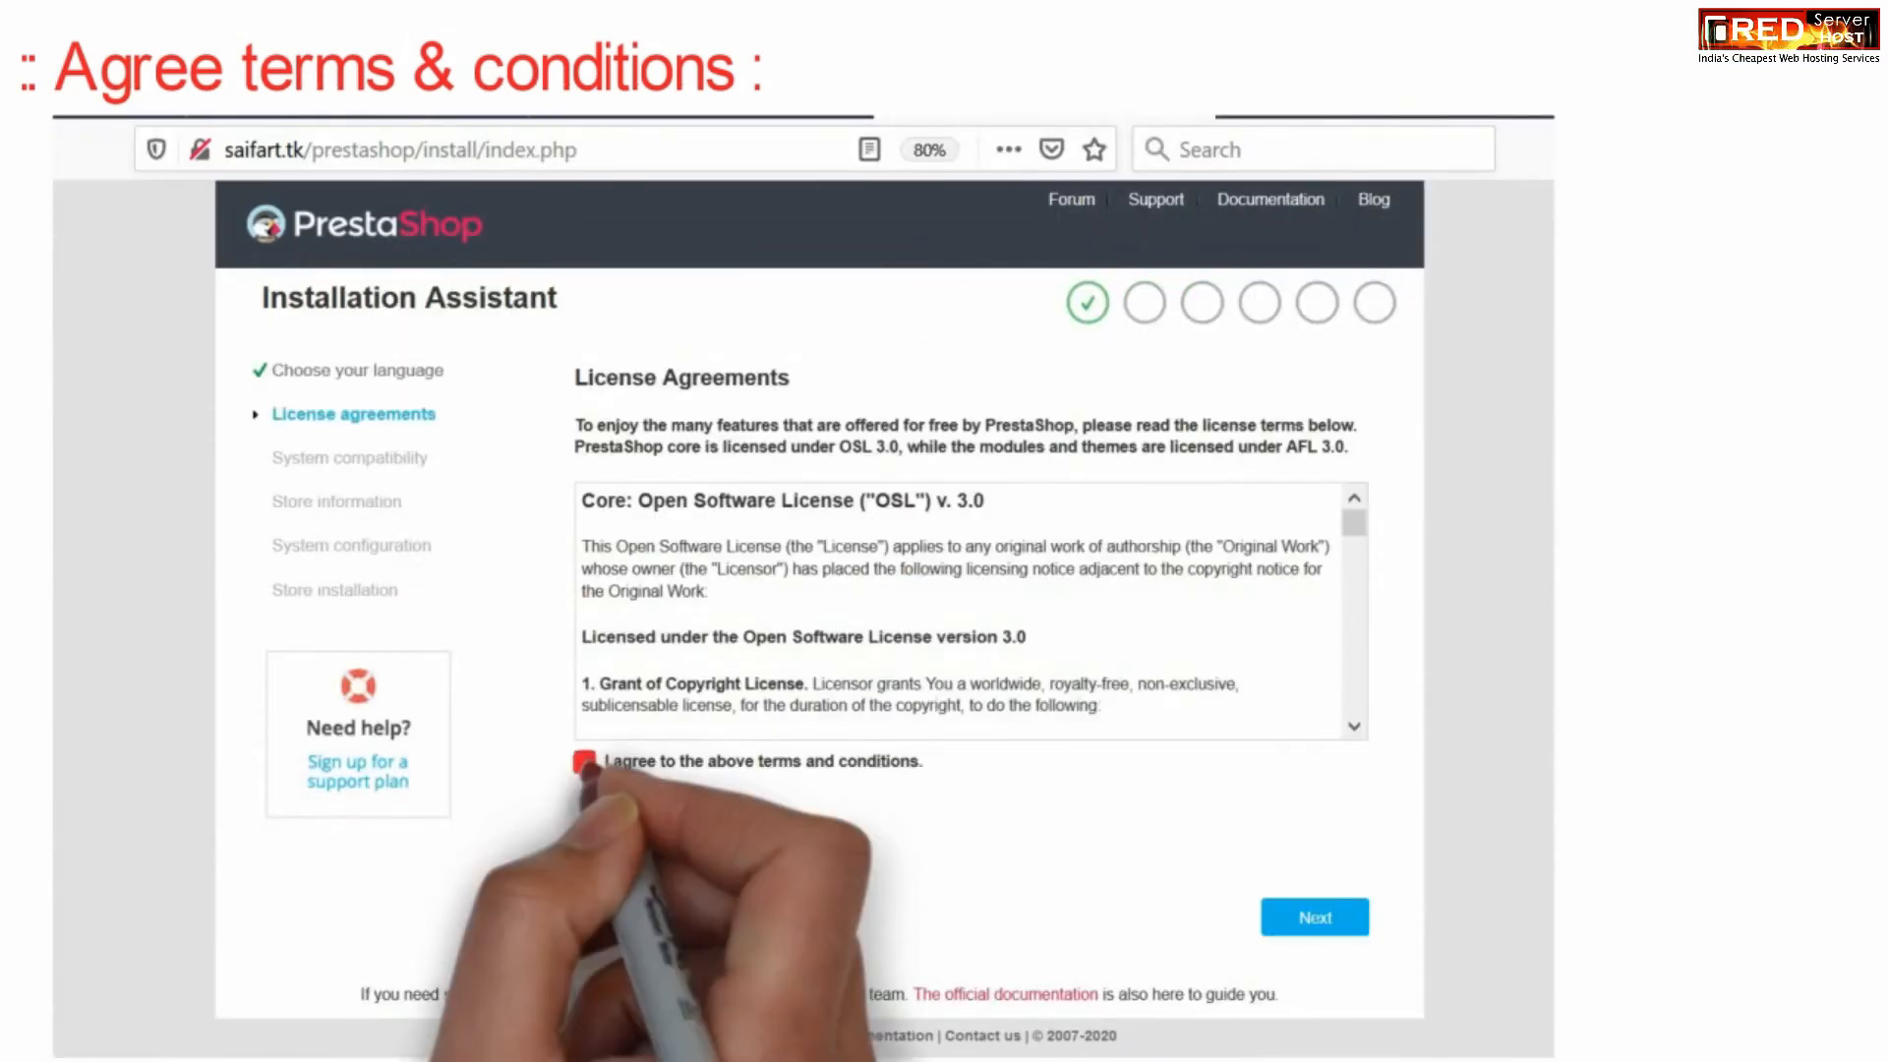
{"action": "left_click", "coordinate": [585, 761]}
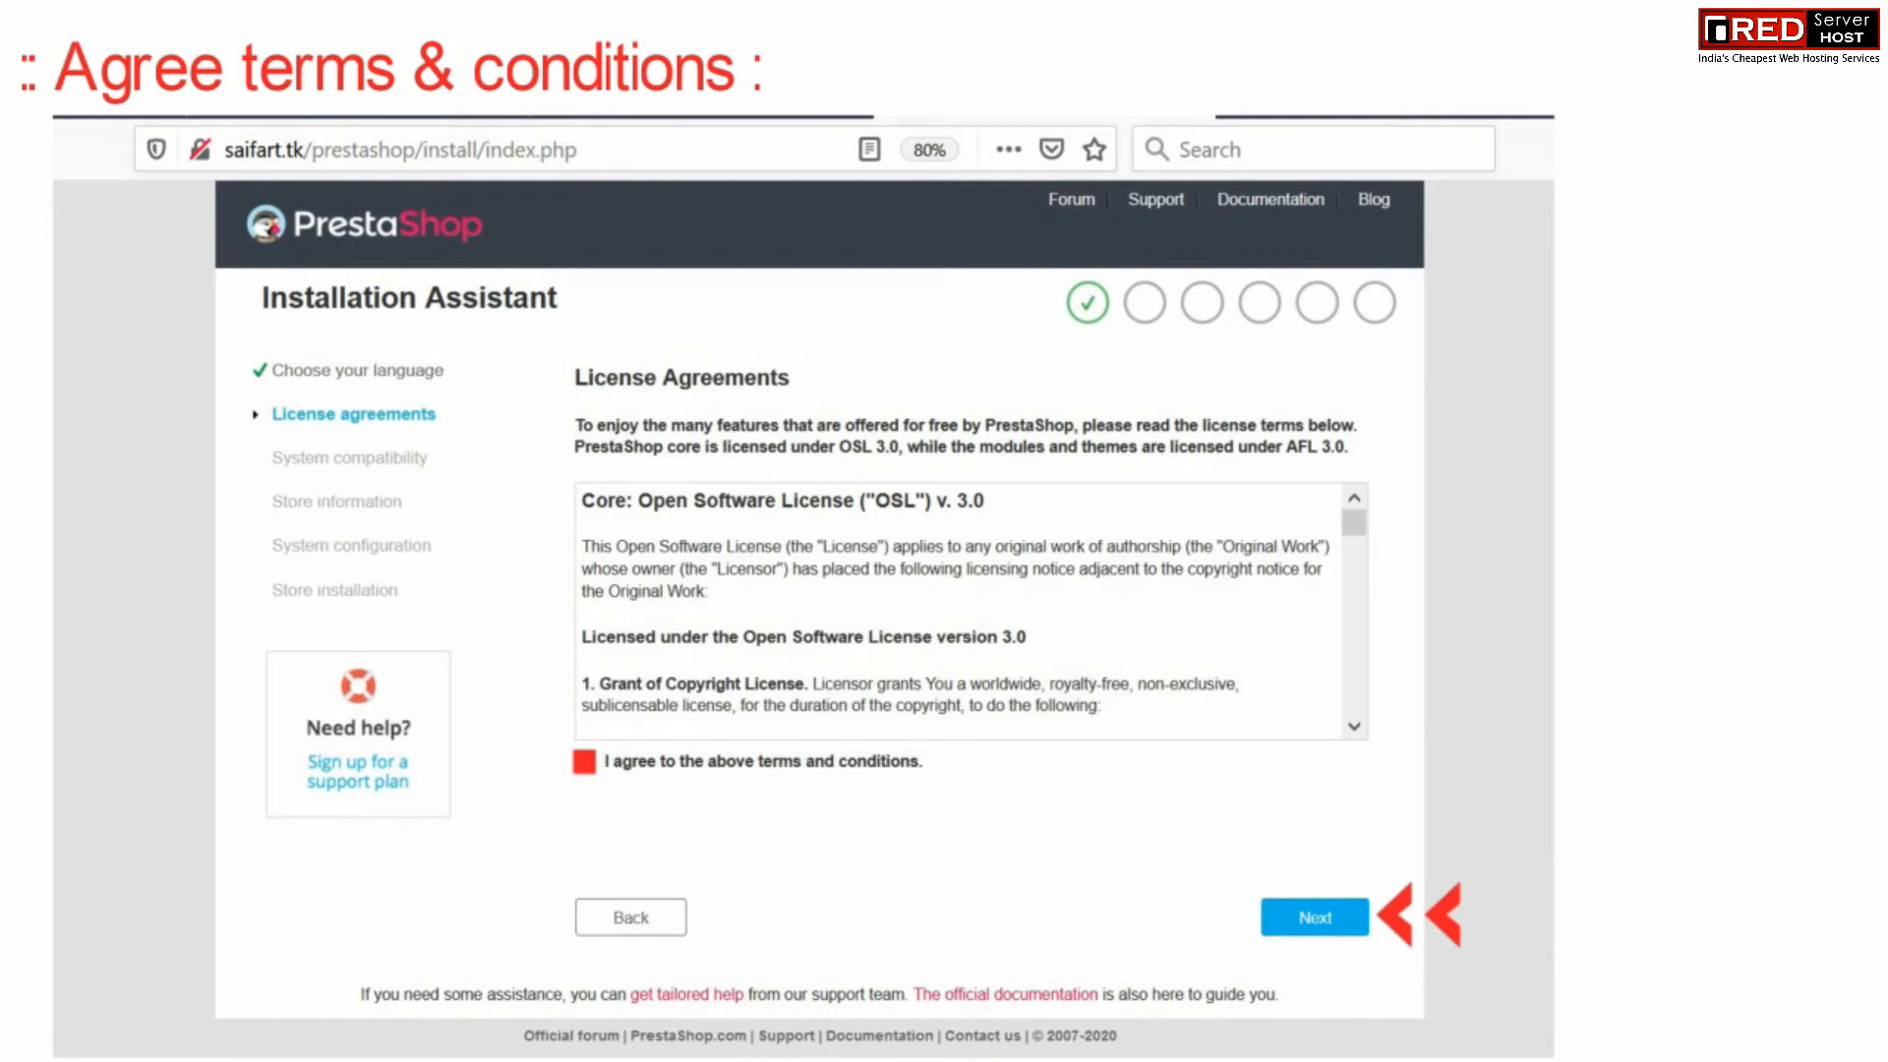
{"action": "left_click", "coordinate": [1314, 917]}
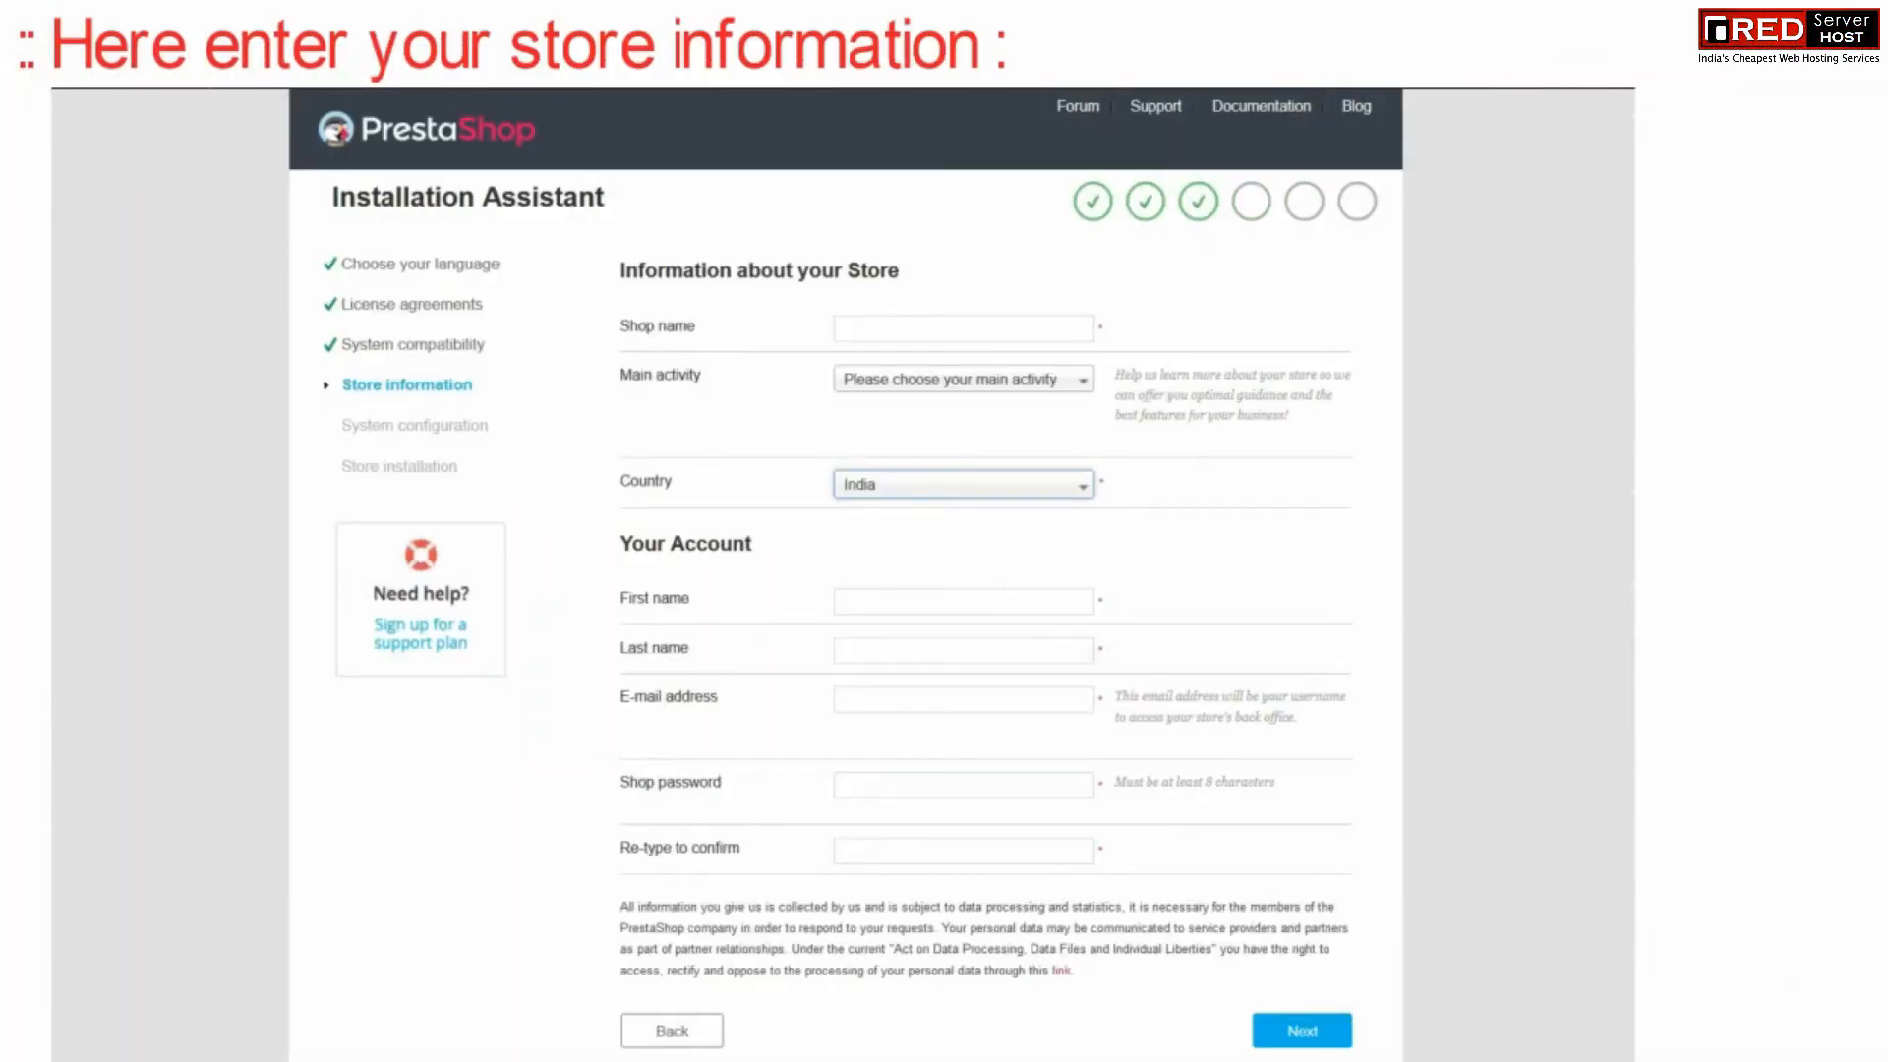
{"action": "type", "text": "Saif Photography"}
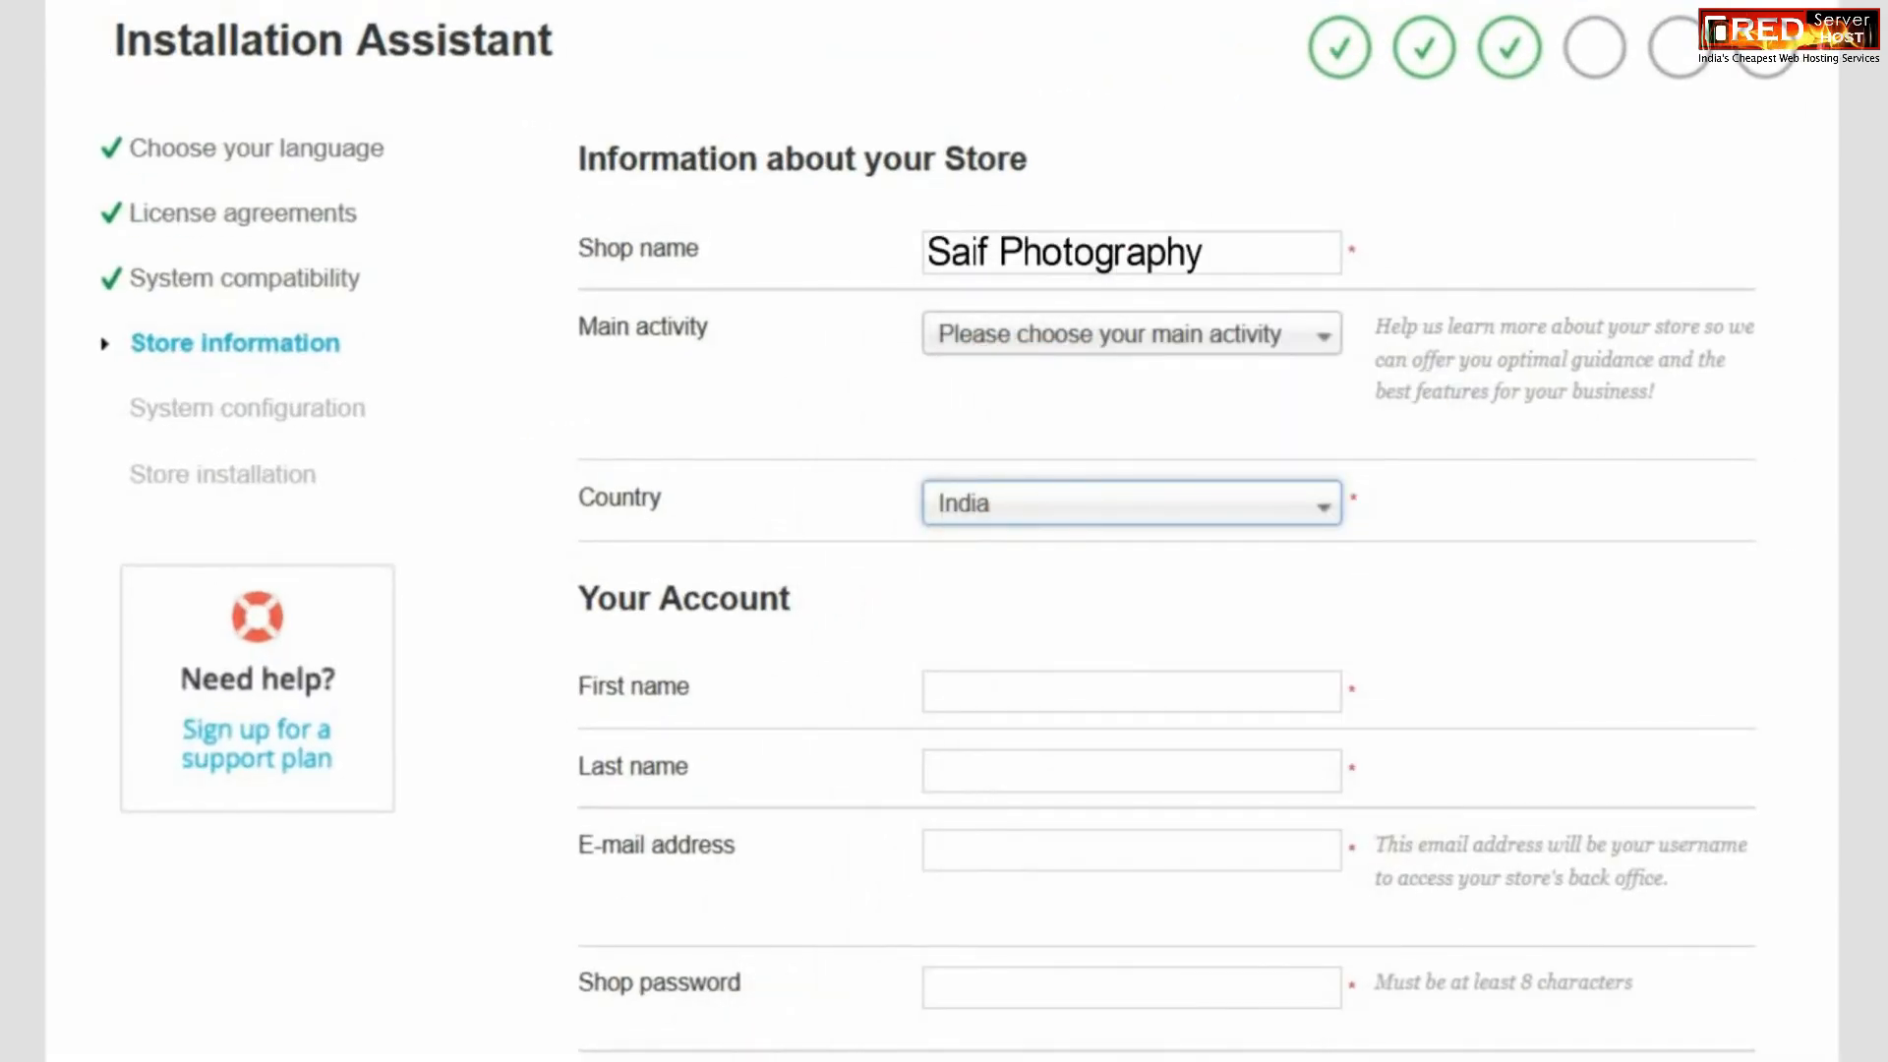
{"action": "type", "text": "Saif"}
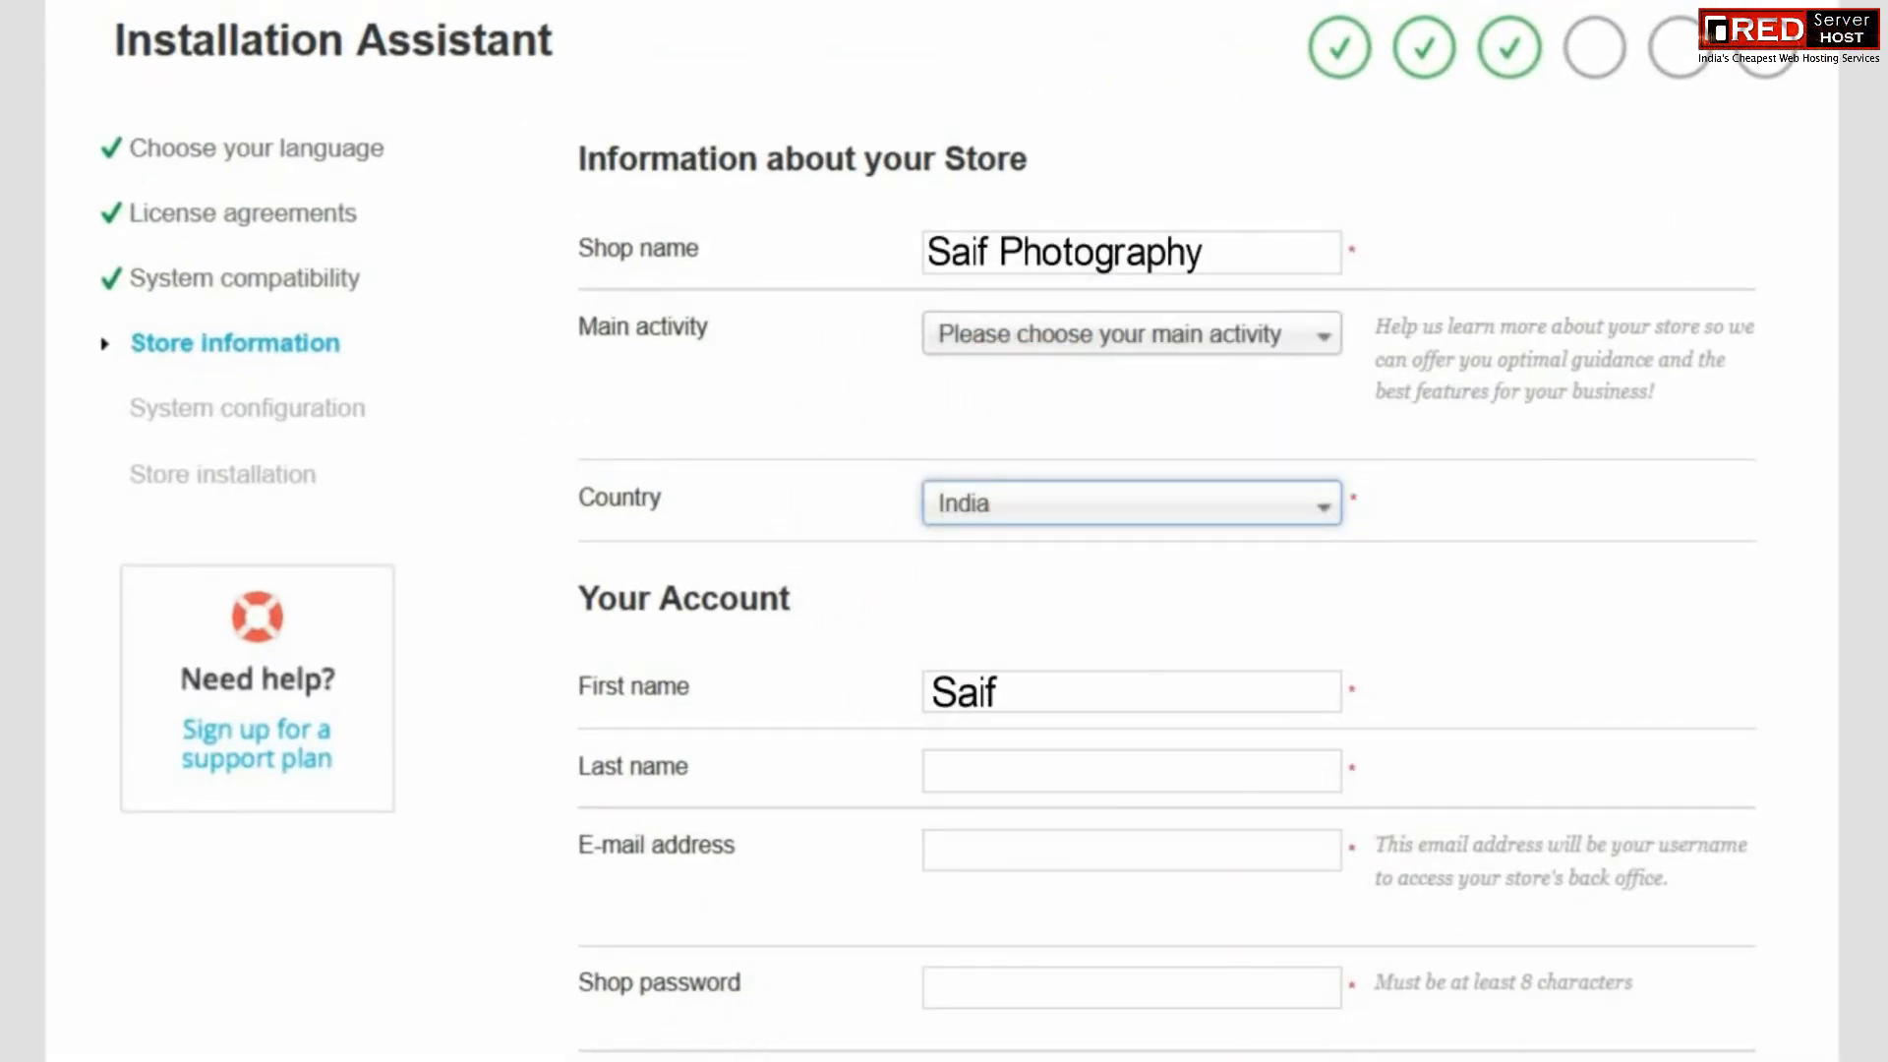
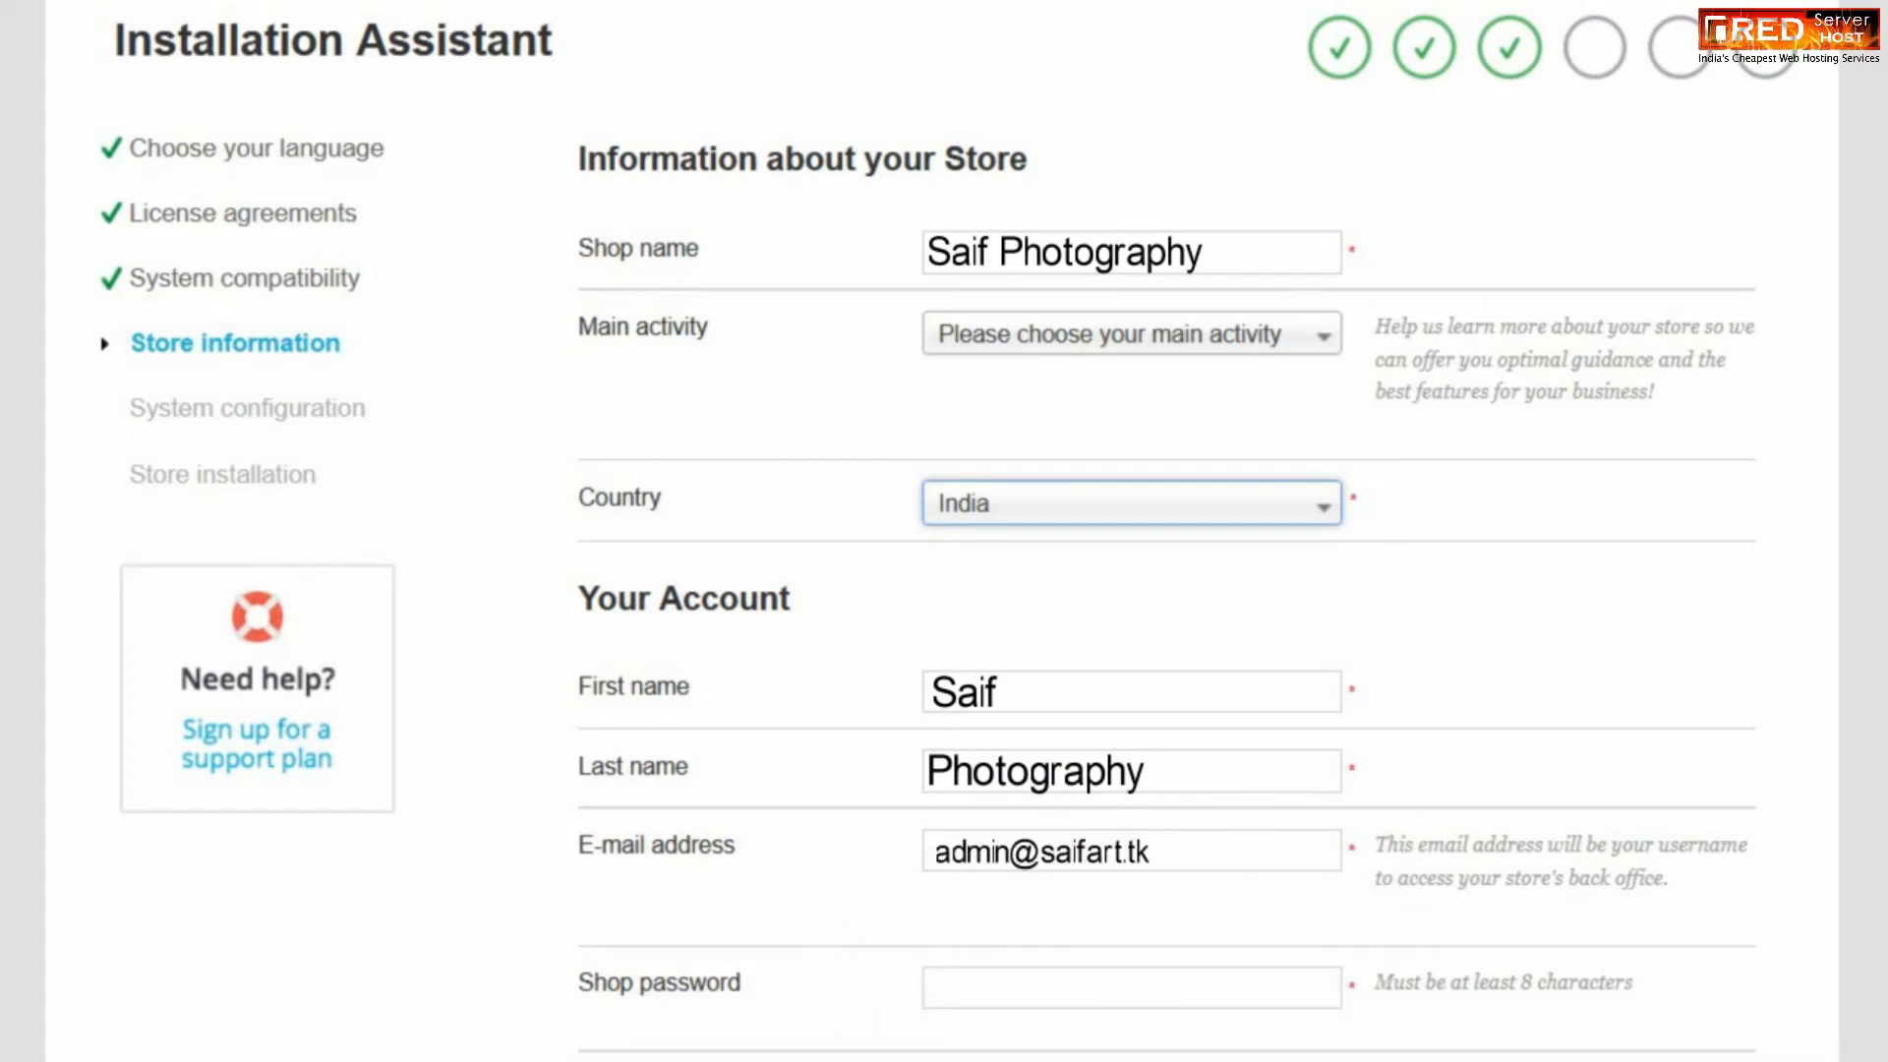
{"action": "scroll", "scroll_direction": "down", "scroll_amount": 3}
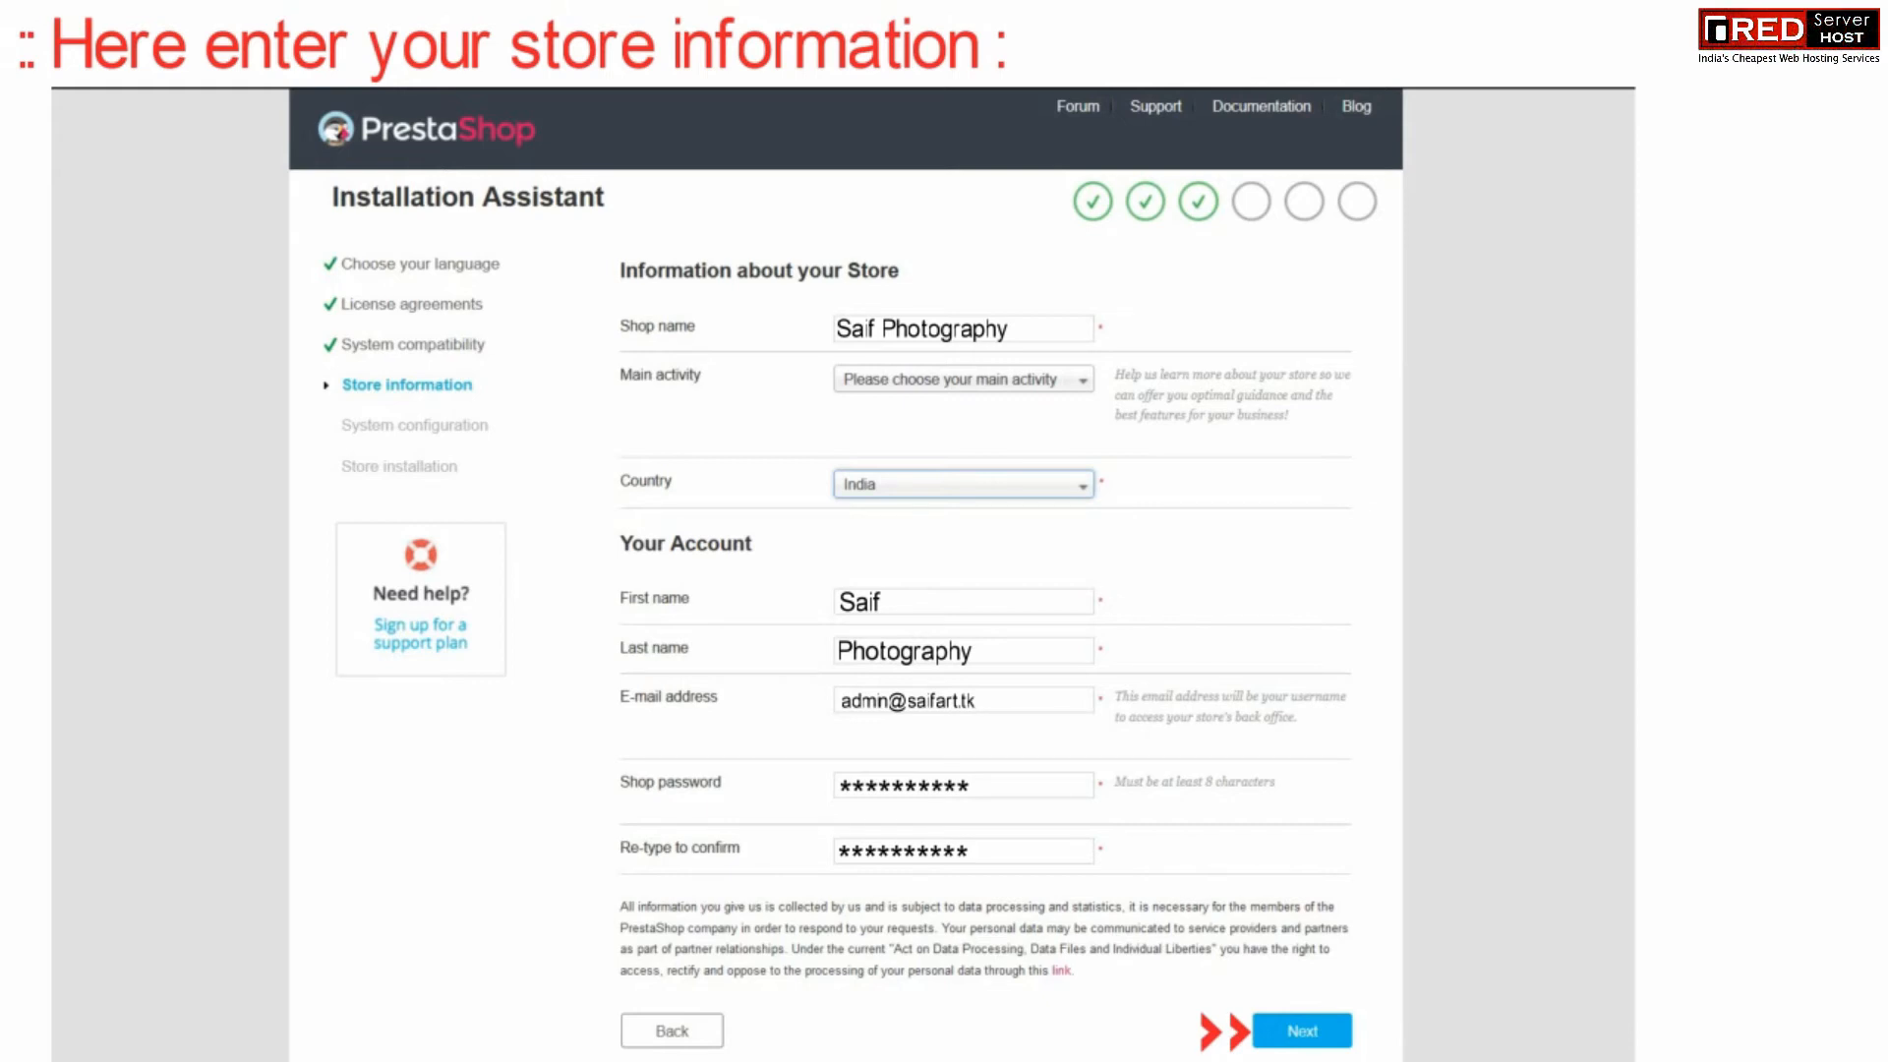
{"action": "left_click", "coordinate": [1300, 1030]}
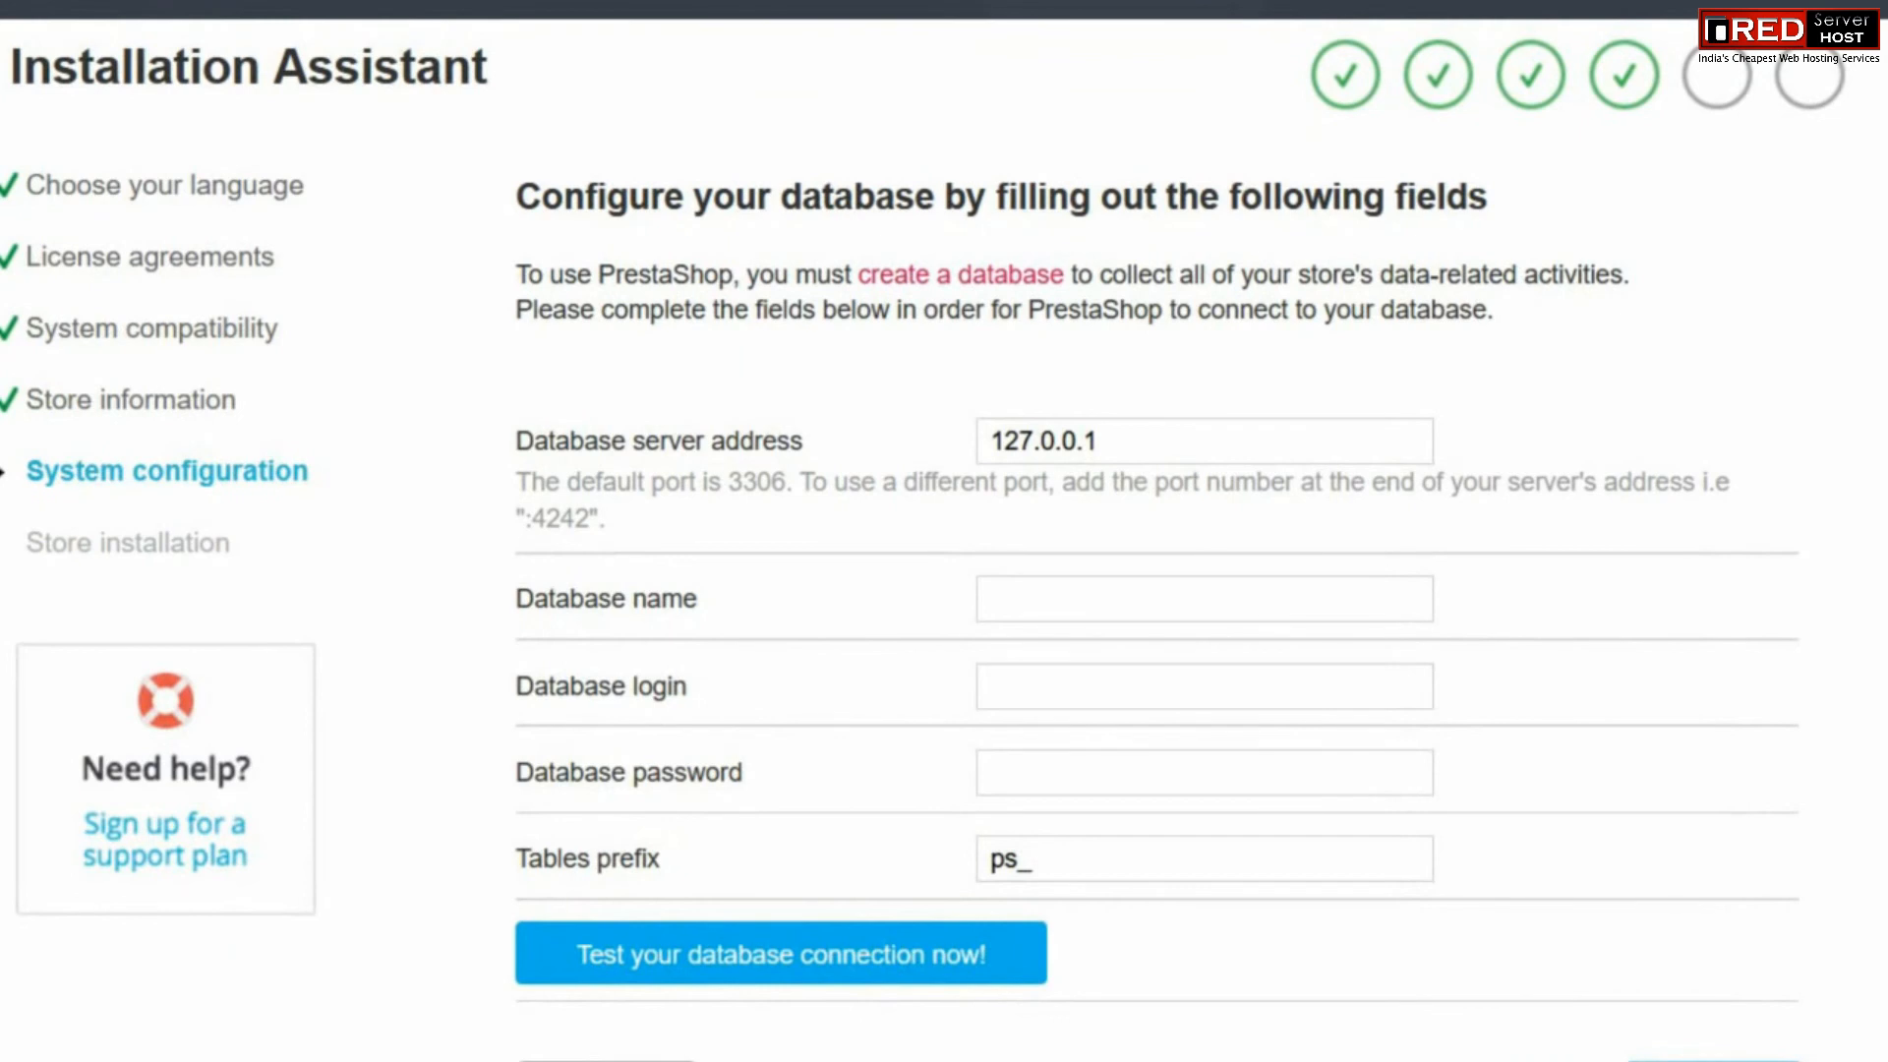
Enter server 192.151.1 and database saifart_p, test the connection, and install.
{"action": "type", "text": "192.151.154.114"}
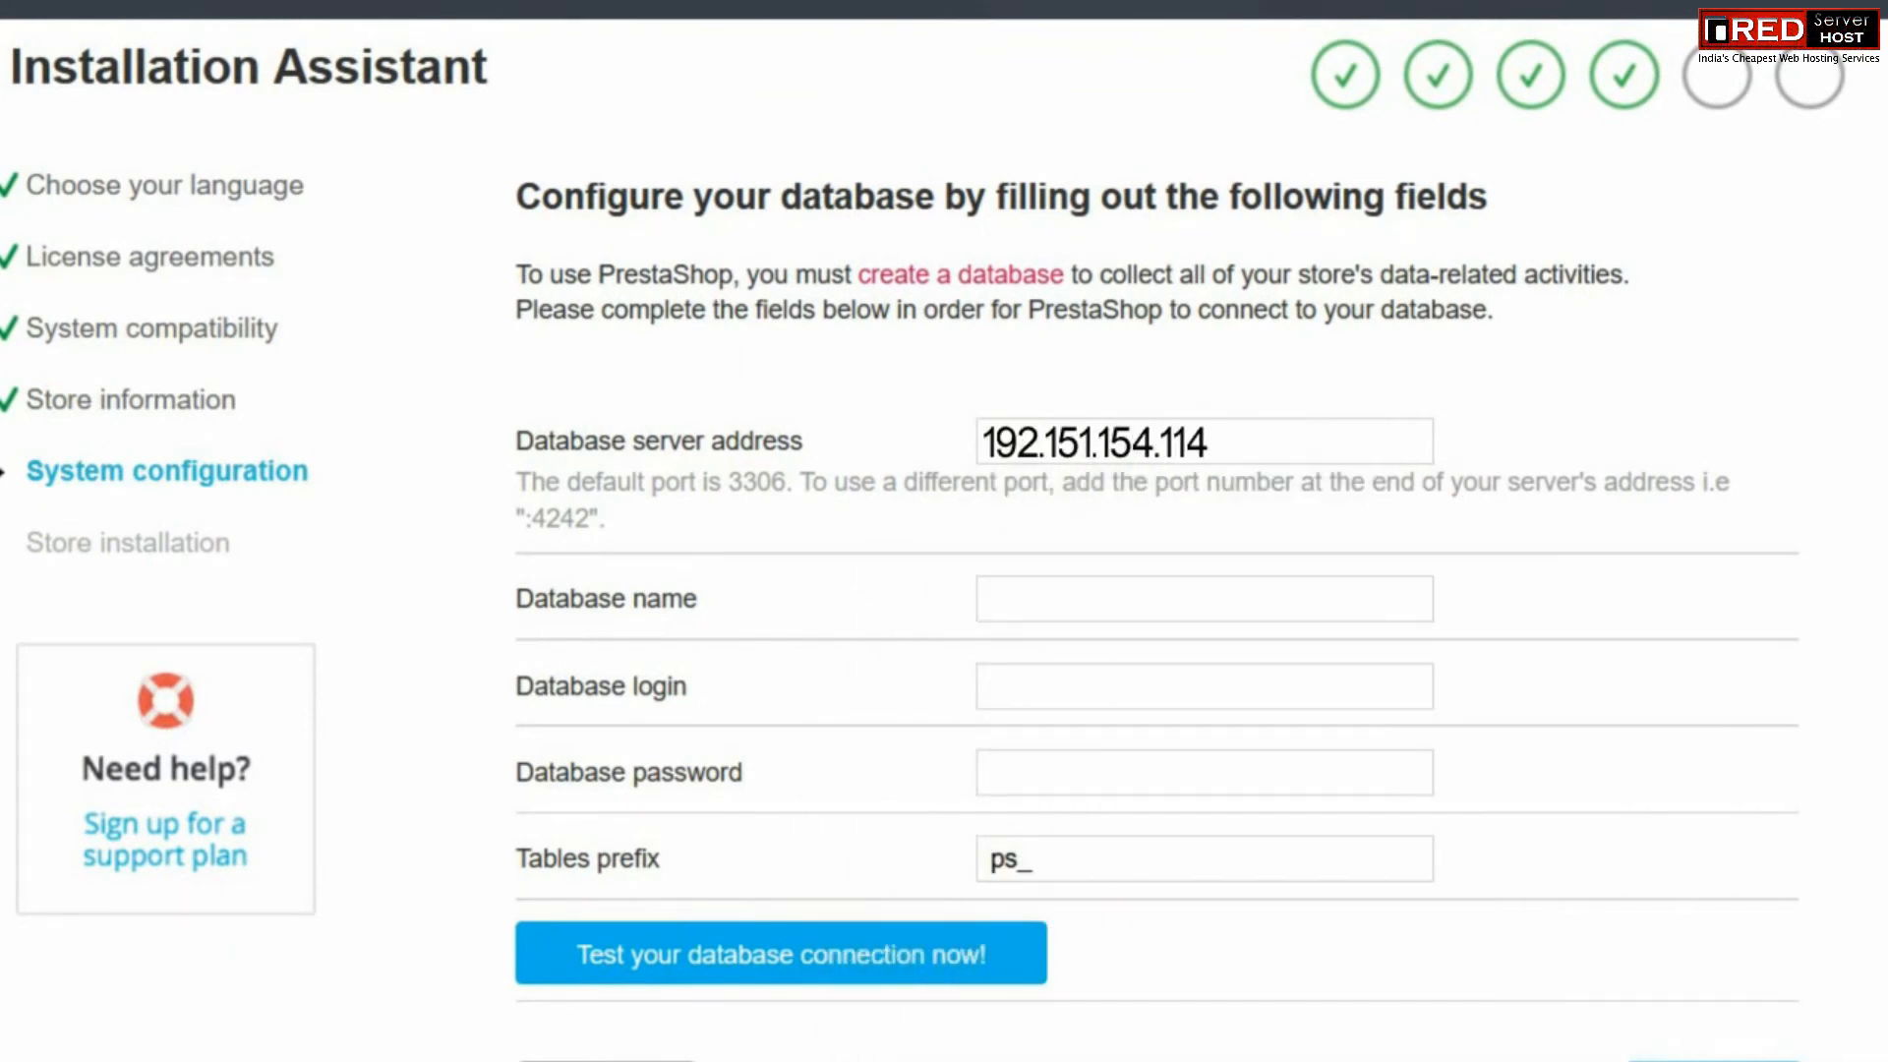
{"action": "type", "text": "saifart_prestashop"}
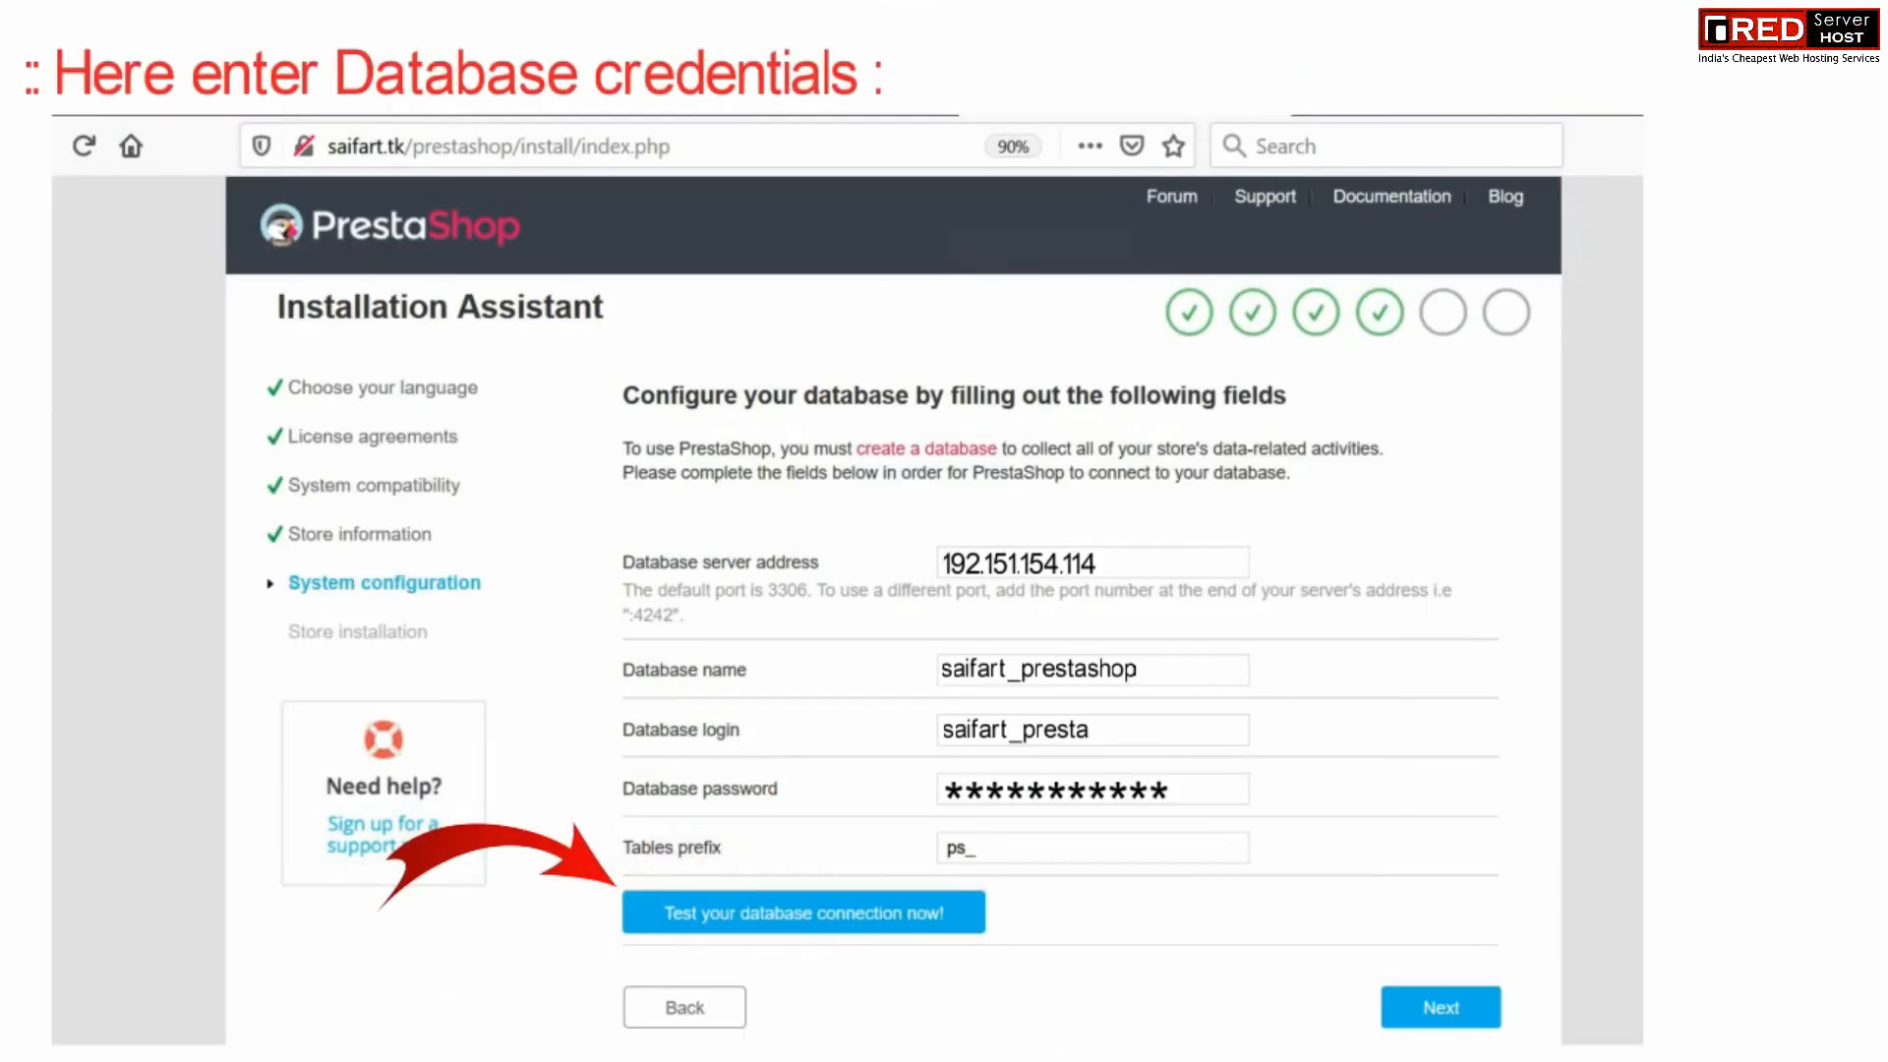
{"action": "left_click", "coordinate": [801, 911]}
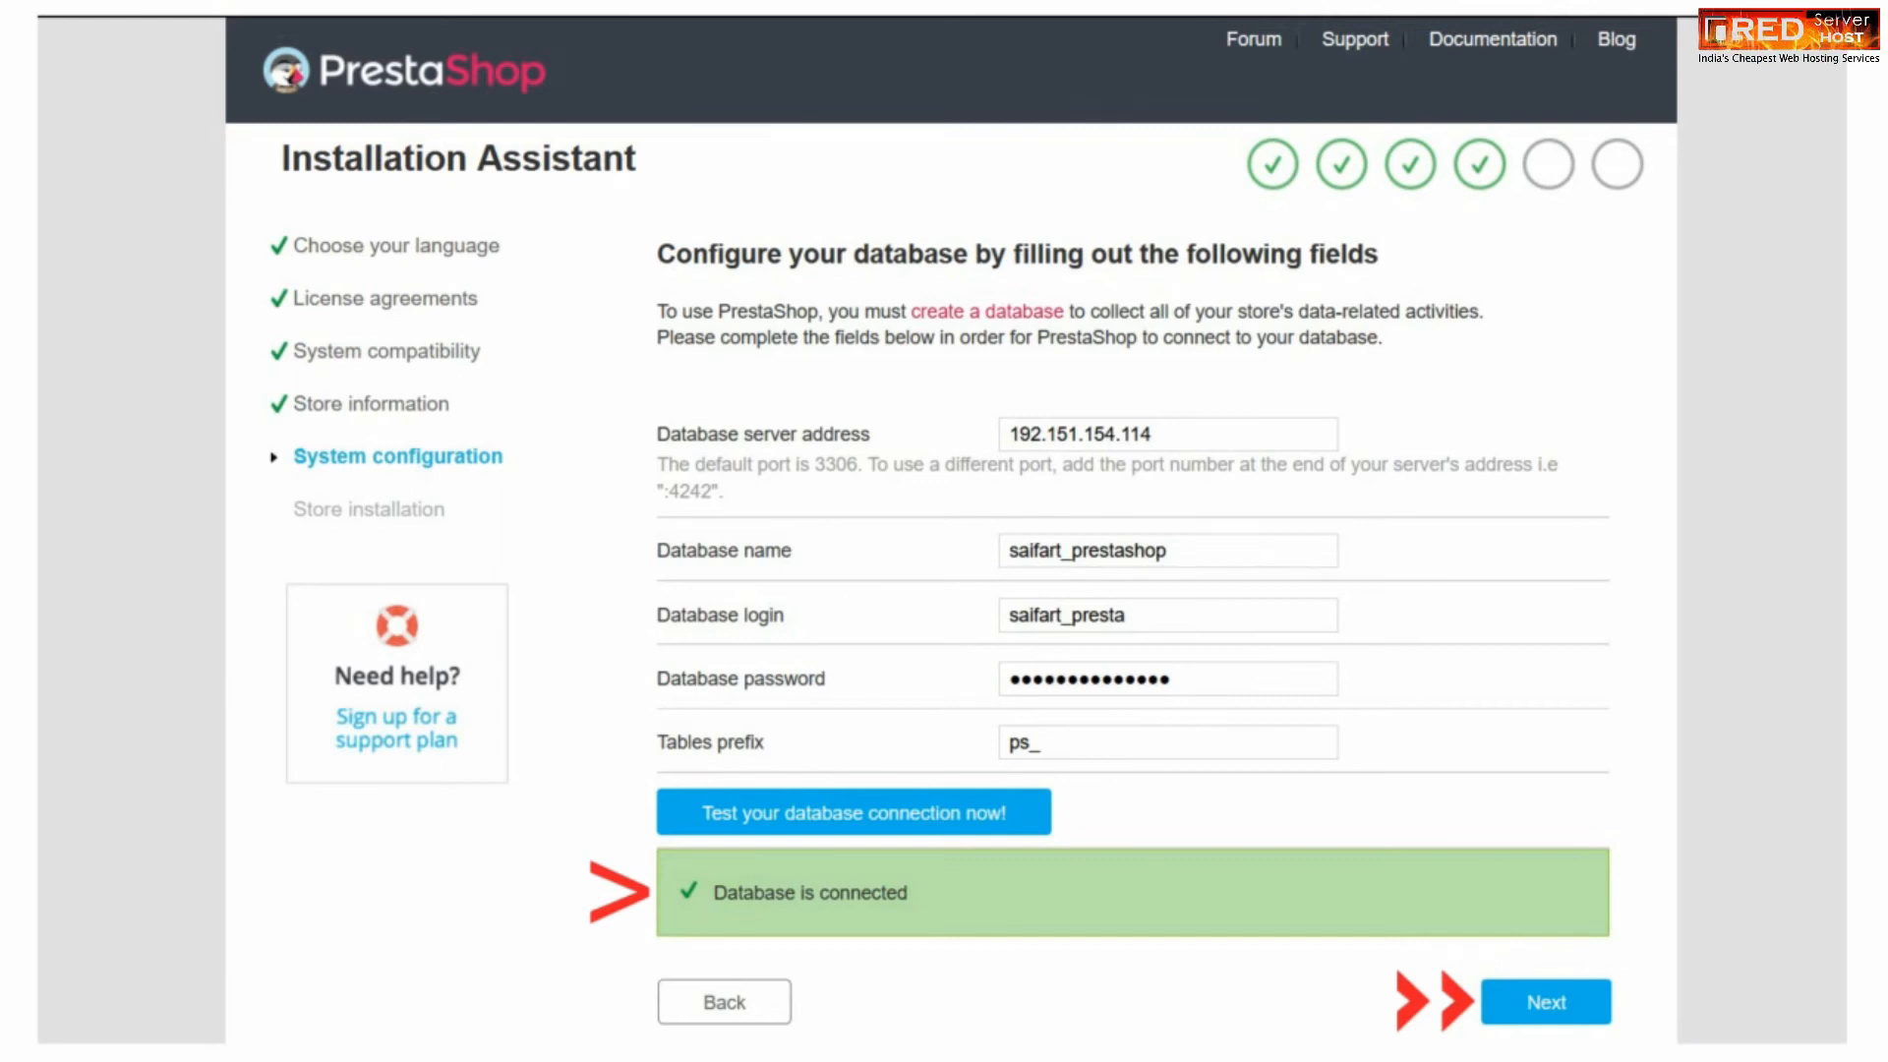
{"action": "left_click", "coordinate": [1545, 1001]}
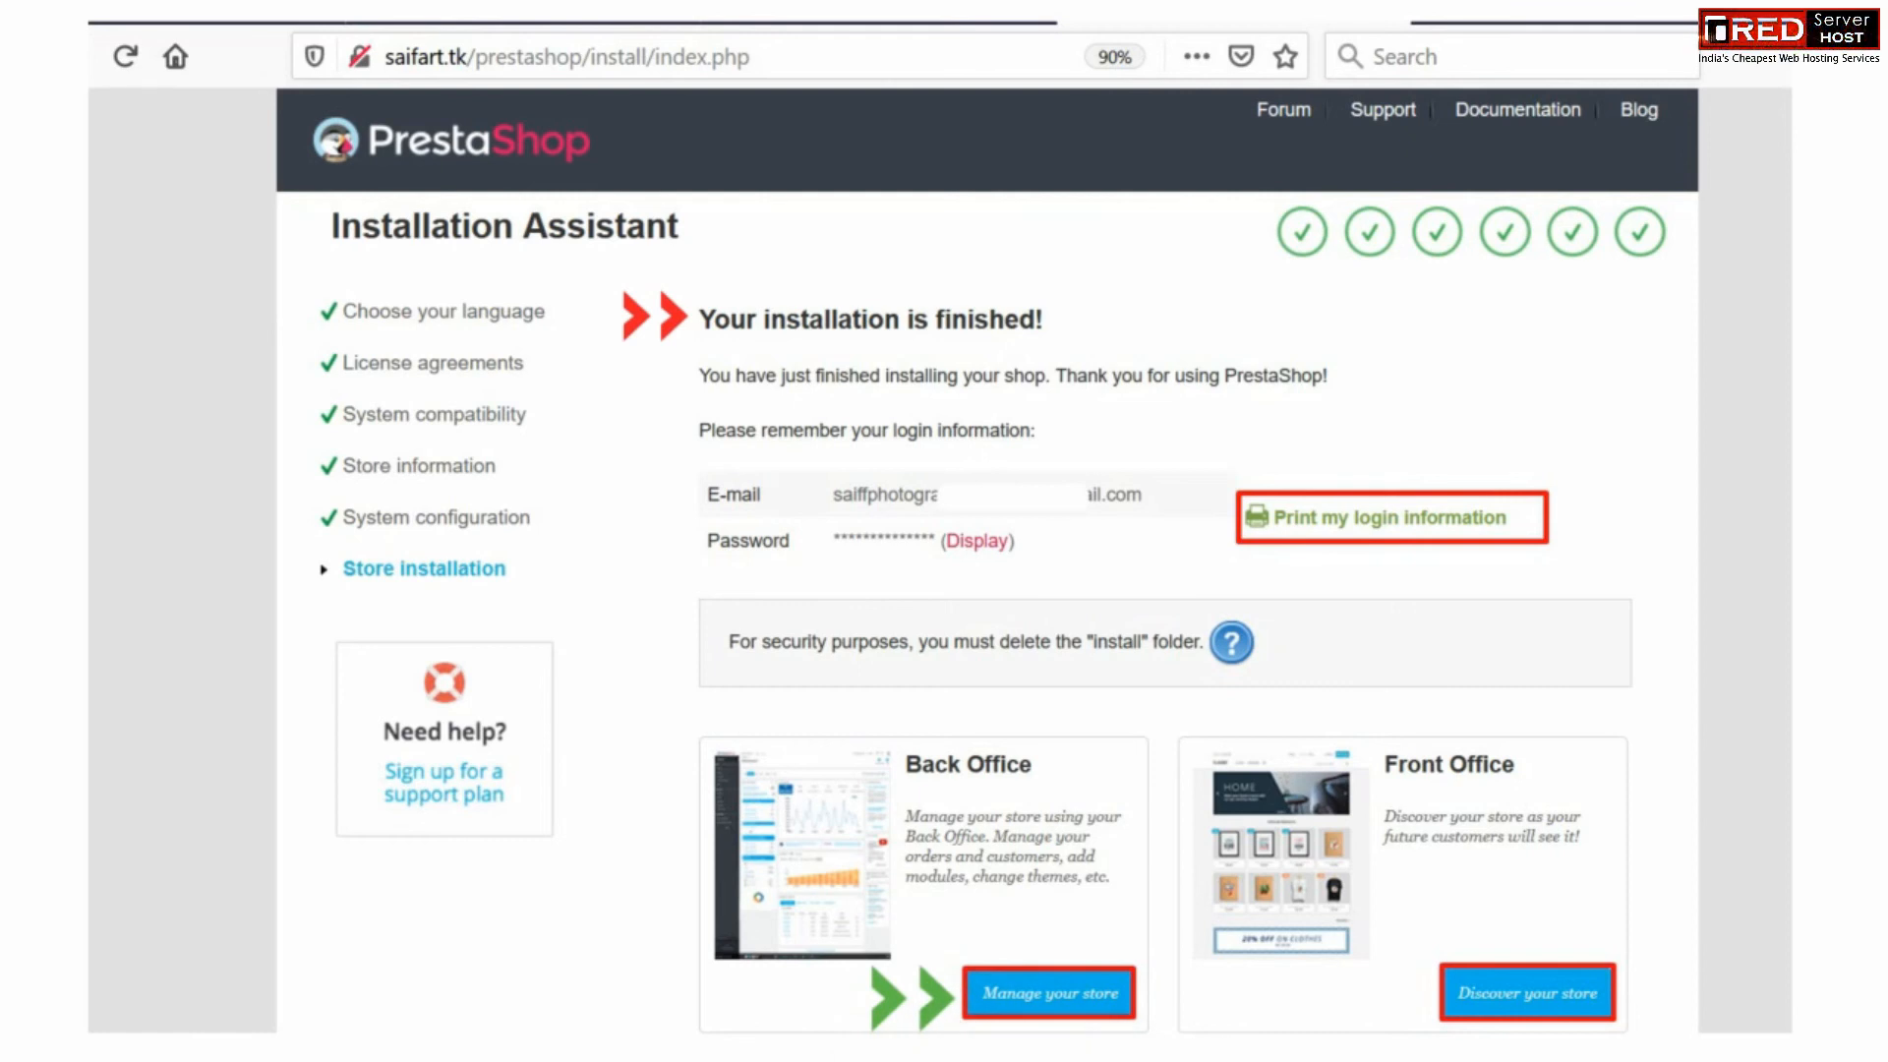
Open the store's back office via 'Manage your store' on the installation-finished page.
{"action": "left_click", "coordinate": [1047, 992]}
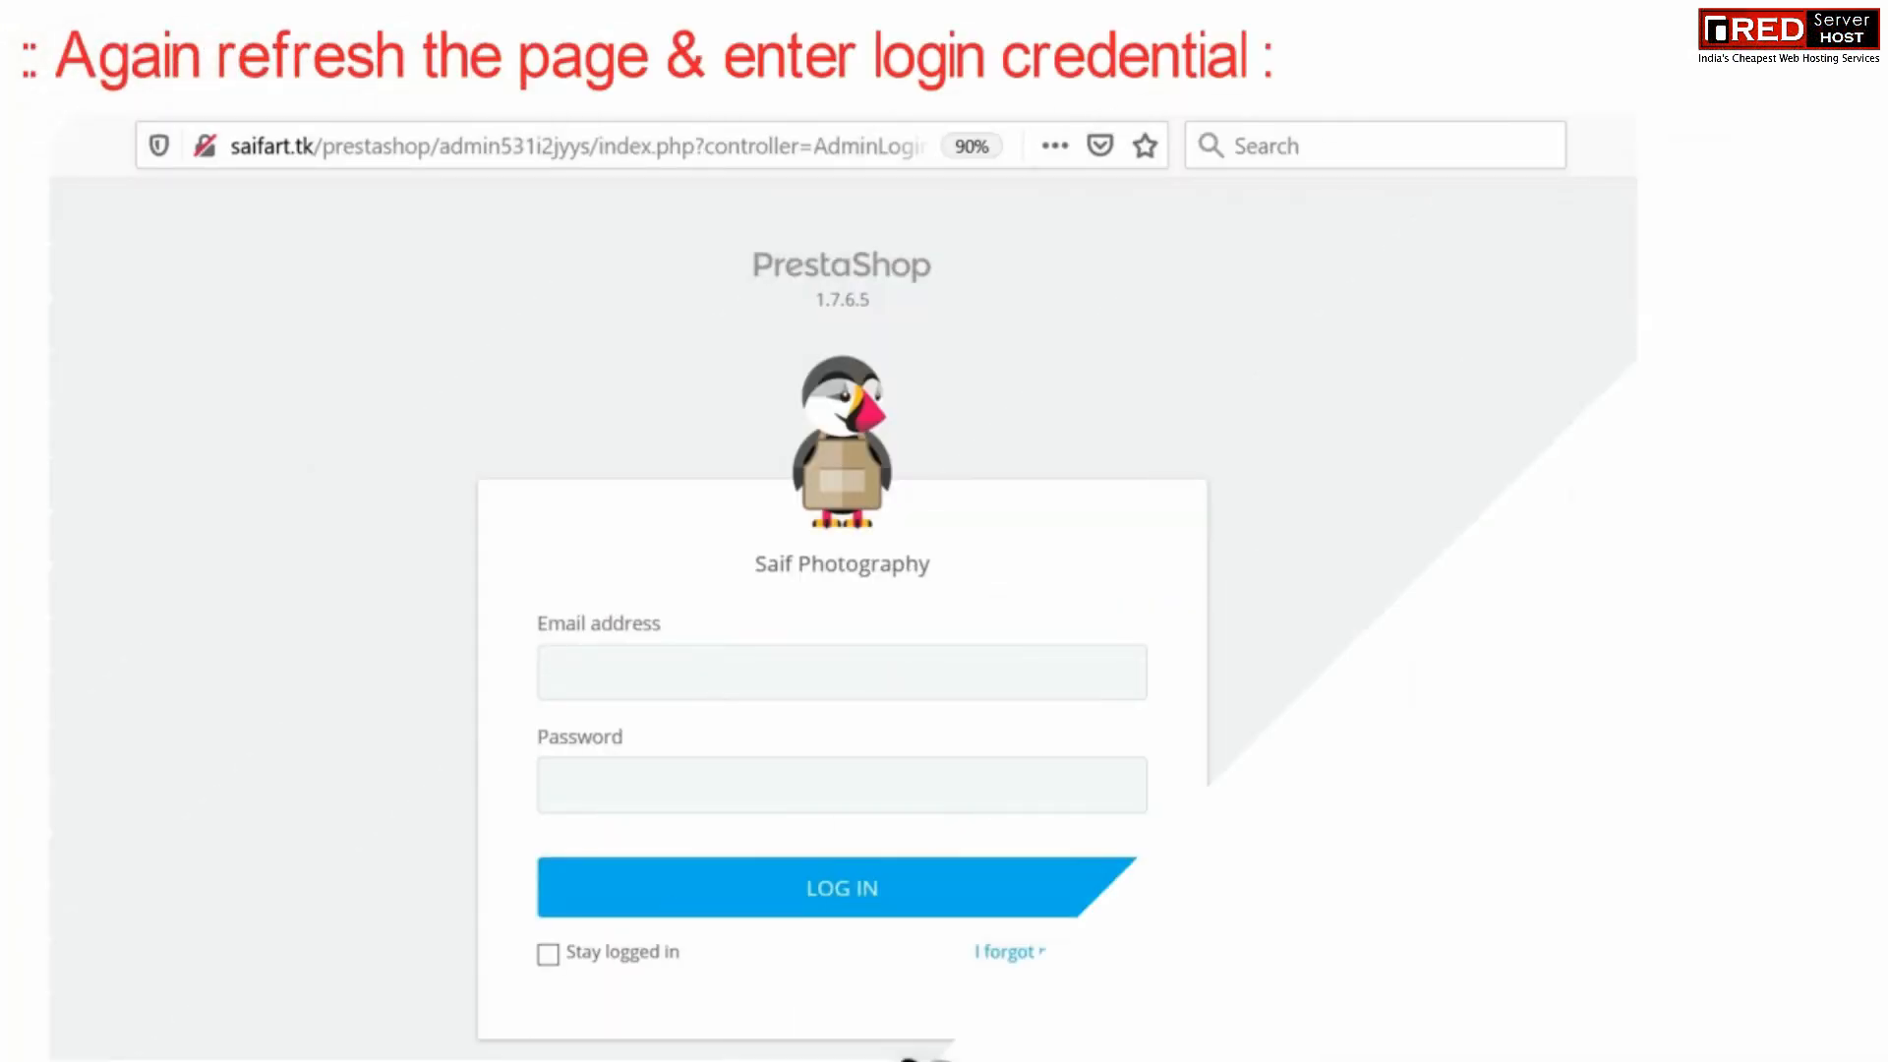
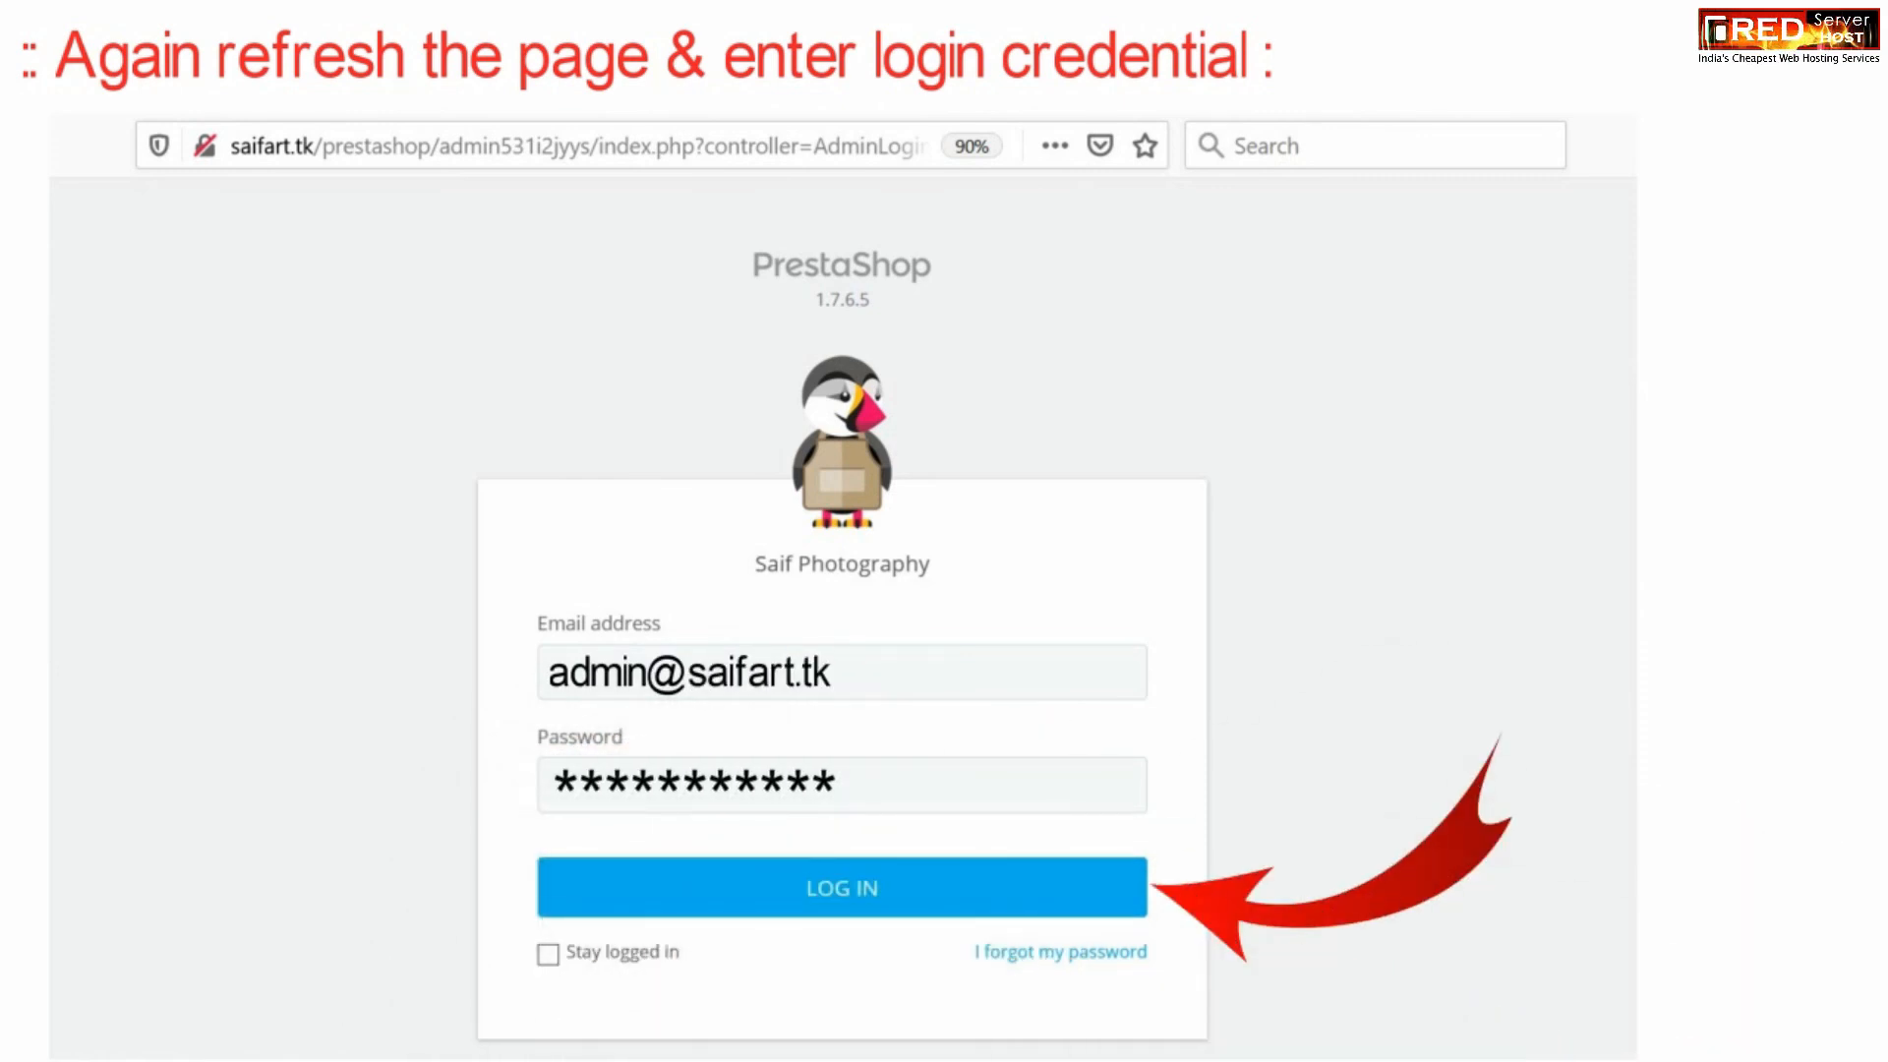
{"action": "left_click", "coordinate": [840, 887]}
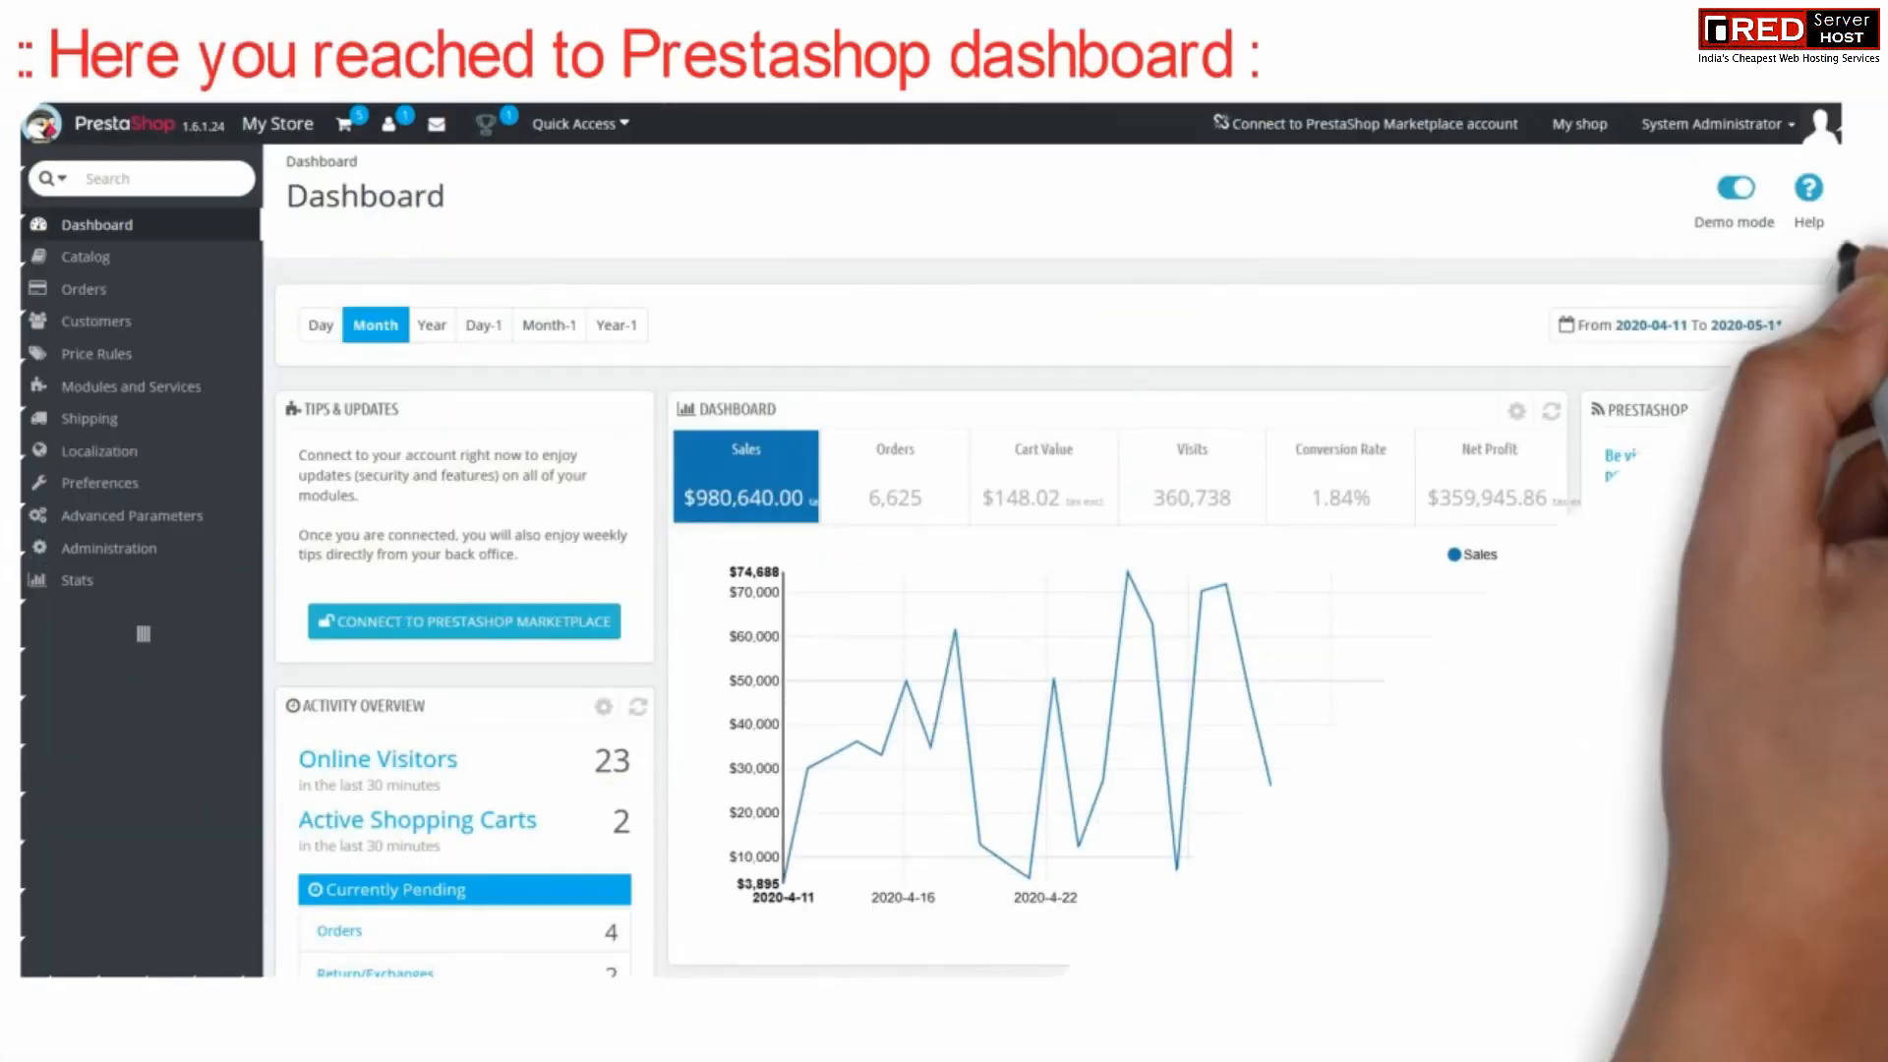